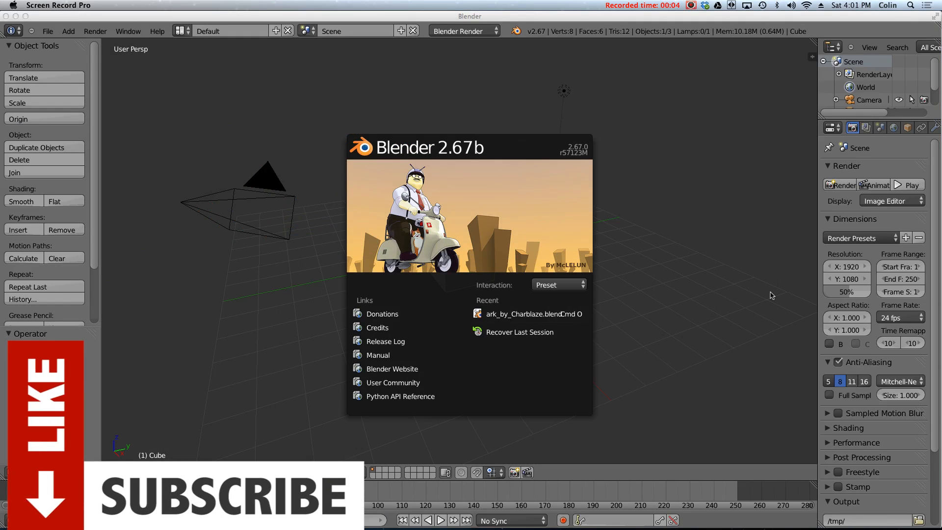
{"action": "mouse_move", "coordinate": [774, 288]}
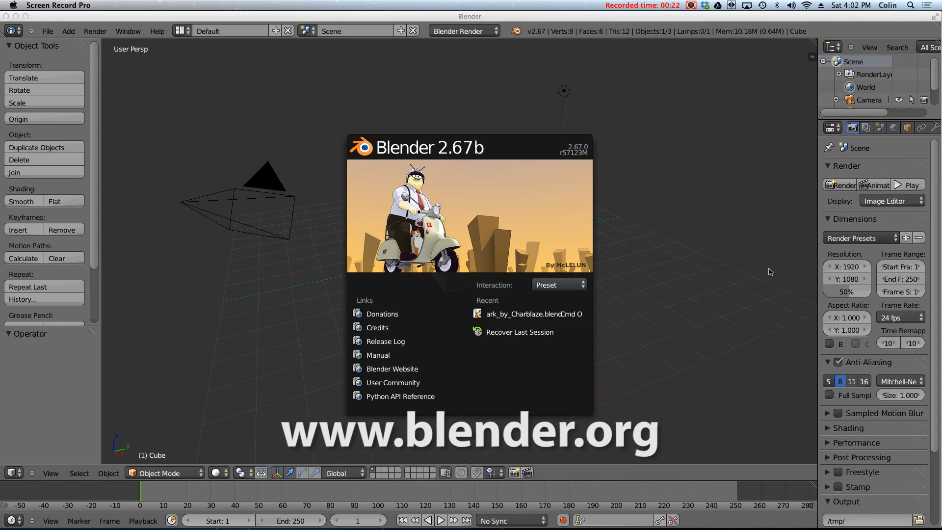
{"action": "mouse_move", "coordinate": [773, 275]}
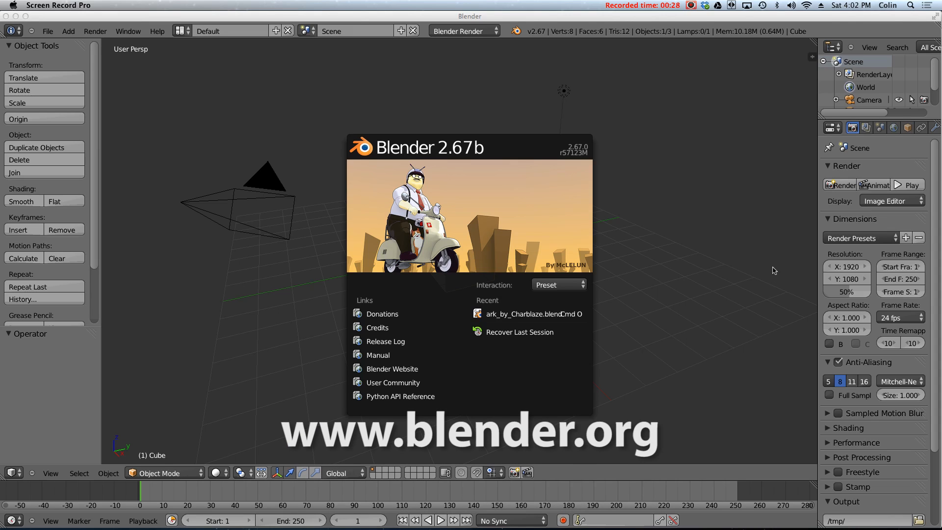
{"action": "mouse_move", "coordinate": [567, 233]}
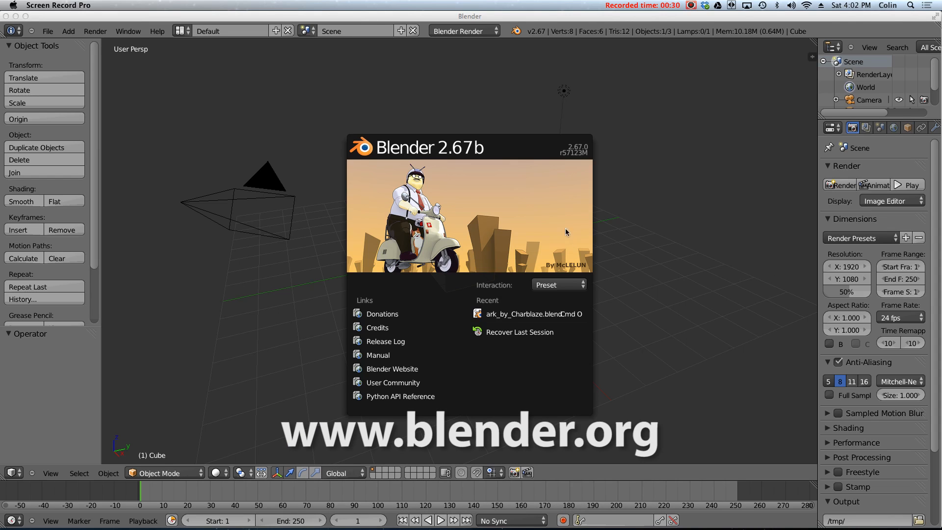
{"action": "mouse_move", "coordinate": [501, 162]}
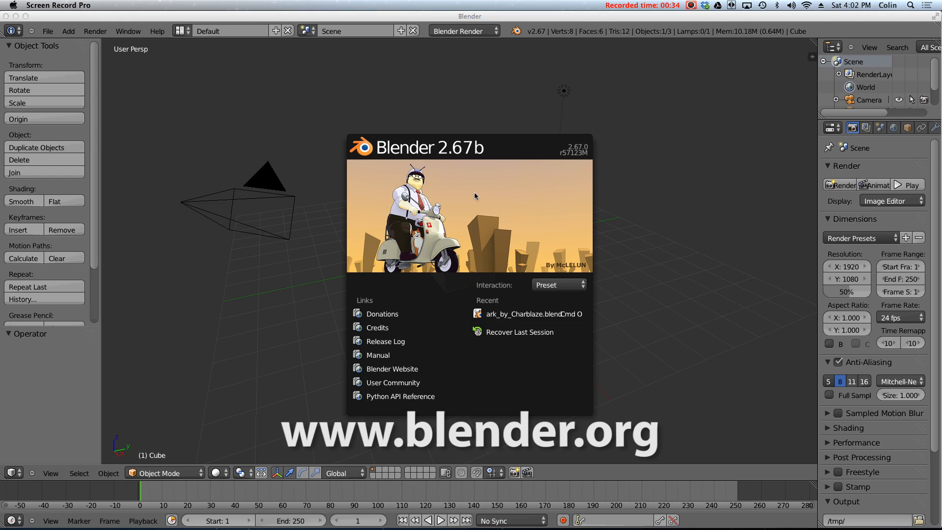
{"action": "mouse_move", "coordinate": [480, 170]}
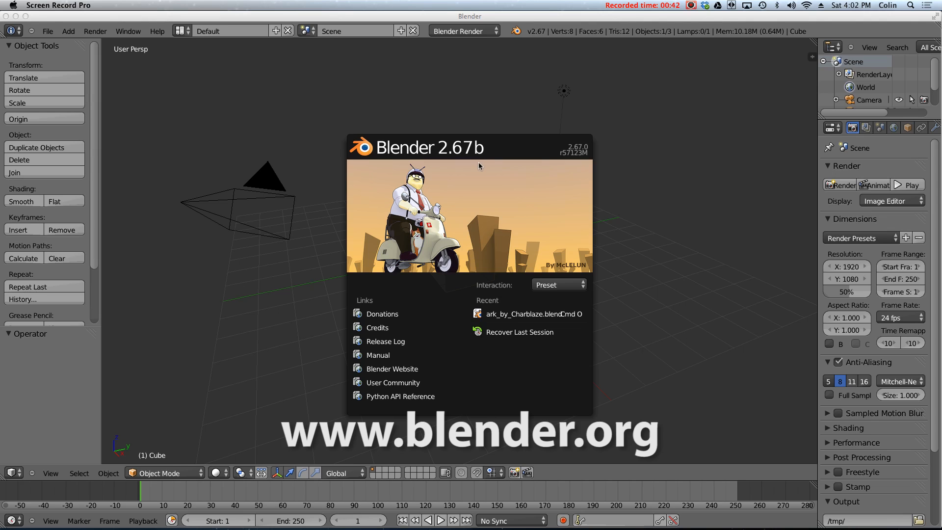
{"action": "mouse_move", "coordinate": [483, 175]}
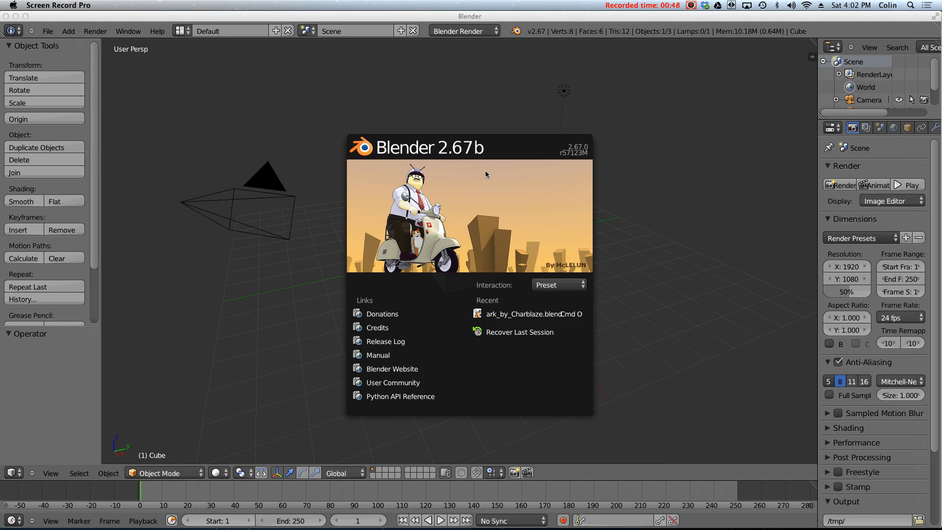
{"action": "mouse_move", "coordinate": [515, 192]}
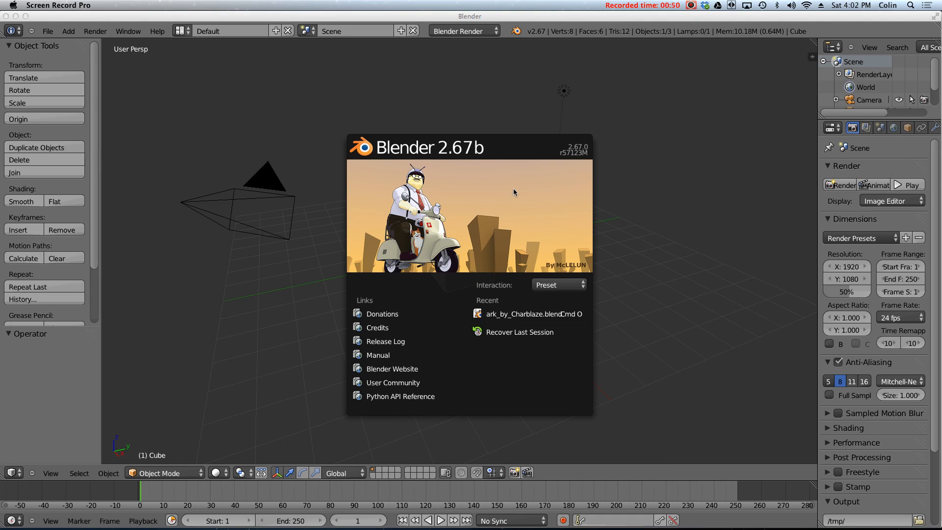
{"action": "mouse_move", "coordinate": [465, 265]}
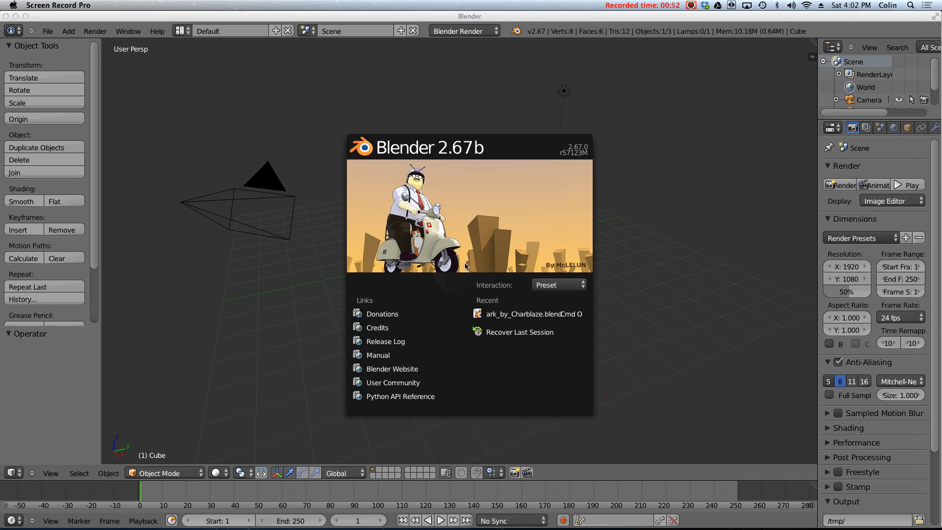
{"action": "mouse_move", "coordinate": [535, 216]}
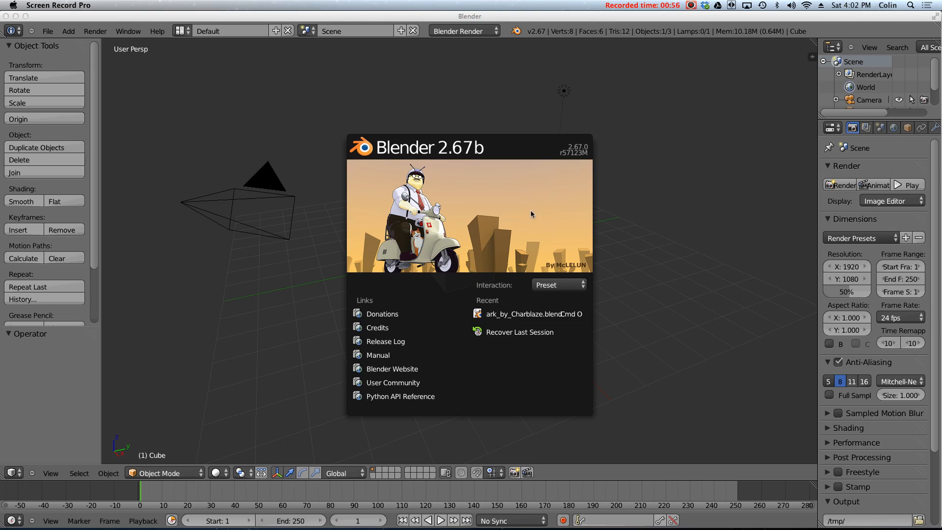
{"action": "mouse_move", "coordinate": [539, 191]}
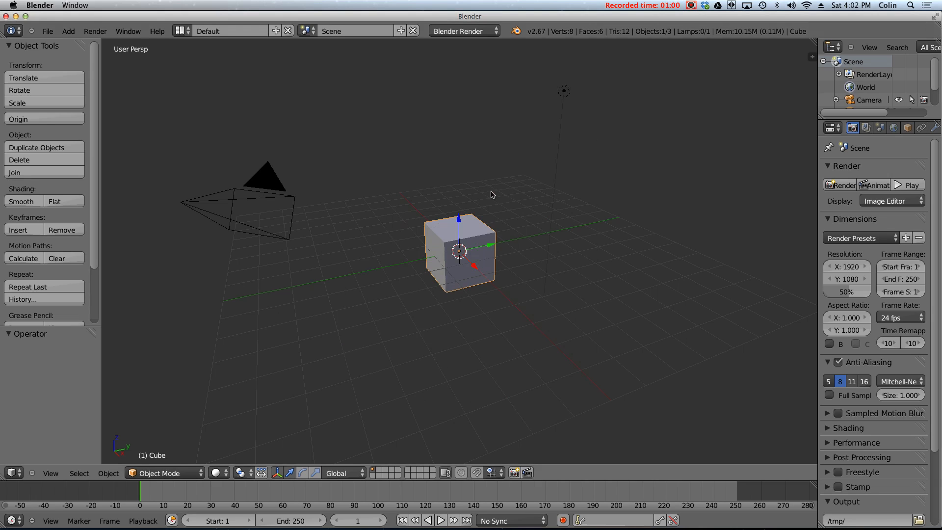
{"action": "mouse_move", "coordinate": [581, 264]}
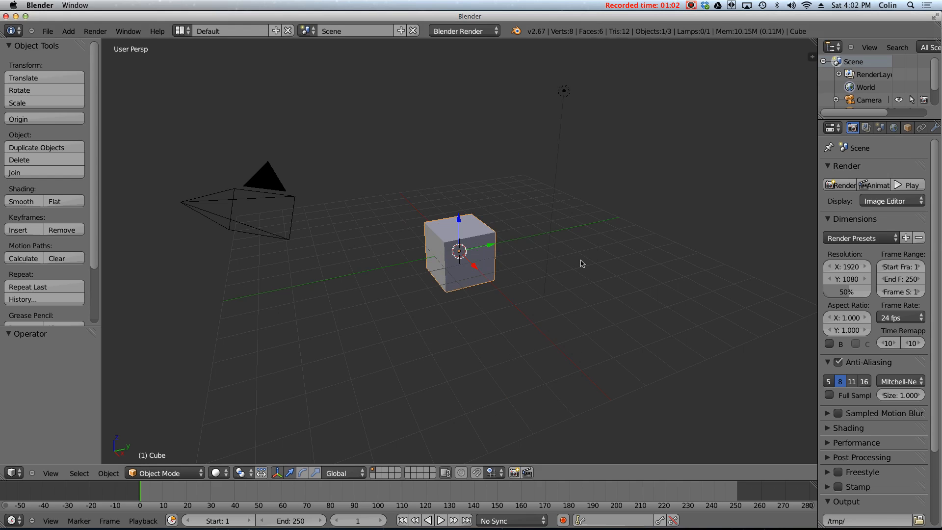
{"action": "mouse_move", "coordinate": [581, 259]}
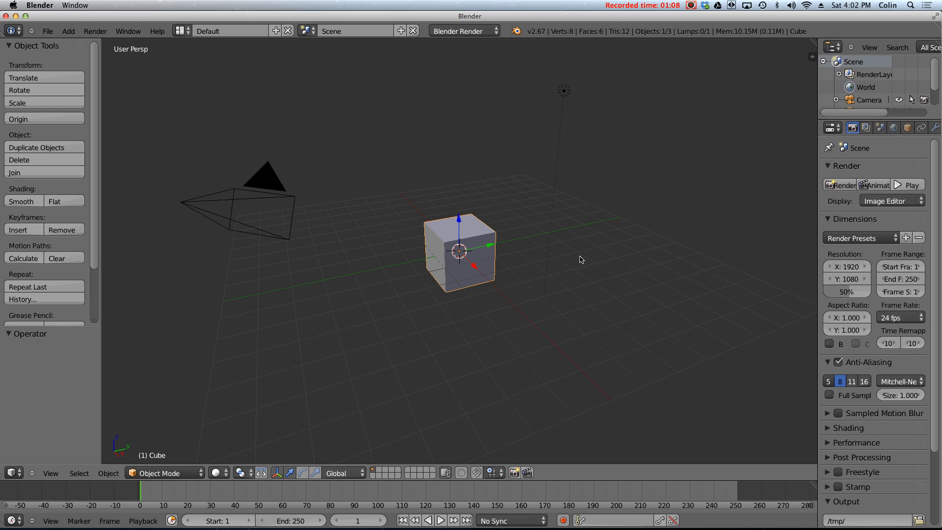
{"action": "mouse_move", "coordinate": [579, 255]}
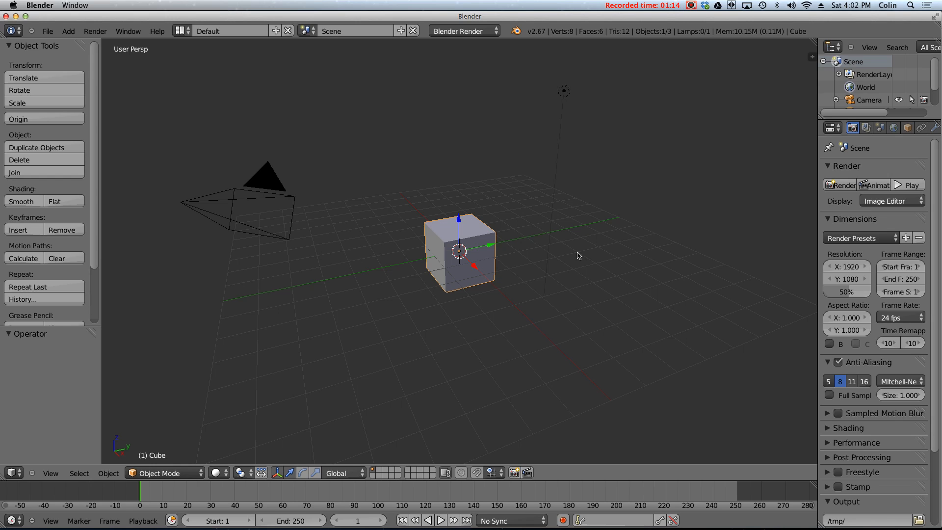
{"action": "mouse_move", "coordinate": [666, 213]}
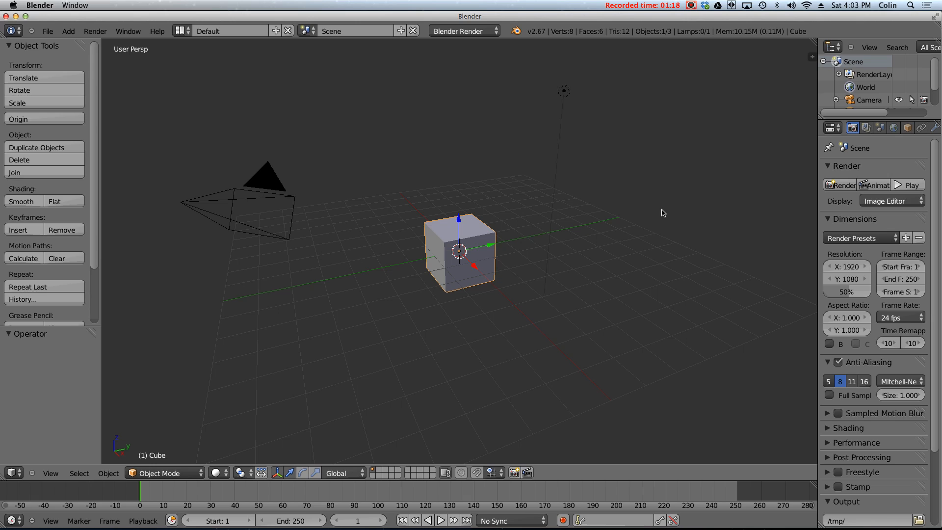
{"action": "mouse_move", "coordinate": [657, 210]}
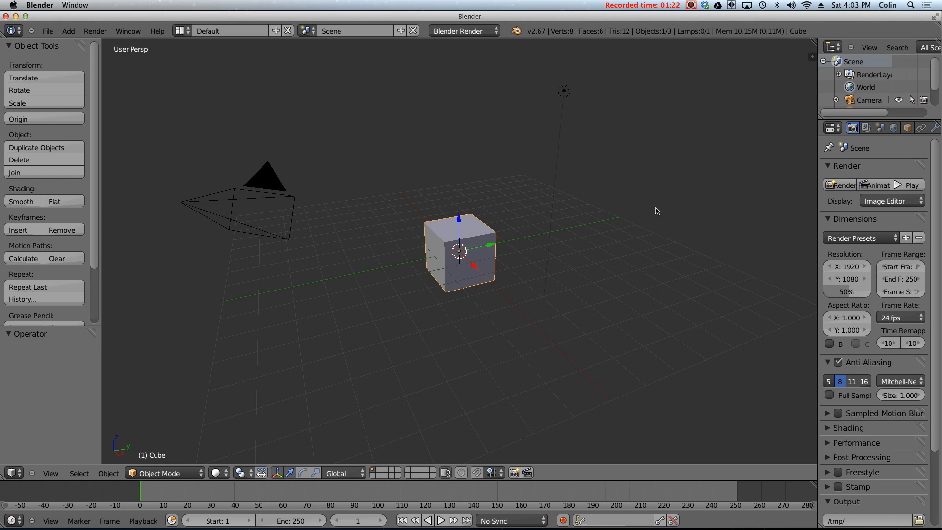
{"action": "mouse_move", "coordinate": [523, 233]}
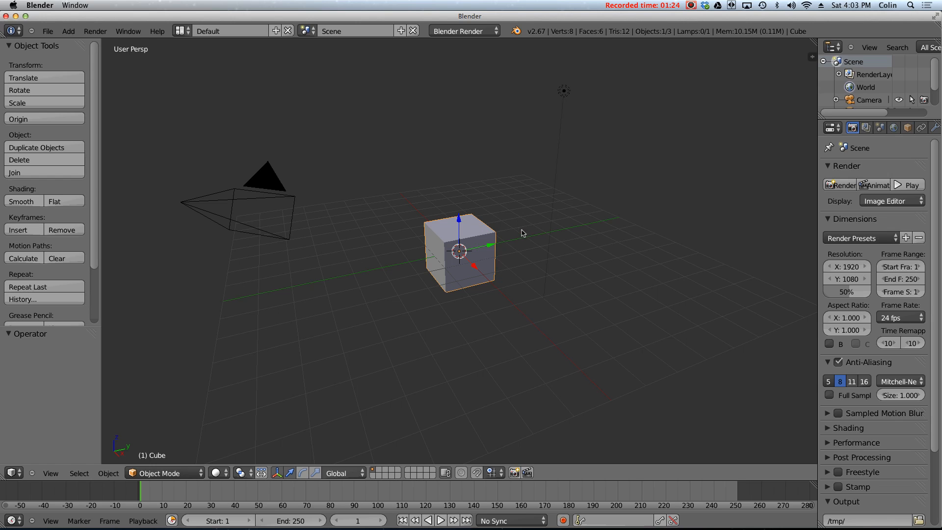
{"action": "mouse_move", "coordinate": [520, 230]}
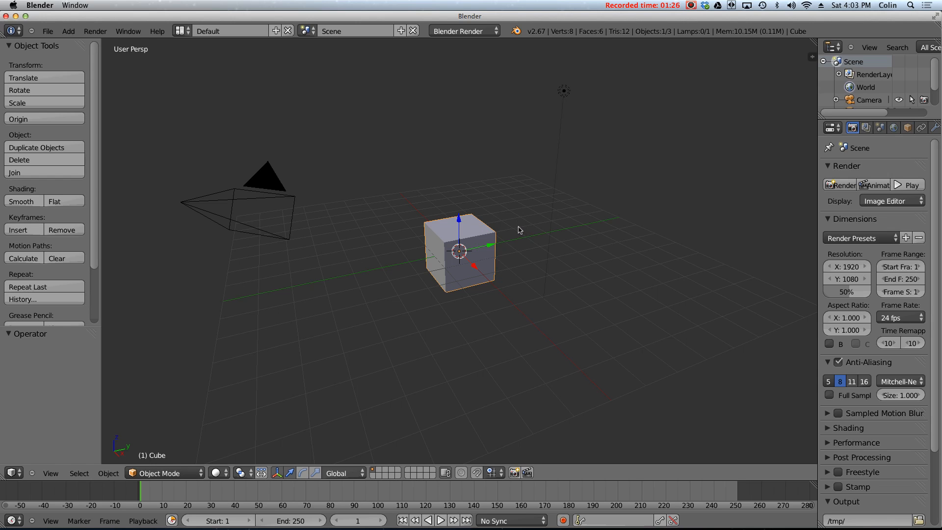
{"action": "mouse_move", "coordinate": [517, 226]}
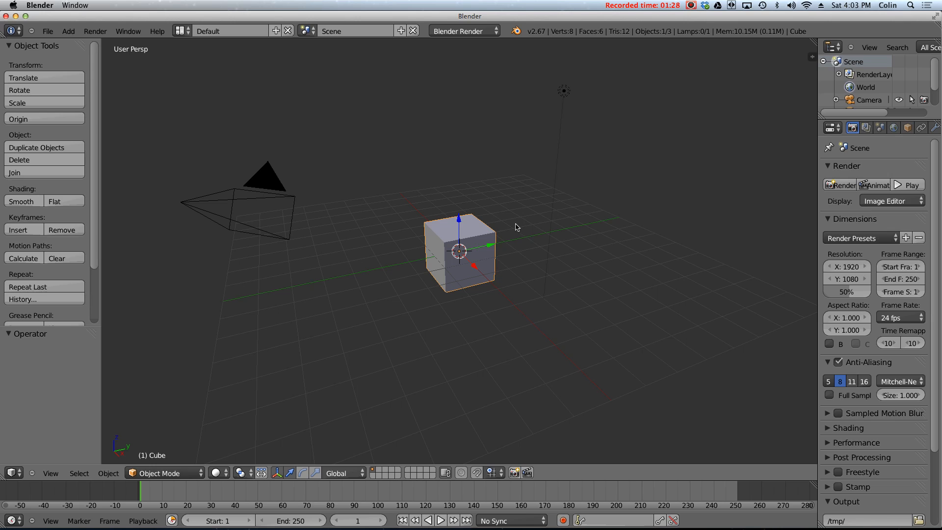
{"action": "mouse_move", "coordinate": [528, 246]}
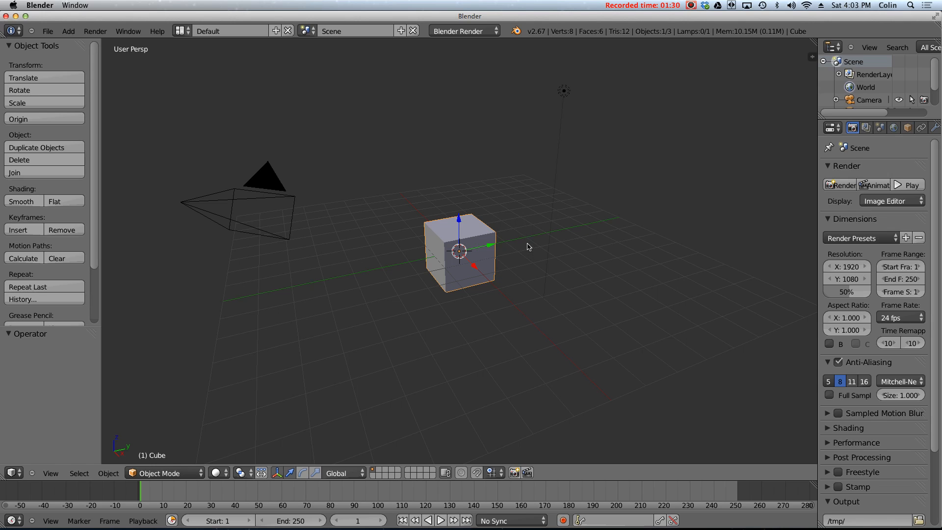
{"action": "mouse_move", "coordinate": [527, 243]}
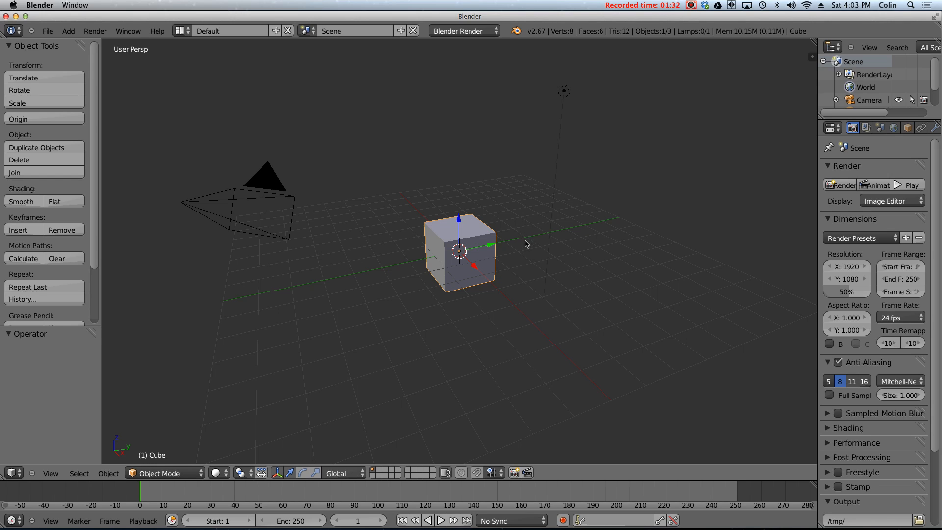
{"action": "mouse_move", "coordinate": [625, 67]}
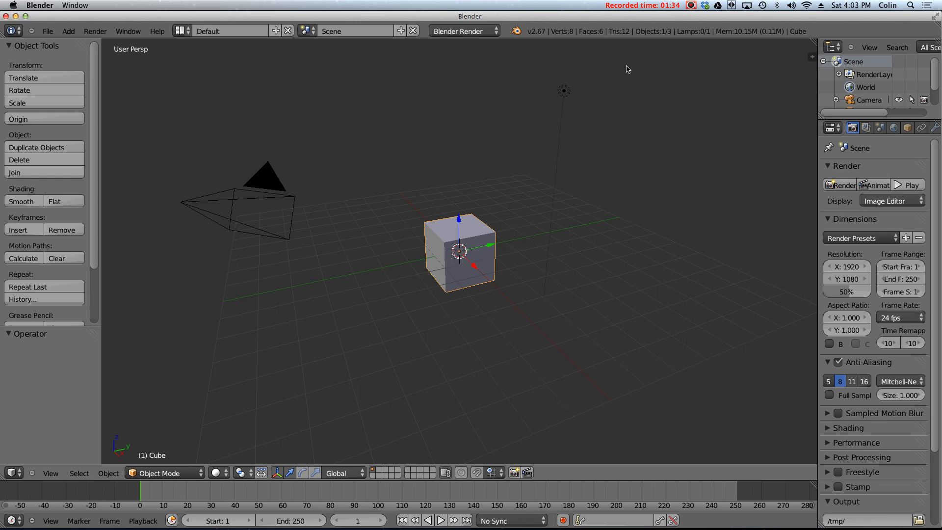
{"action": "mouse_move", "coordinate": [739, 430]}
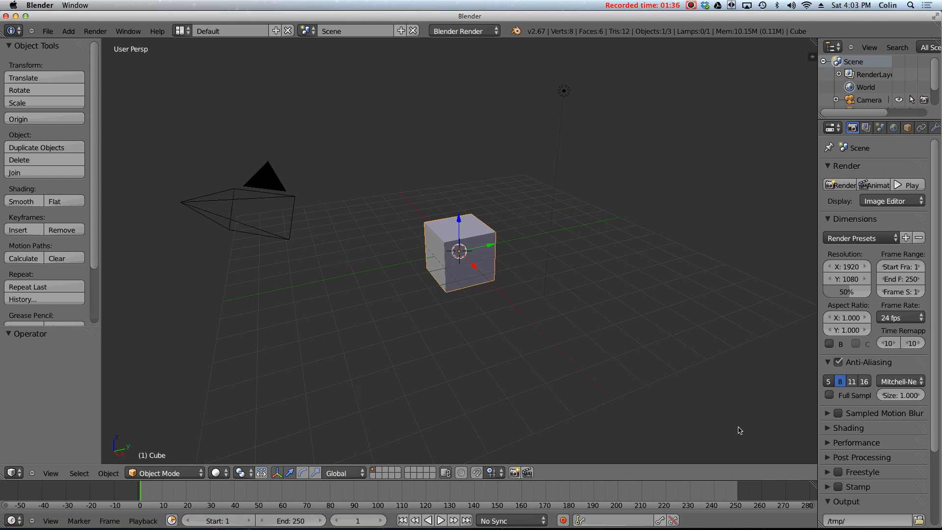
{"action": "mouse_move", "coordinate": [750, 392]}
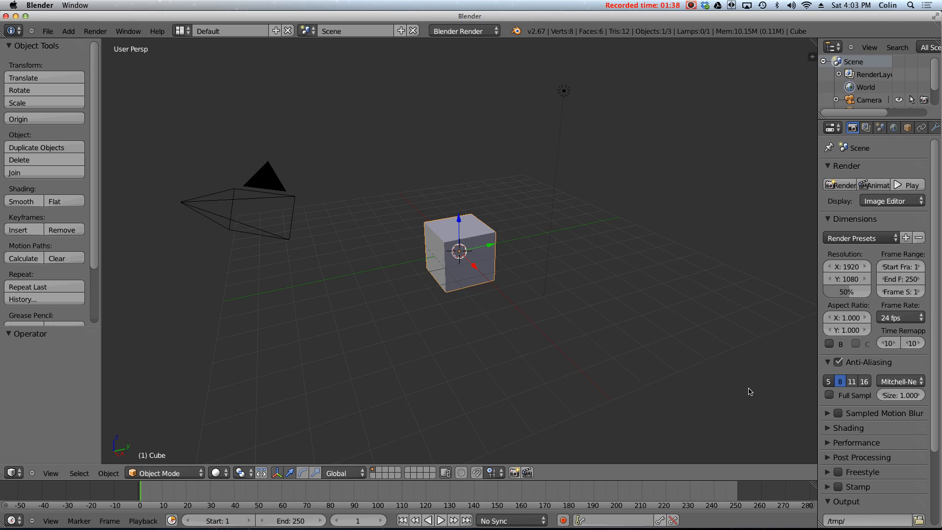
{"action": "mouse_move", "coordinate": [760, 369]}
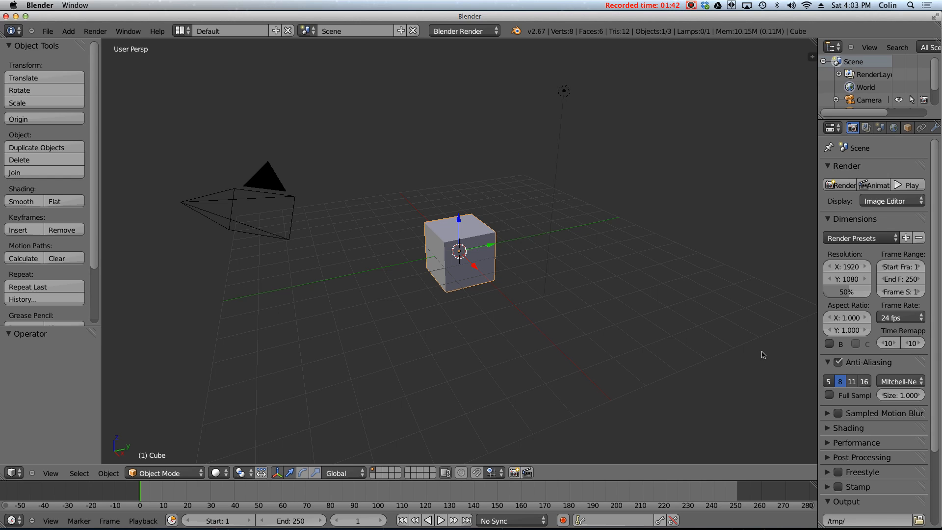
{"action": "mouse_move", "coordinate": [761, 333]}
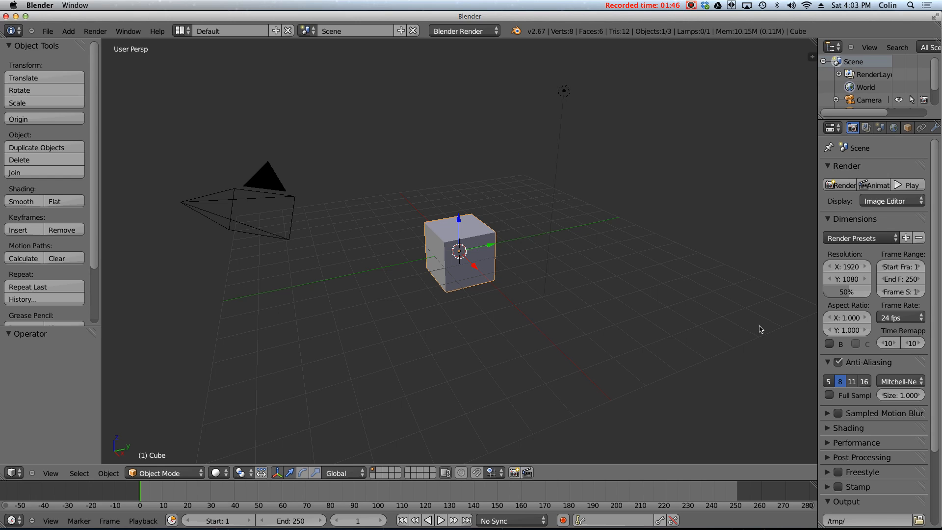
{"action": "mouse_move", "coordinate": [764, 336]}
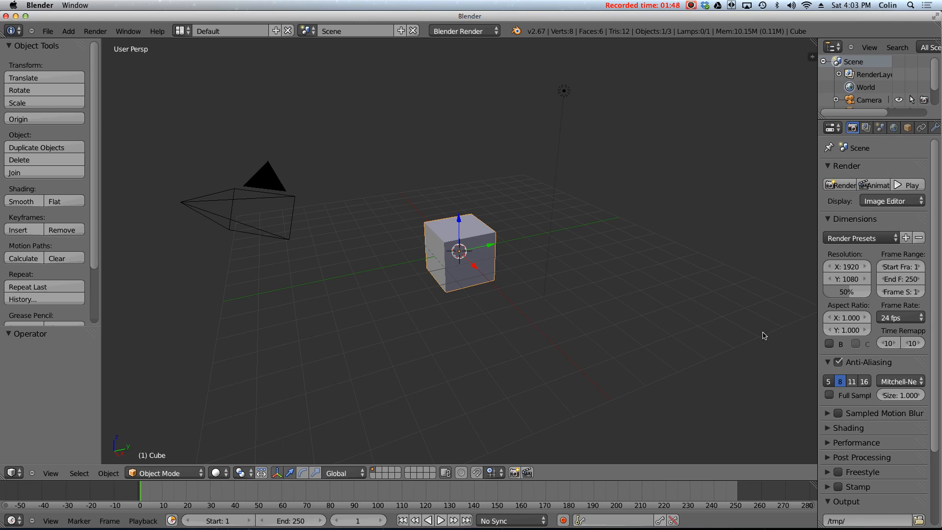
{"action": "mouse_move", "coordinate": [755, 329]}
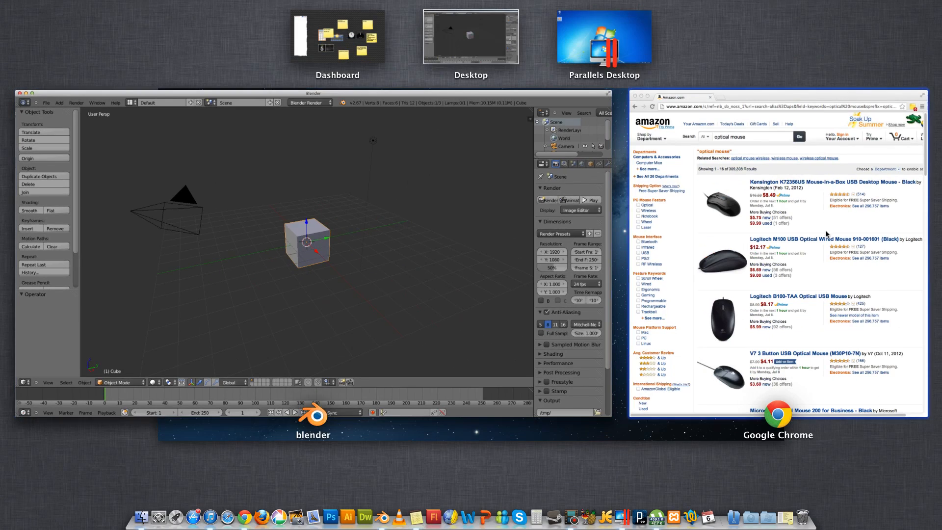
Bring Chrome's Amazon 'optical mouse' search results to the front.
{"action": "left_click", "coordinate": [778, 416]}
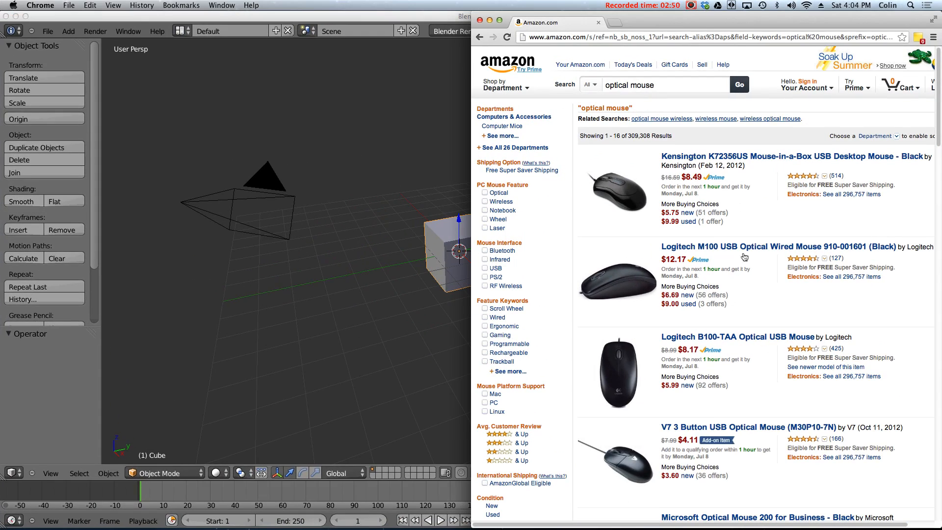
{"action": "mouse_move", "coordinate": [757, 261]}
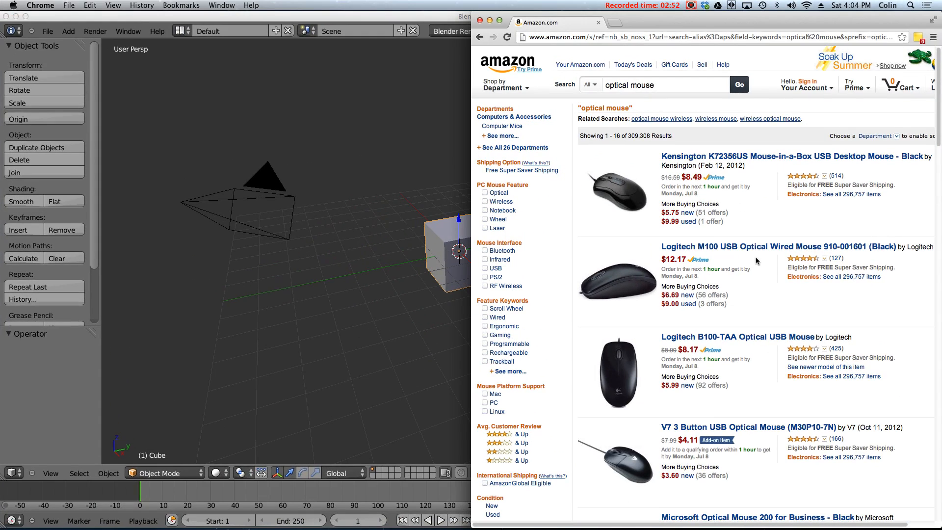
{"action": "mouse_move", "coordinate": [703, 274]}
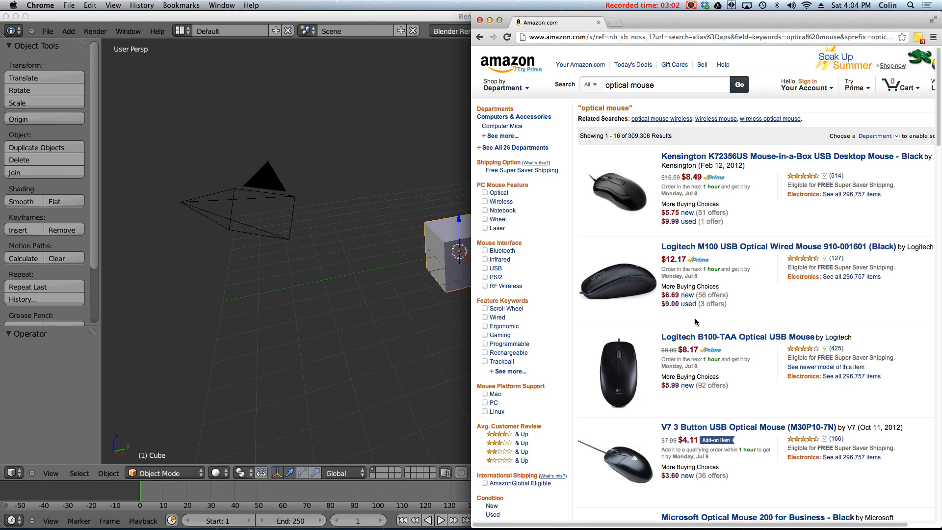
{"action": "mouse_move", "coordinate": [697, 320]}
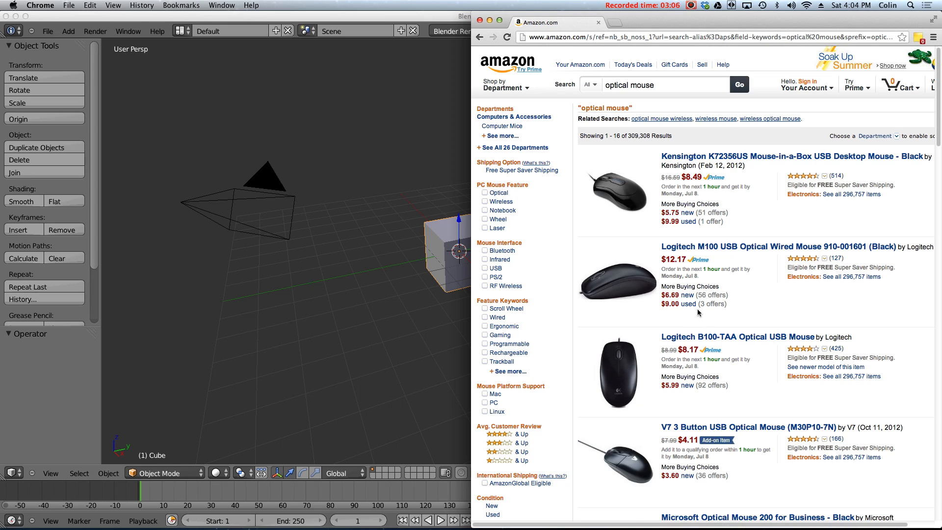
{"action": "mouse_move", "coordinate": [696, 278]}
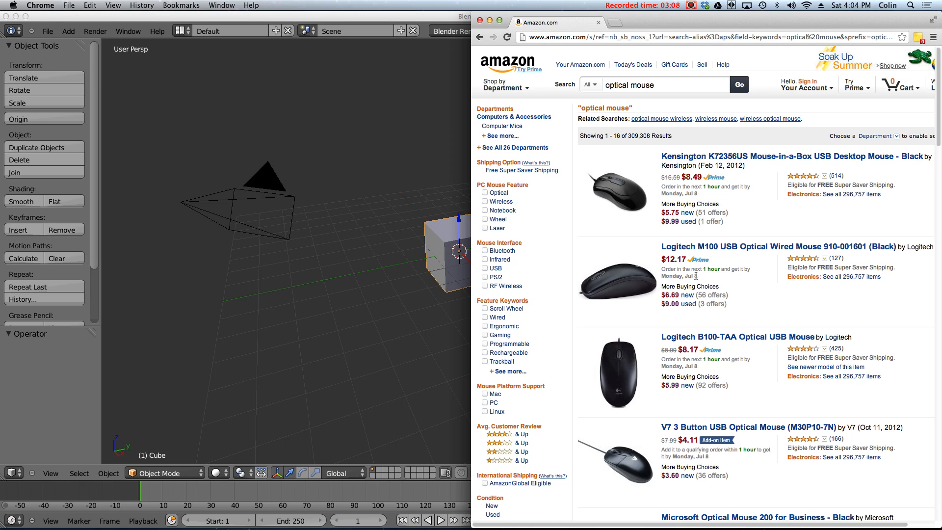
{"action": "mouse_move", "coordinate": [706, 285]}
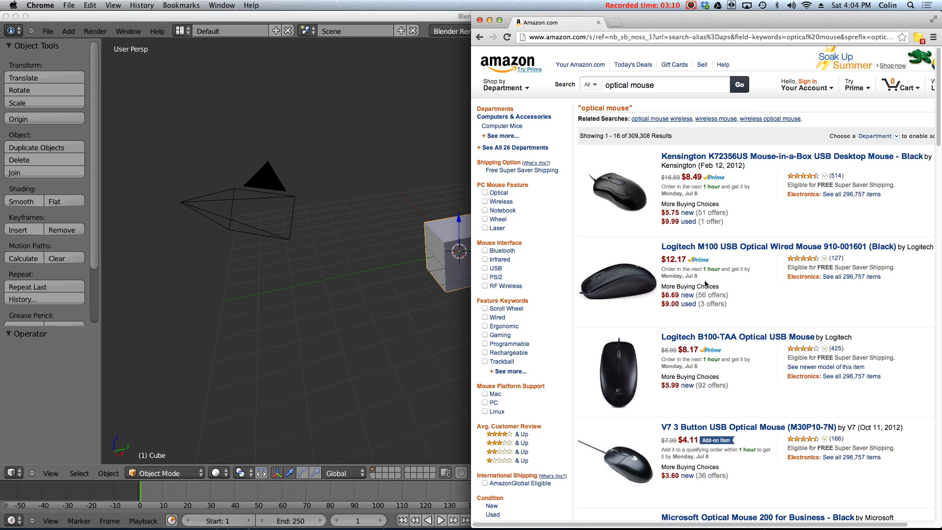
{"action": "mouse_move", "coordinate": [431, 16]}
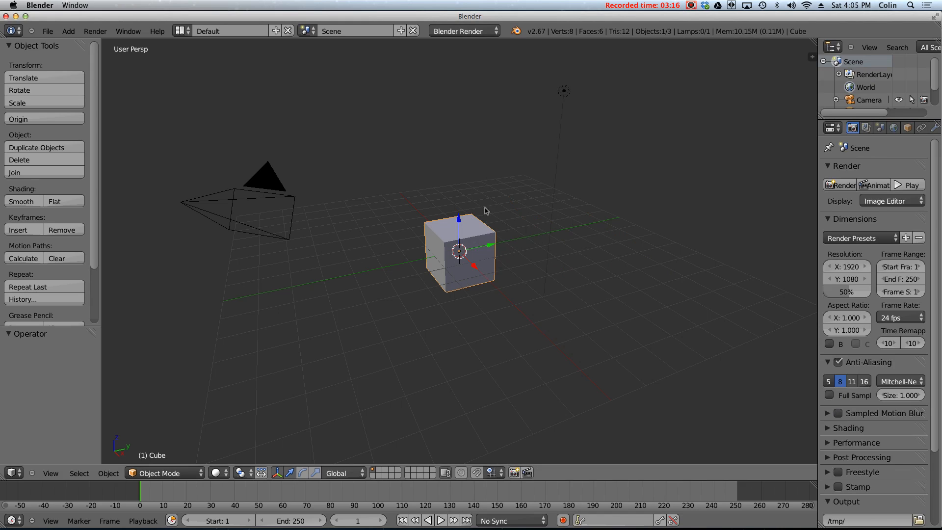
{"action": "mouse_move", "coordinate": [687, 132]}
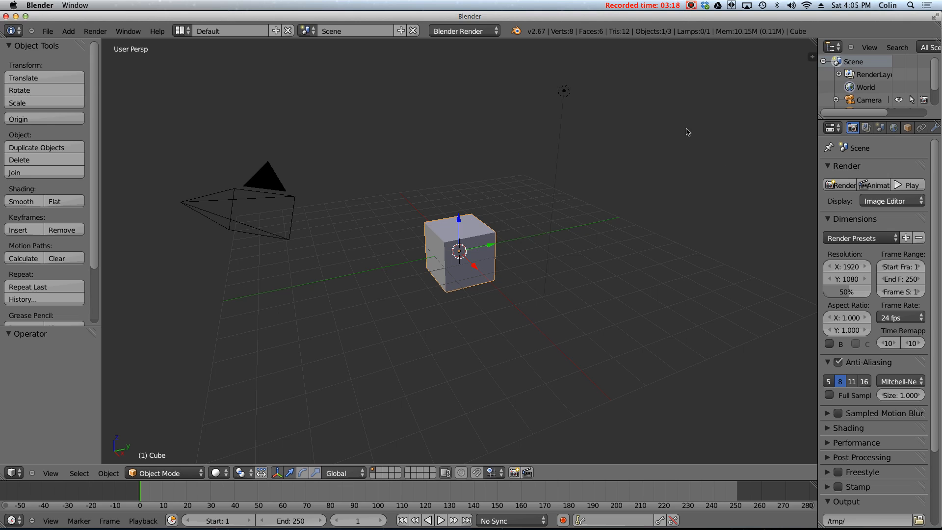
{"action": "mouse_move", "coordinate": [465, 263]}
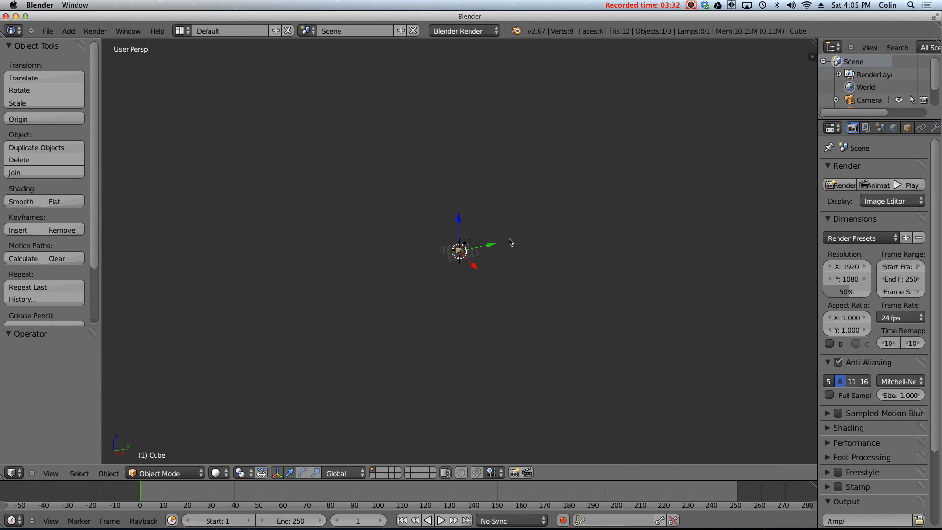
Bring the Blender window with the default cube scene back in front of Chrome.
{"action": "left_click", "coordinate": [20, 160]}
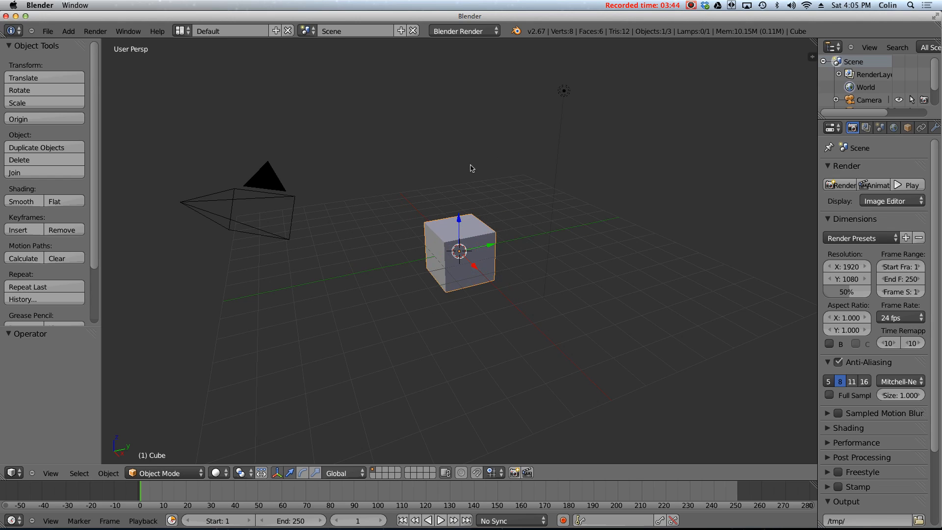
{"action": "mouse_move", "coordinate": [542, 202]}
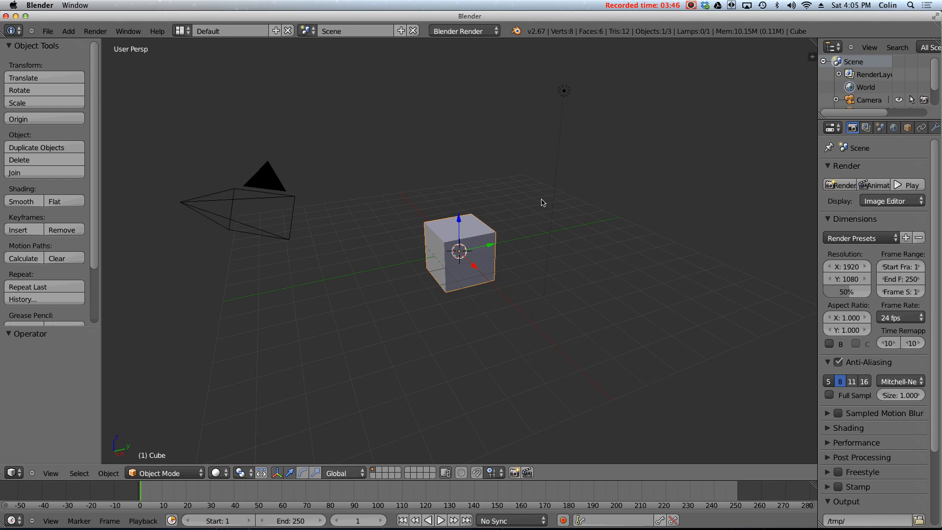
{"action": "mouse_move", "coordinate": [550, 189]}
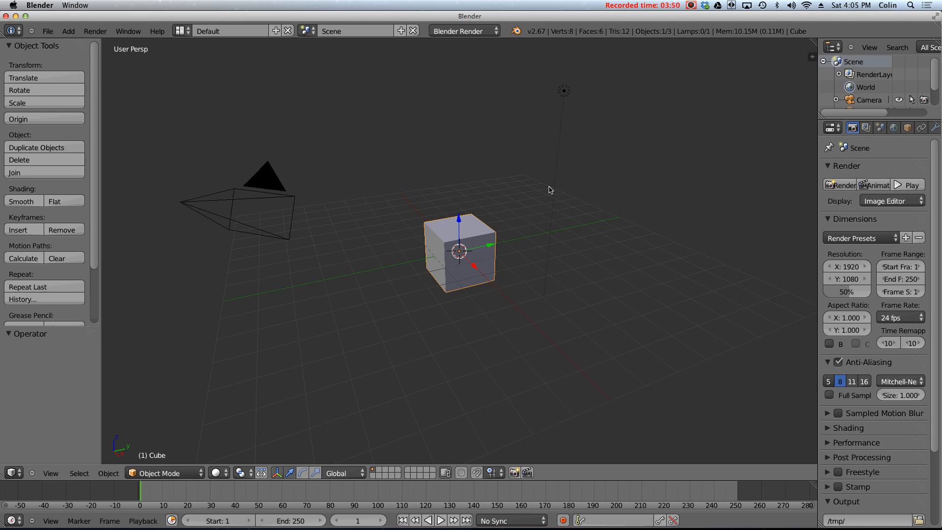
{"action": "mouse_move", "coordinate": [548, 208]}
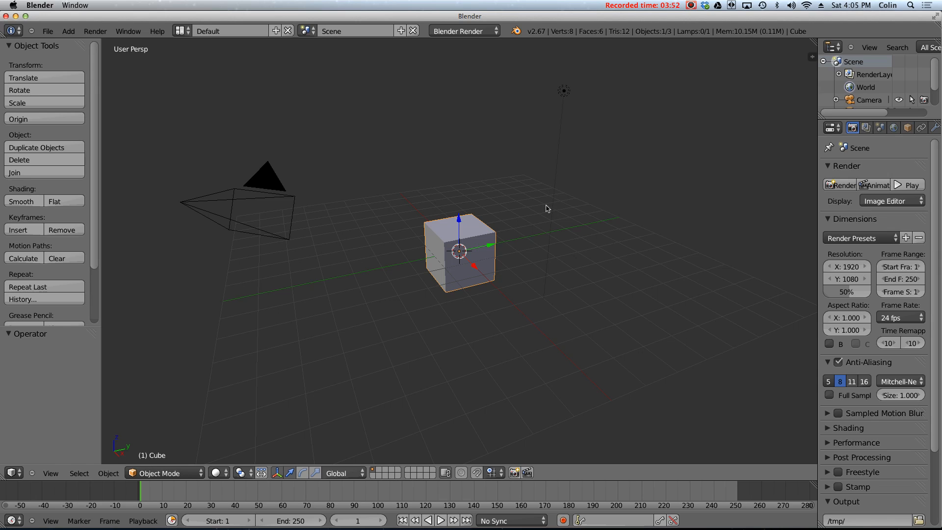
{"action": "mouse_move", "coordinate": [620, 199]}
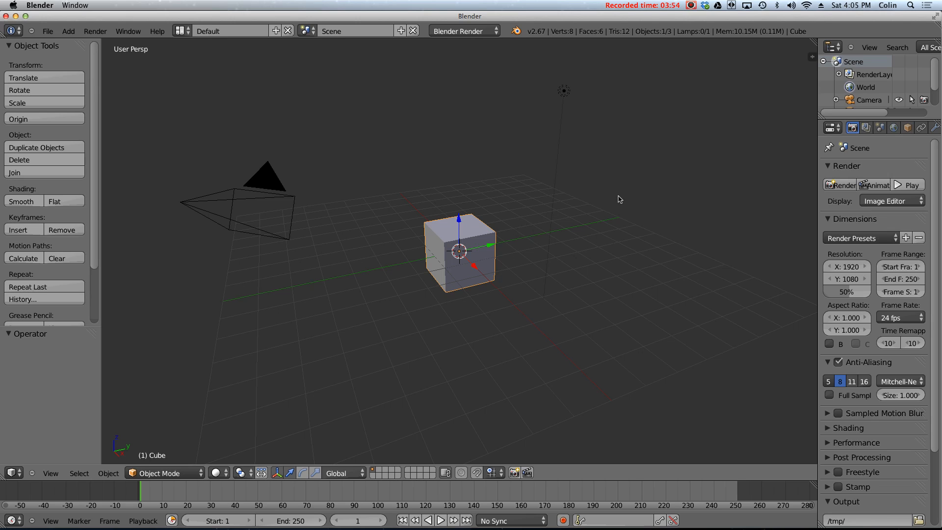
{"action": "mouse_move", "coordinate": [323, 245]}
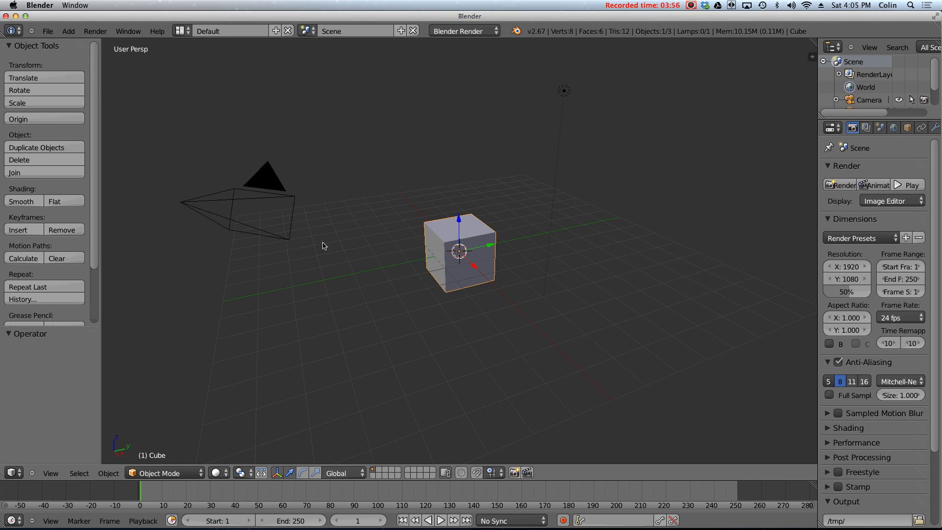
{"action": "mouse_move", "coordinate": [570, 273]}
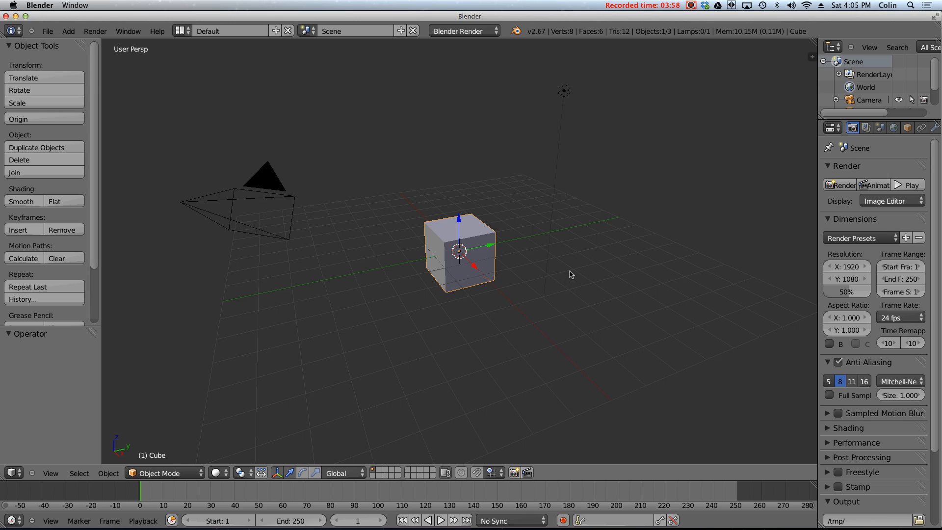
{"action": "mouse_move", "coordinate": [585, 284]}
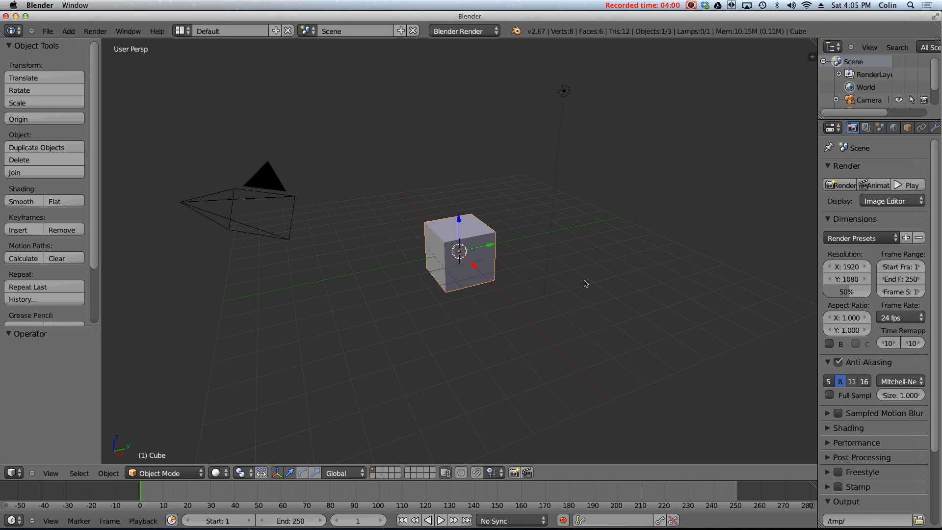
{"action": "mouse_move", "coordinate": [595, 258]}
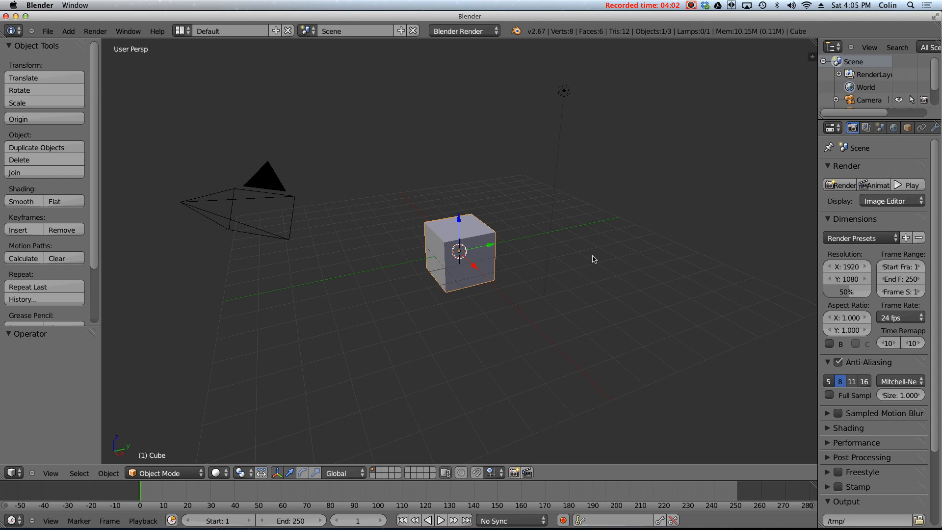
{"action": "mouse_move", "coordinate": [576, 305]}
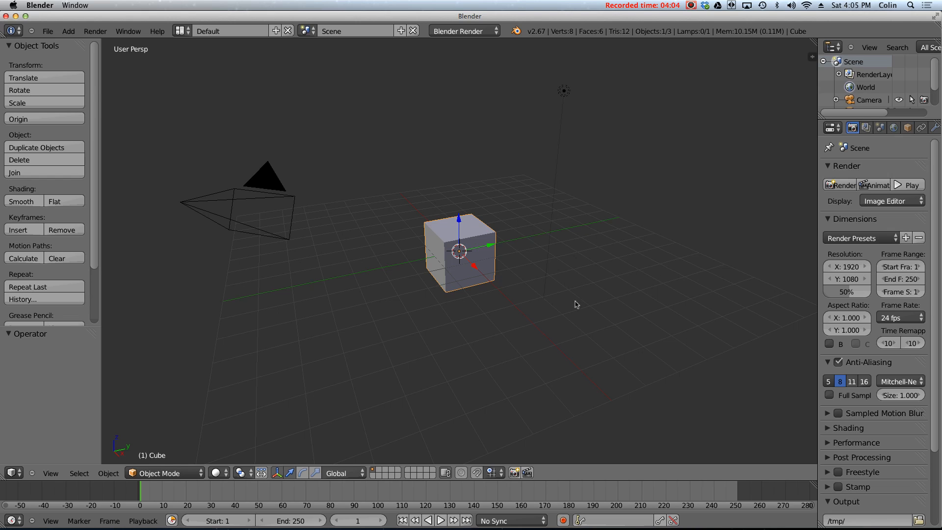
{"action": "mouse_move", "coordinate": [615, 283]}
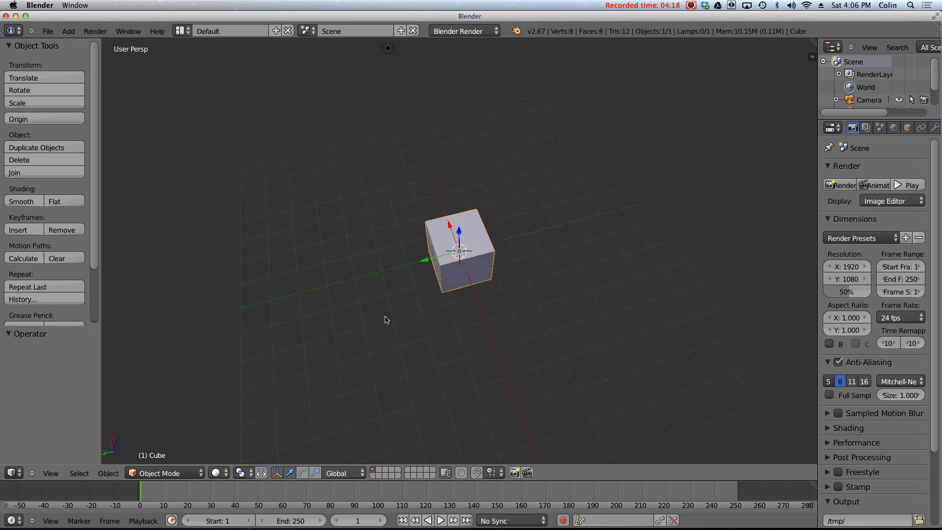
Orbit the viewport around the cube to see the scene from a new angle.
{"action": "left_click_drag", "start_coordinate": [384, 319], "coordinate": [436, 213]}
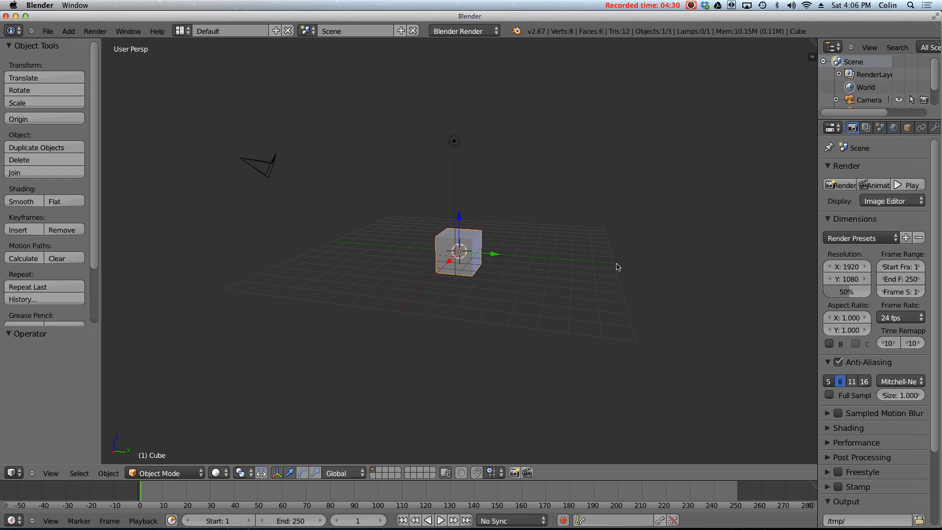
{"action": "mouse_move", "coordinate": [608, 248]}
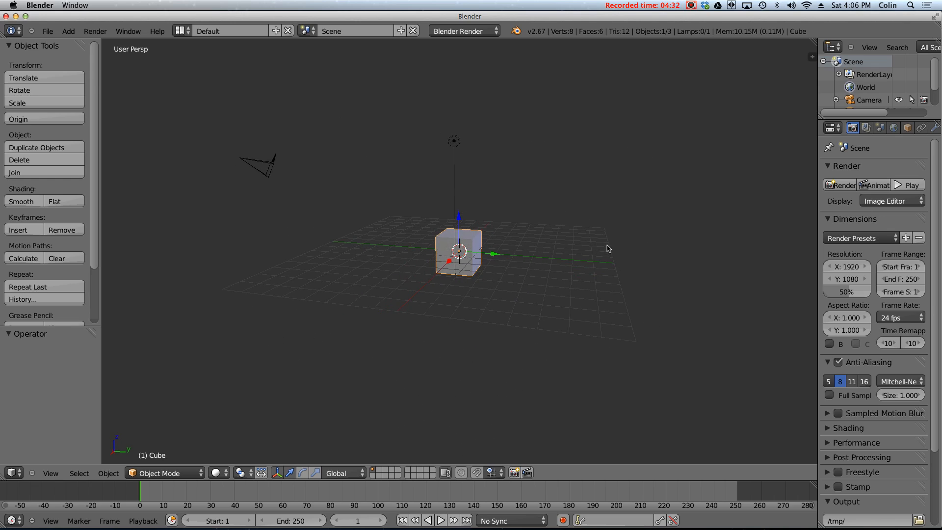
{"action": "mouse_move", "coordinate": [599, 240]}
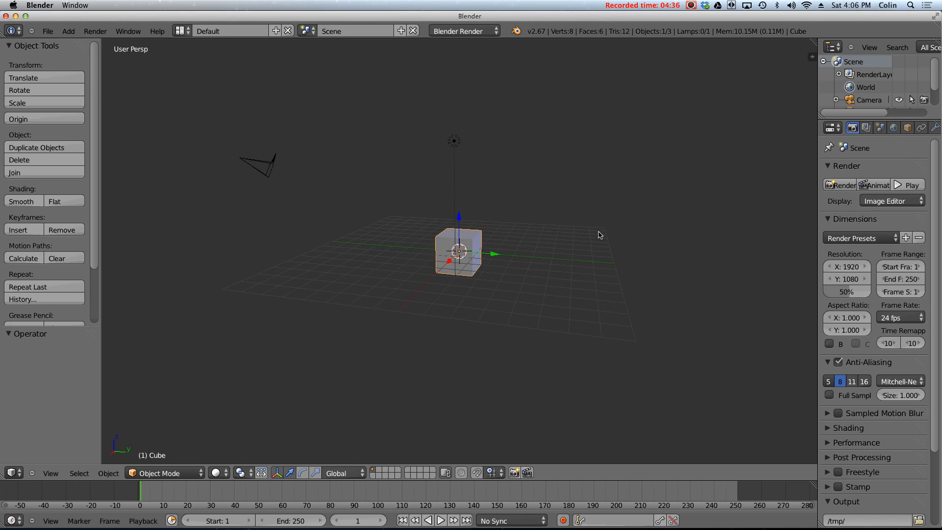
{"action": "mouse_move", "coordinate": [583, 242]}
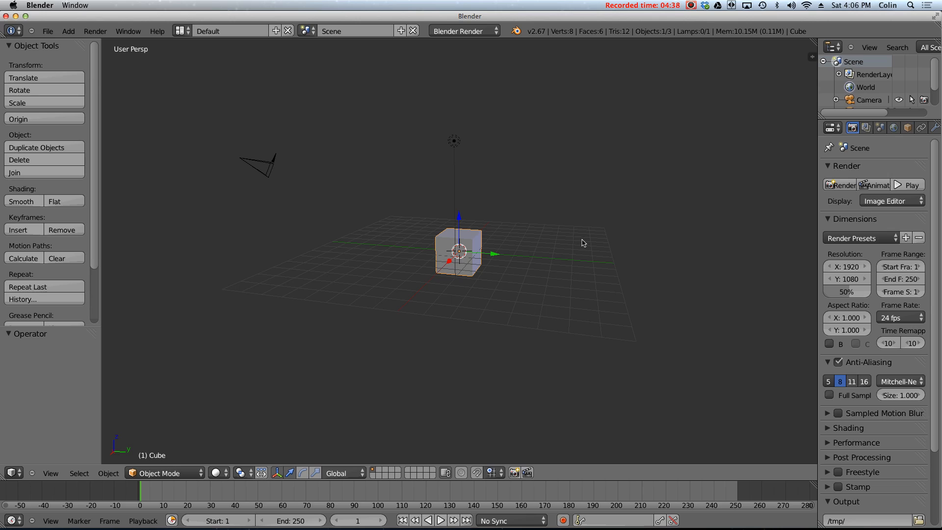
{"action": "mouse_move", "coordinate": [580, 238]}
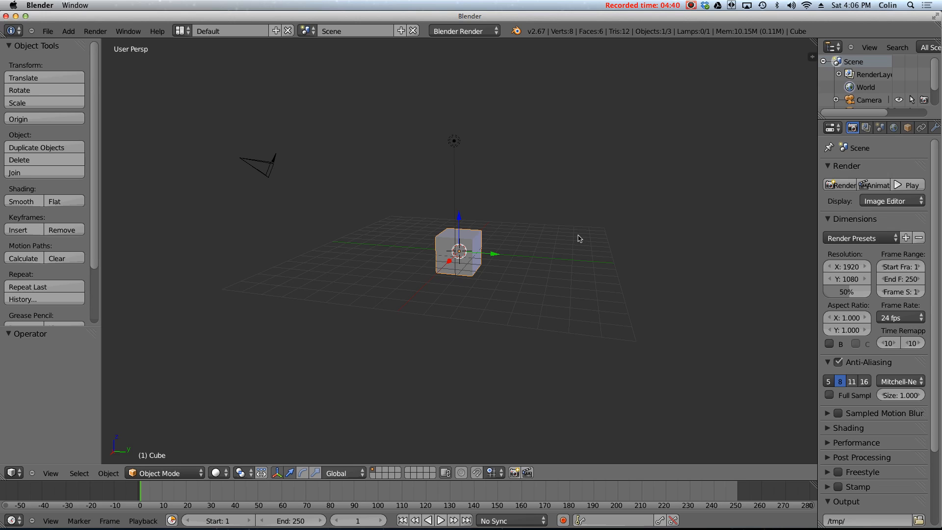
{"action": "mouse_move", "coordinate": [576, 242]}
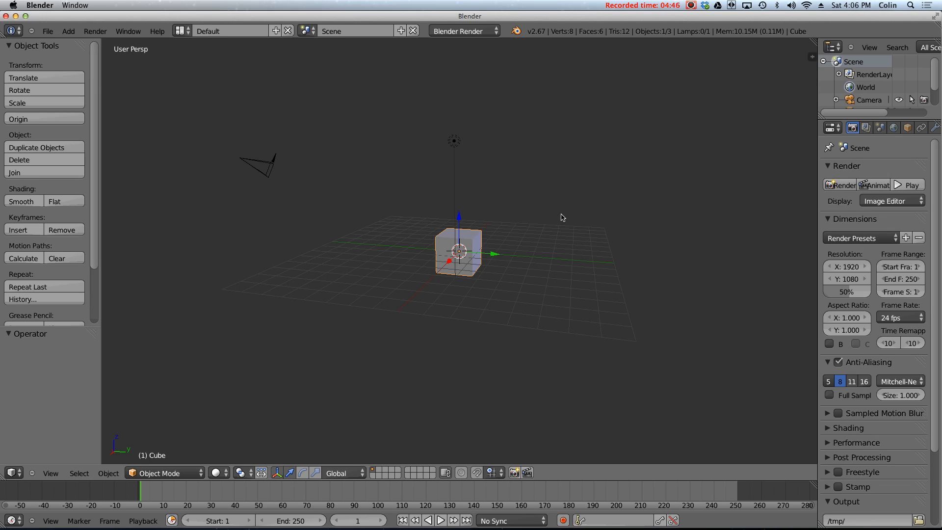
{"action": "mouse_move", "coordinate": [727, 251]}
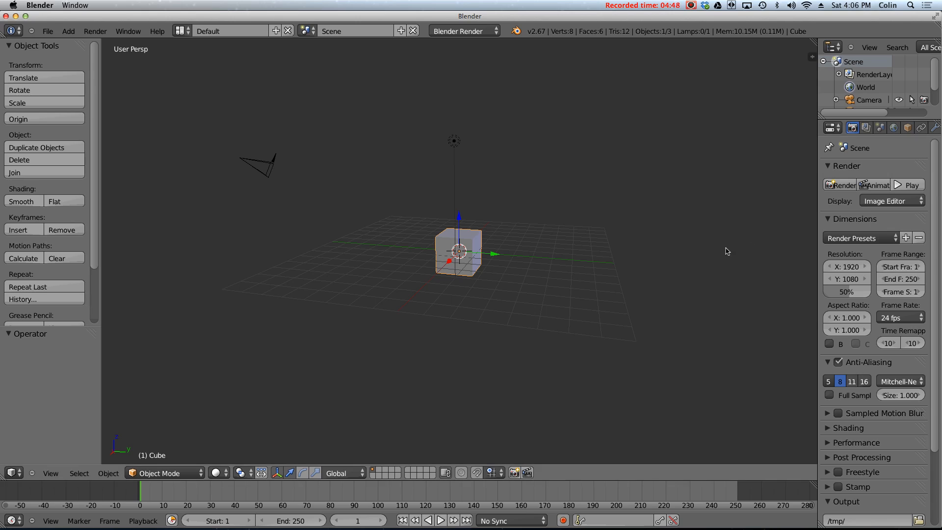
{"action": "mouse_move", "coordinate": [514, 205]}
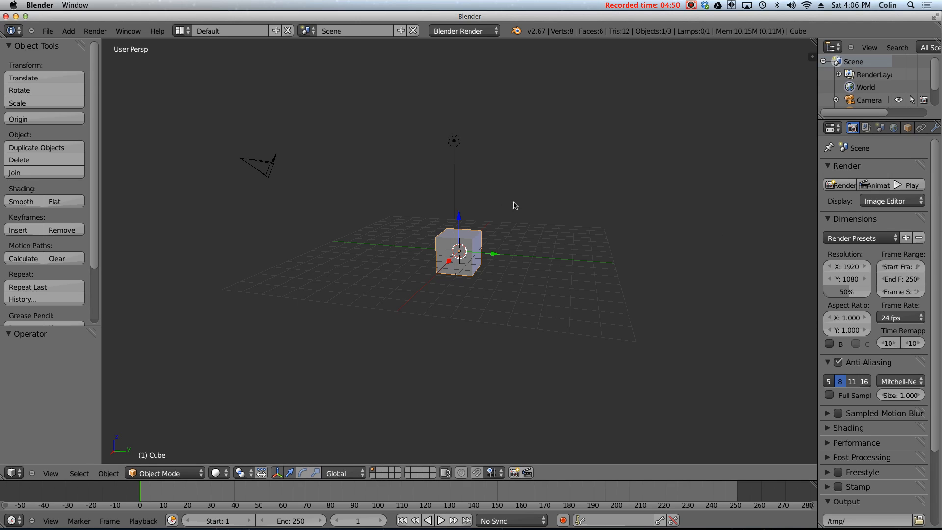
{"action": "mouse_move", "coordinate": [498, 372]}
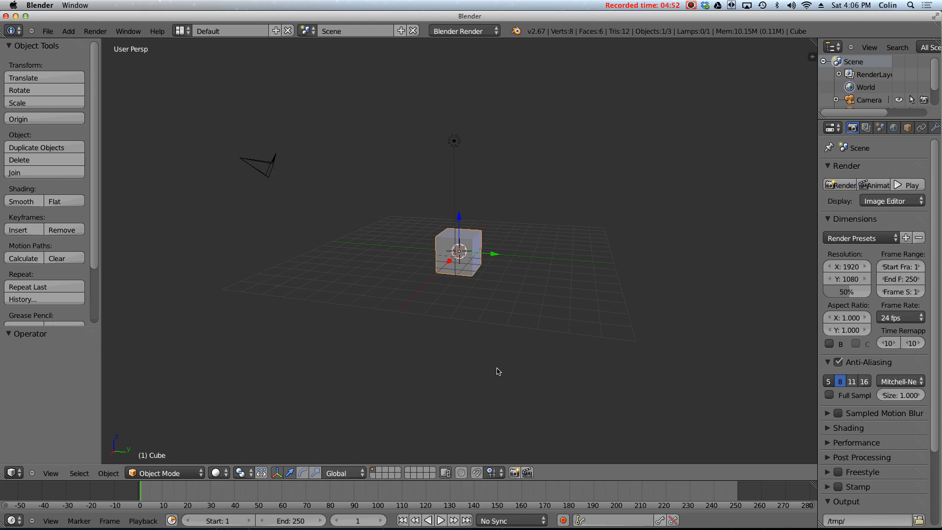
{"action": "mouse_move", "coordinate": [506, 361]}
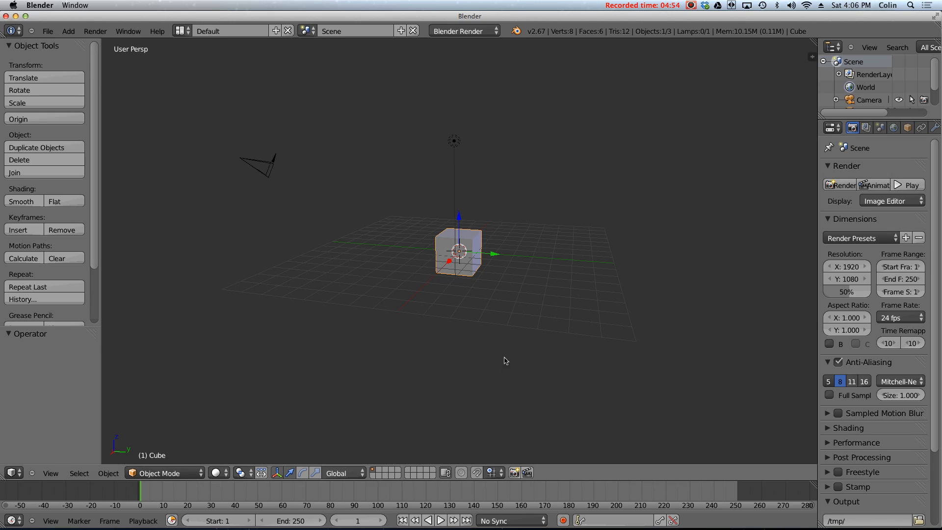
{"action": "mouse_move", "coordinate": [478, 259]}
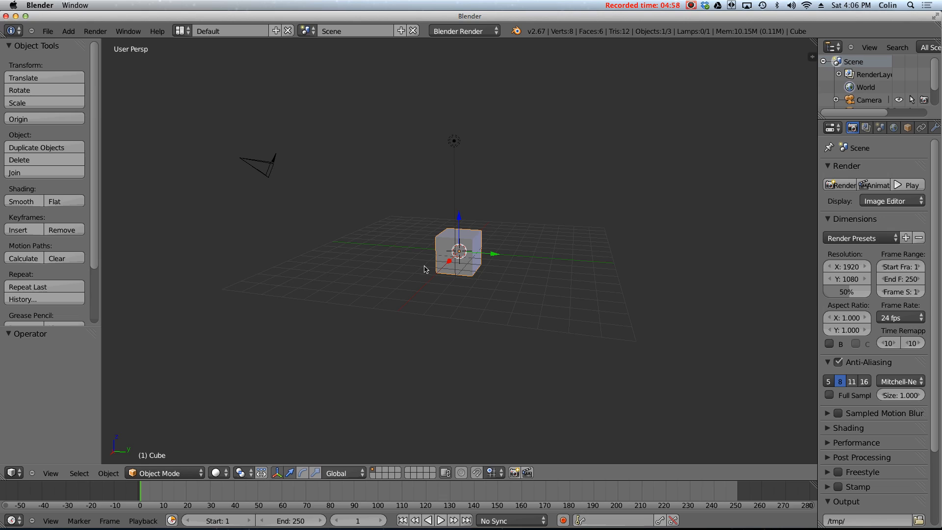
{"action": "mouse_move", "coordinate": [443, 257]}
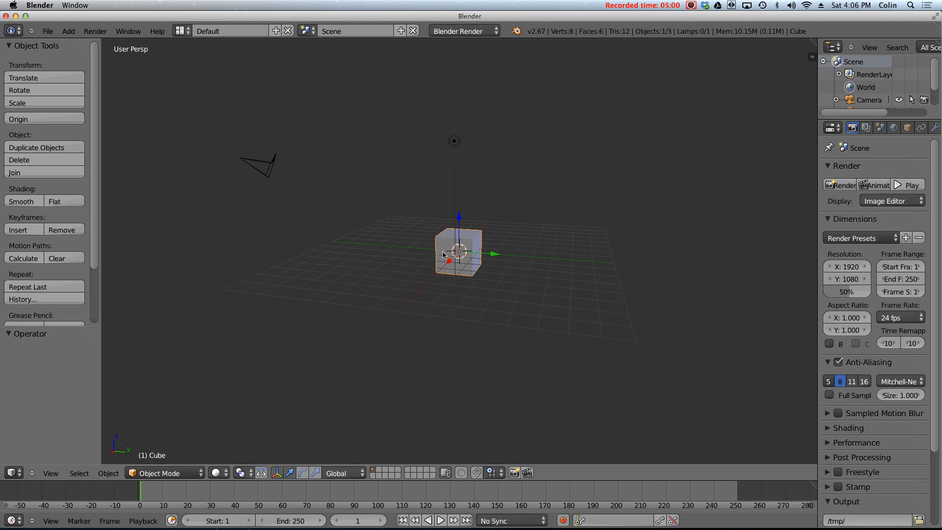
{"action": "left_click_drag", "start_coordinate": [457, 253], "coordinate": [538, 258]}
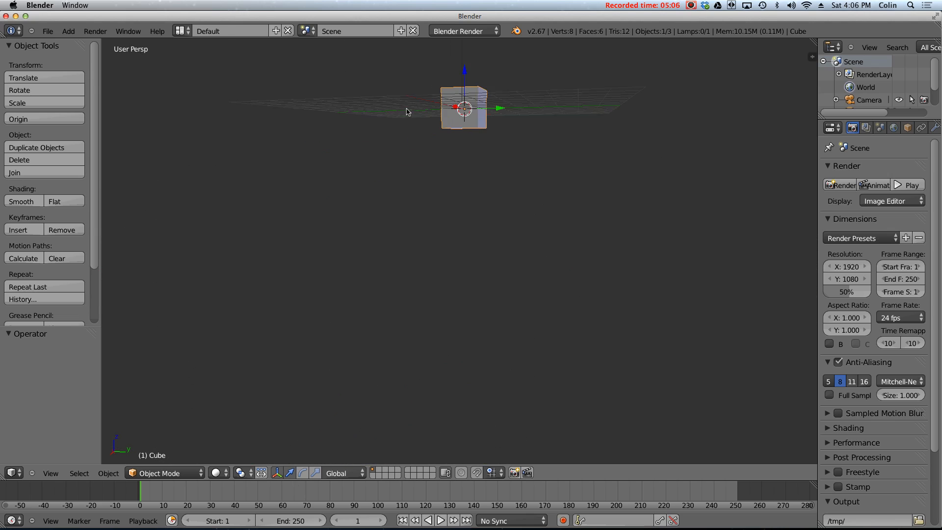
{"action": "left_click_drag", "start_coordinate": [409, 112], "coordinate": [615, 278]}
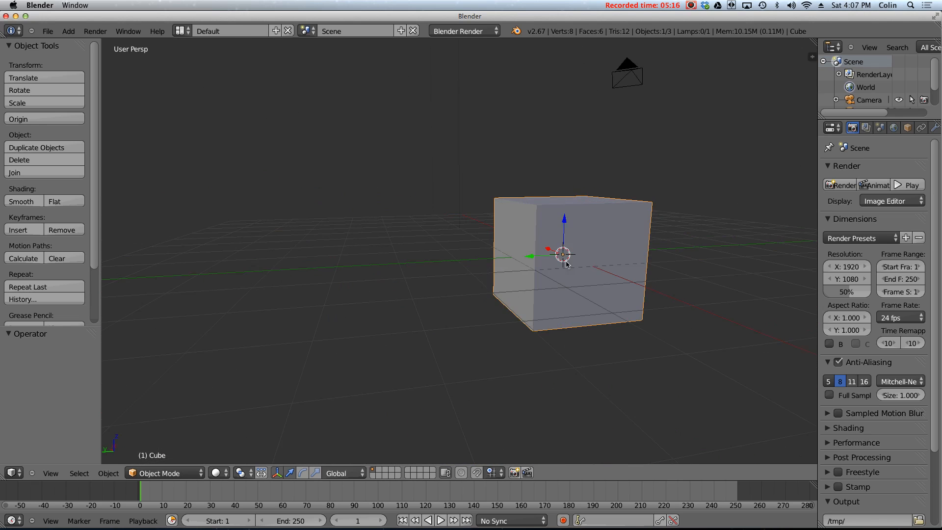
{"action": "left_click_drag", "start_coordinate": [565, 265], "coordinate": [337, 252]}
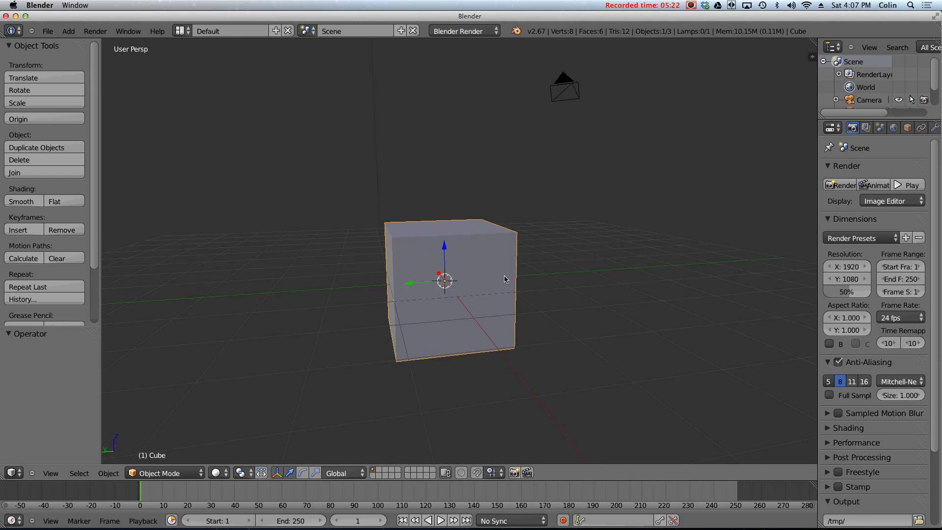
{"action": "mouse_move", "coordinate": [516, 257]}
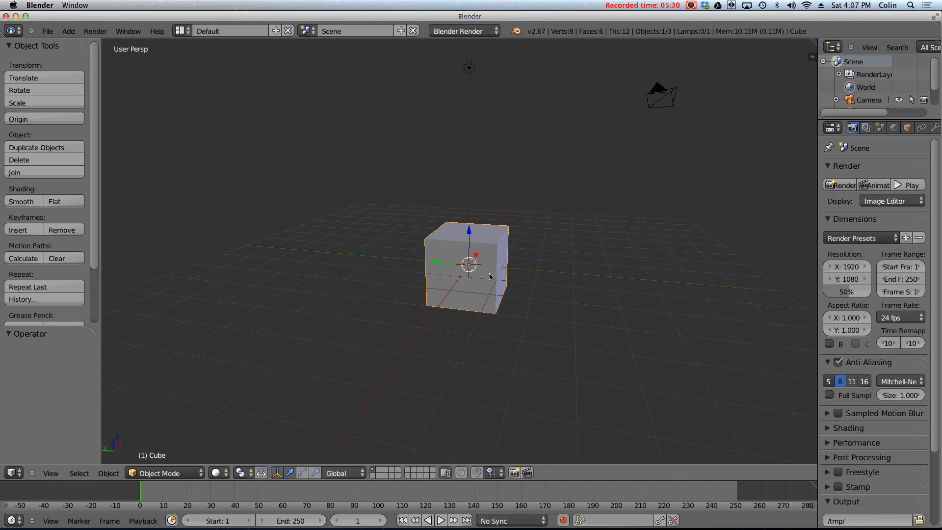
{"action": "mouse_move", "coordinate": [497, 250]}
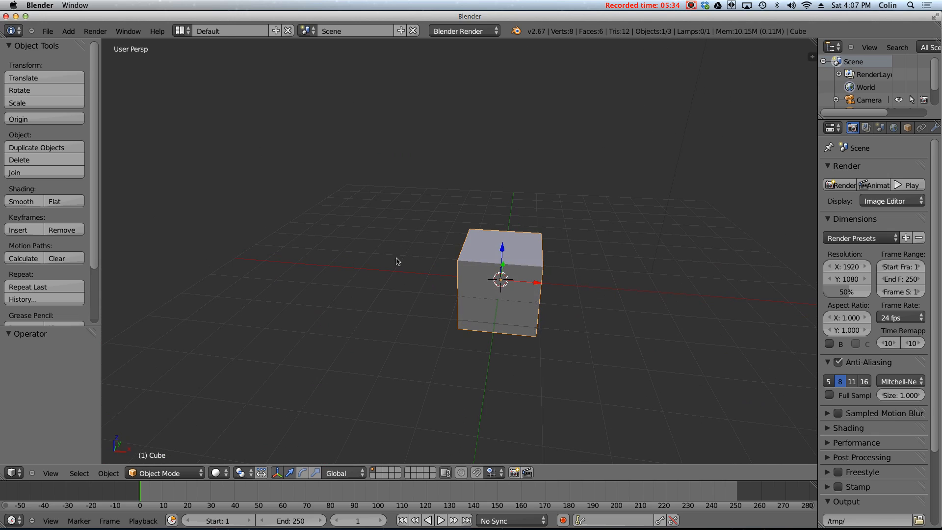
{"action": "mouse_move", "coordinate": [483, 273]}
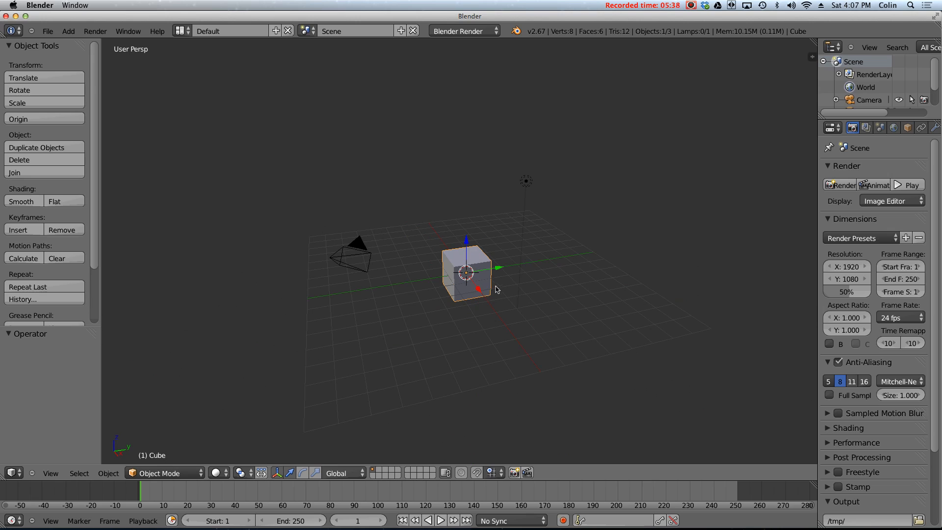
{"action": "mouse_move", "coordinate": [495, 276]}
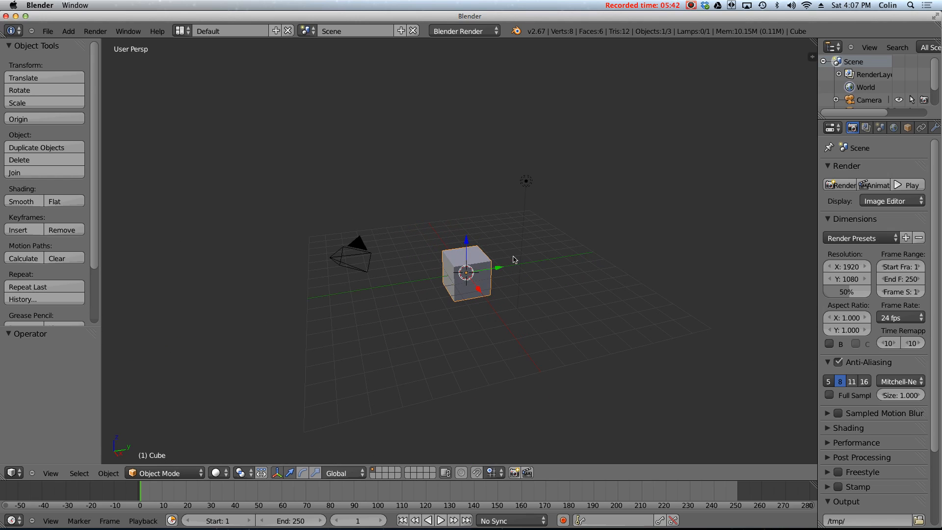
{"action": "mouse_move", "coordinate": [518, 264]}
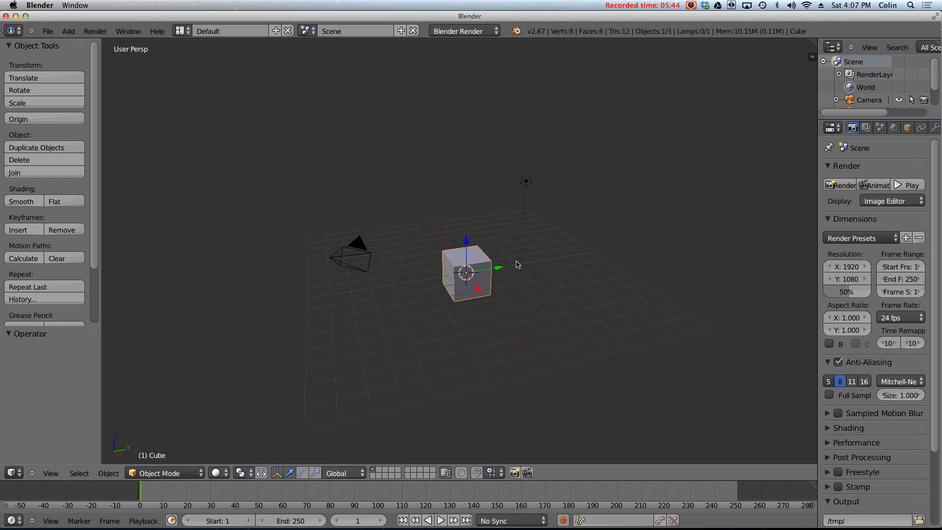
{"action": "mouse_move", "coordinate": [527, 226]}
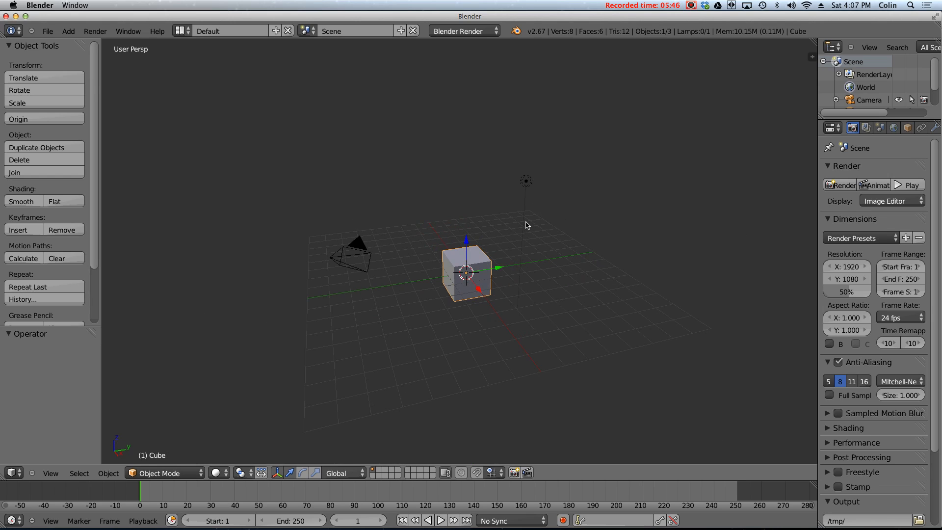
{"action": "mouse_move", "coordinate": [490, 254]}
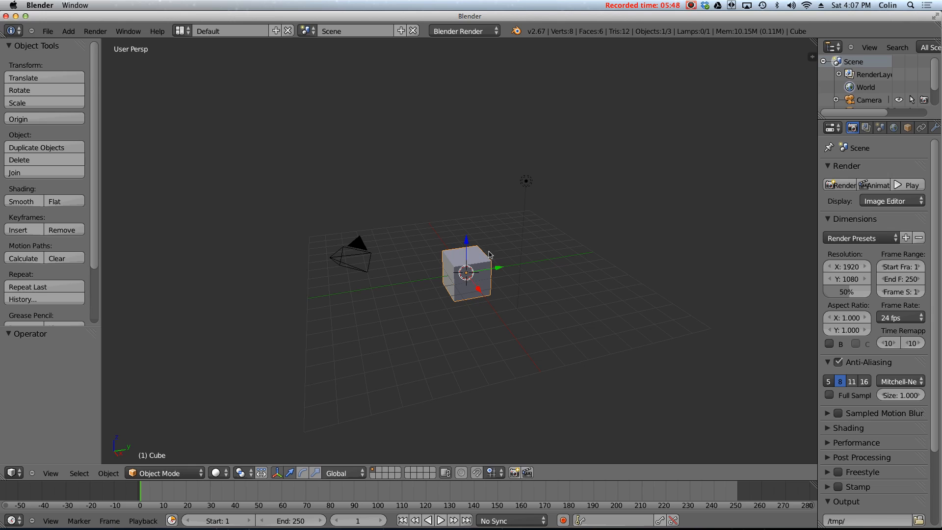
{"action": "mouse_move", "coordinate": [487, 281]}
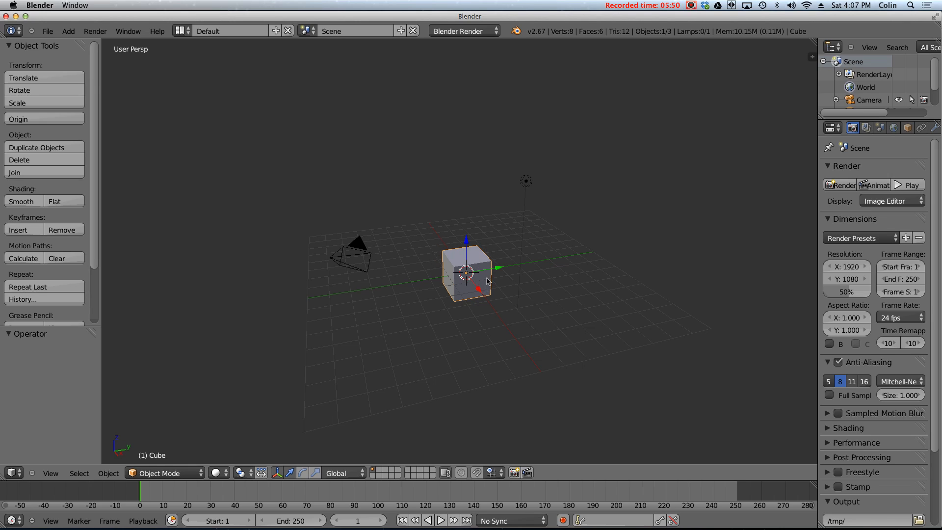
{"action": "mouse_move", "coordinate": [443, 303]}
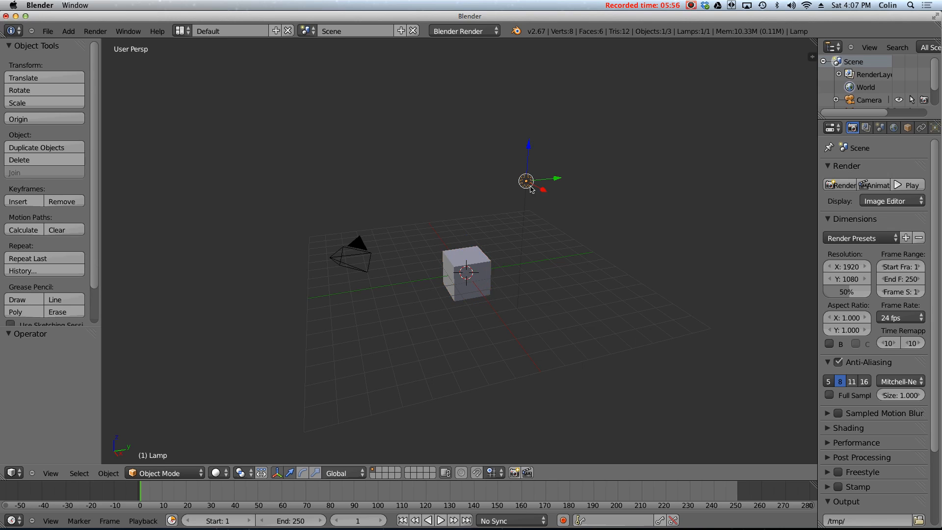
{"action": "mouse_move", "coordinate": [551, 186]}
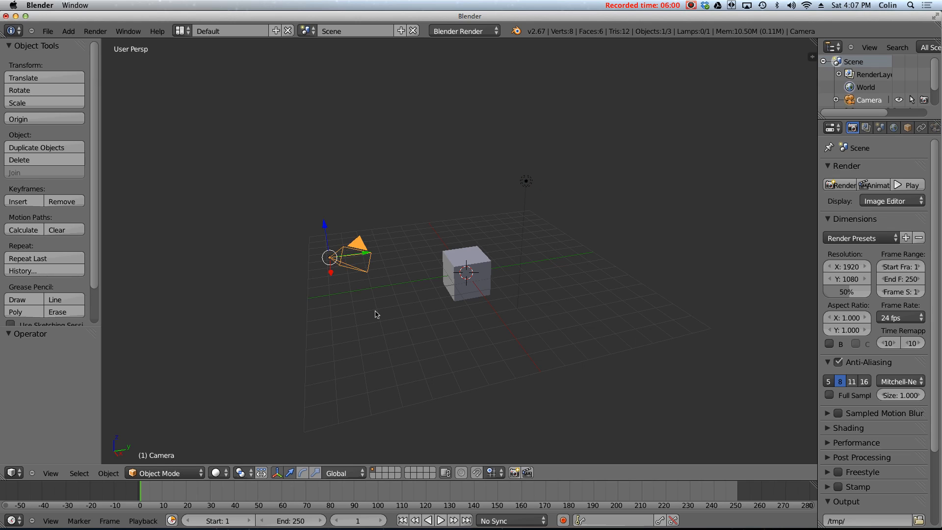
{"action": "mouse_move", "coordinate": [353, 262]}
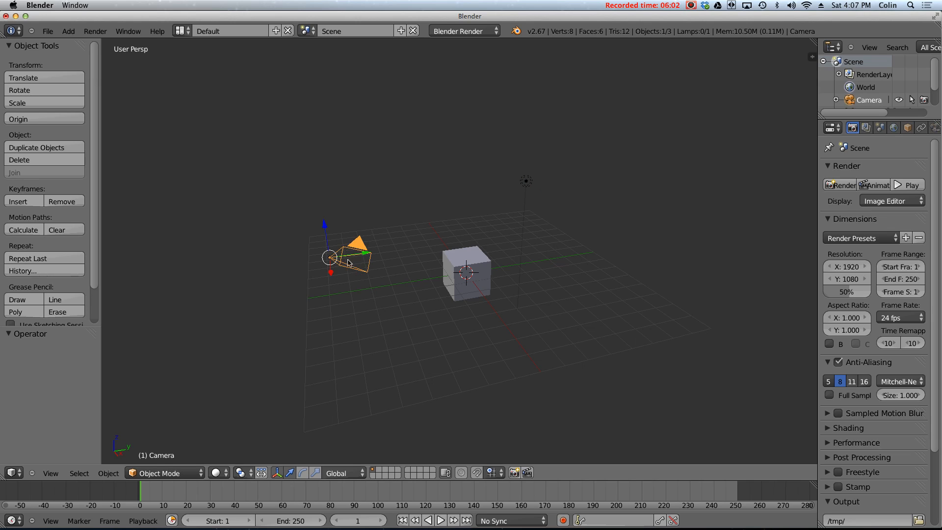
{"action": "left_click", "coordinate": [468, 272]}
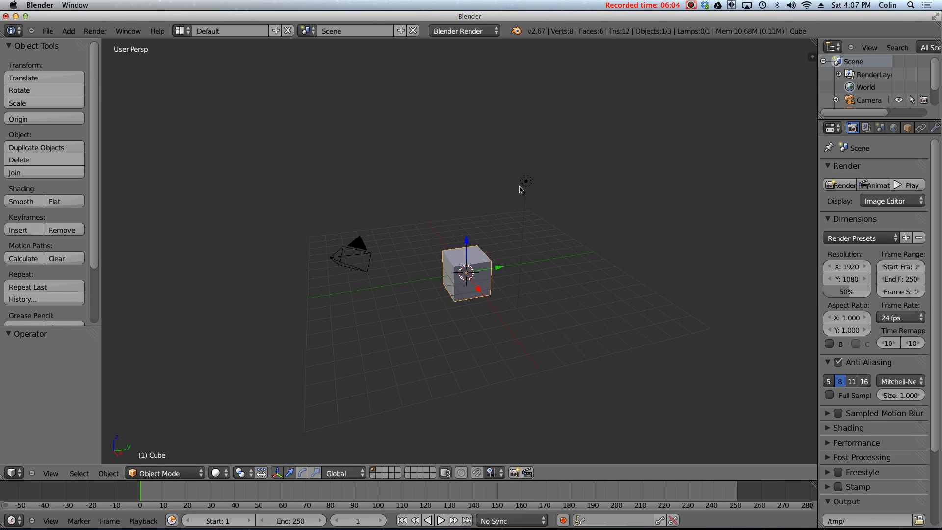
{"action": "left_click", "coordinate": [354, 254]}
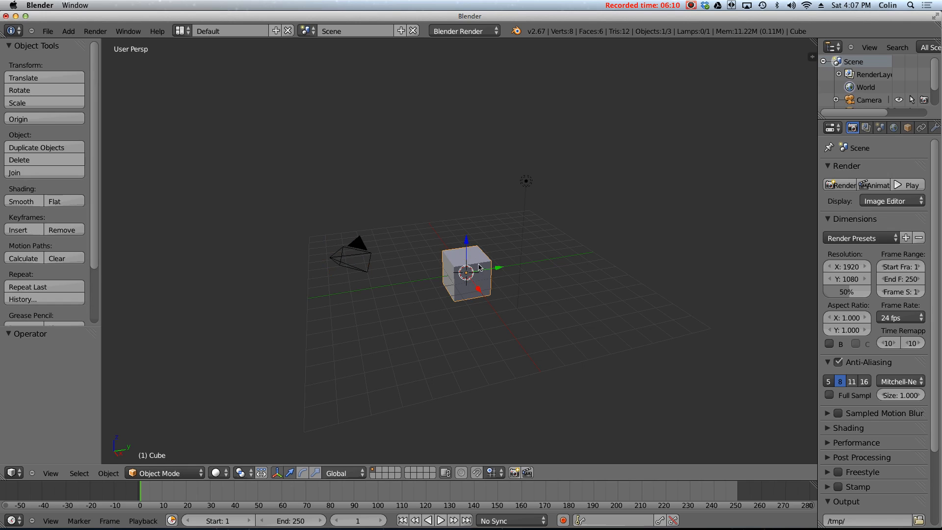
{"action": "mouse_move", "coordinate": [524, 208]}
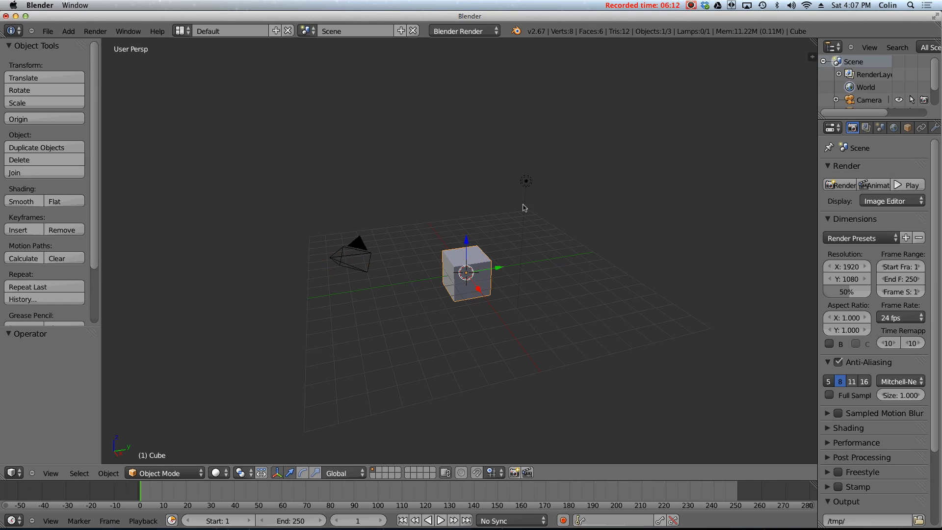
{"action": "left_click", "coordinate": [526, 181]}
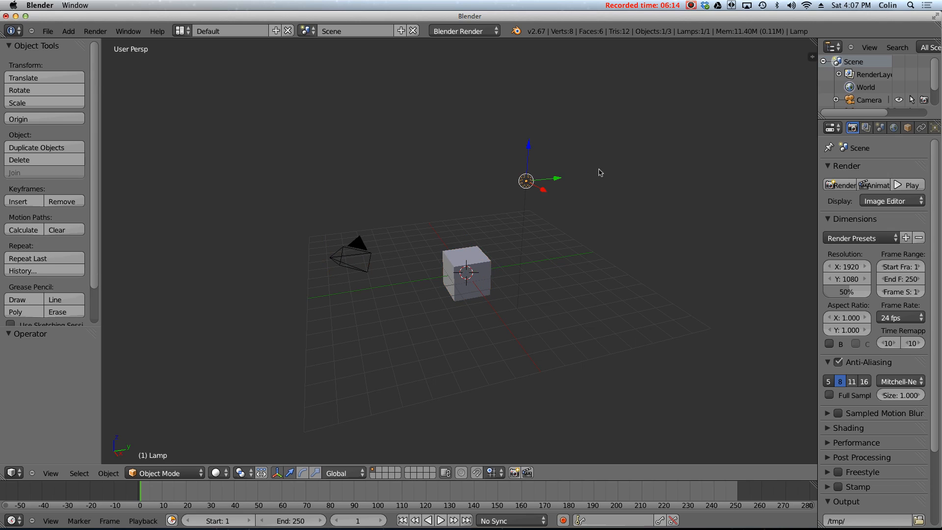
{"action": "left_click", "coordinate": [466, 274]}
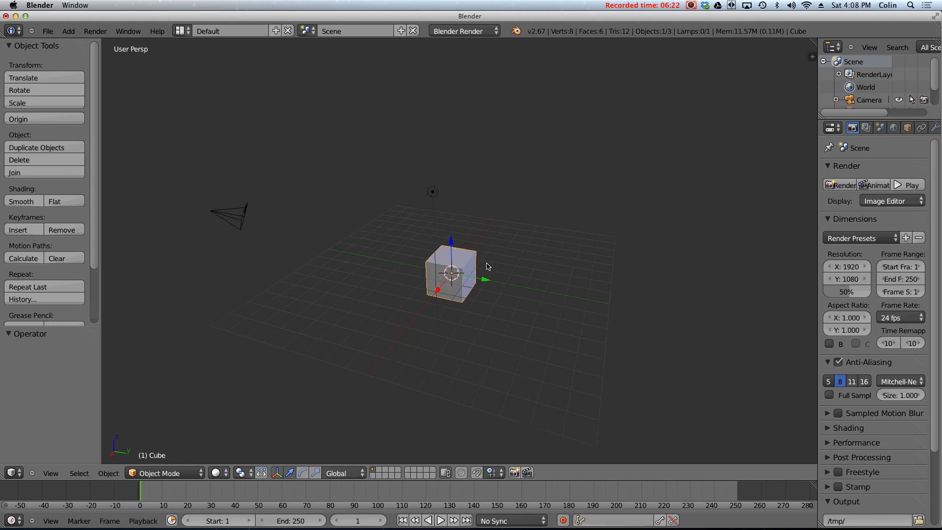
Slide the cube along the Y axis, then move it freely and confirm its position.
{"action": "left_click_drag", "start_coordinate": [487, 267], "coordinate": [463, 268]}
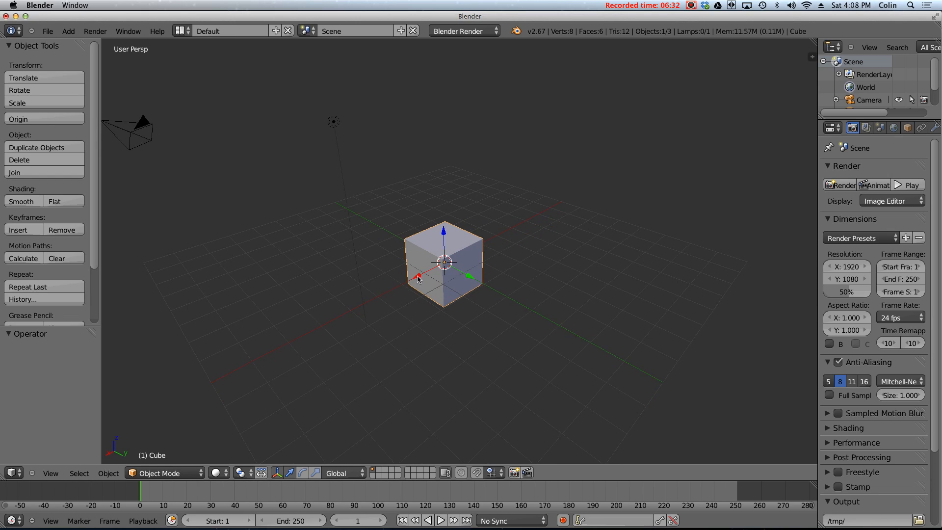
{"action": "mouse_move", "coordinate": [490, 260]}
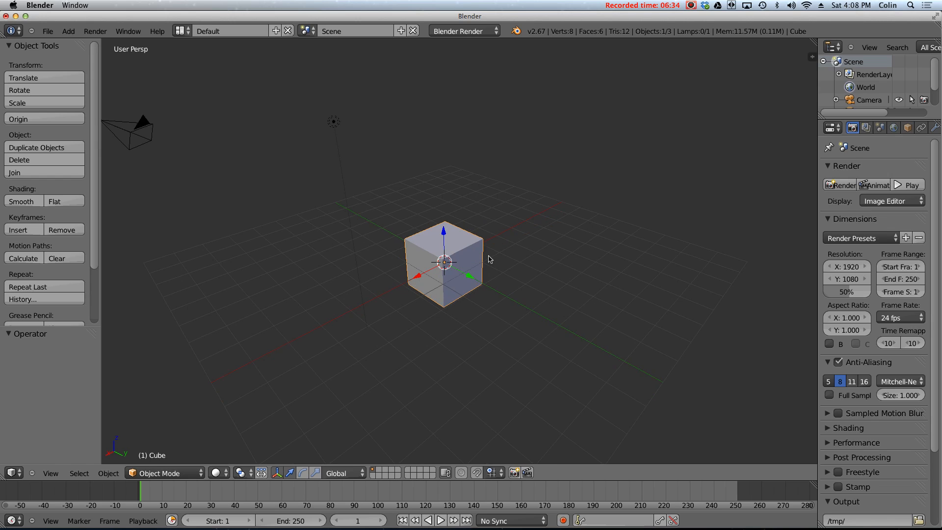
{"action": "mouse_move", "coordinate": [480, 257]}
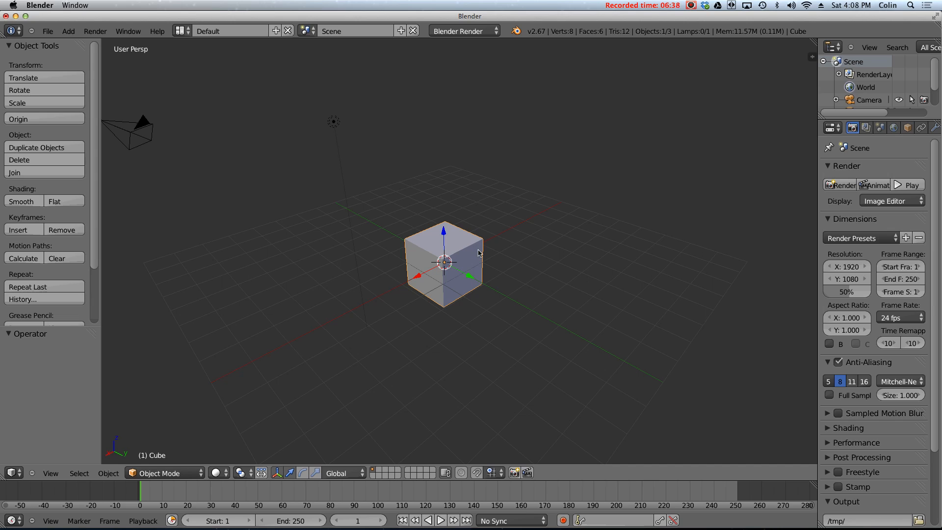
{"action": "mouse_move", "coordinate": [459, 228]}
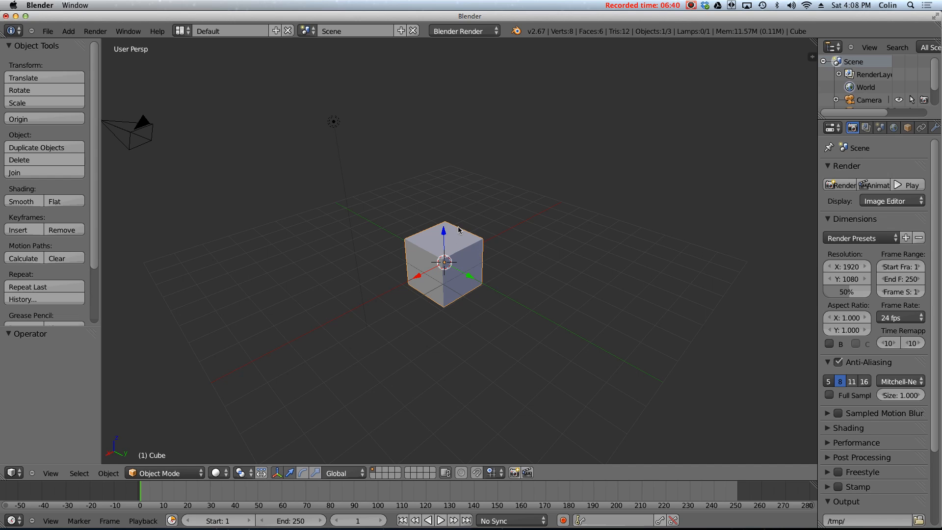
{"action": "left_click_drag", "start_coordinate": [444, 262], "coordinate": [424, 274]}
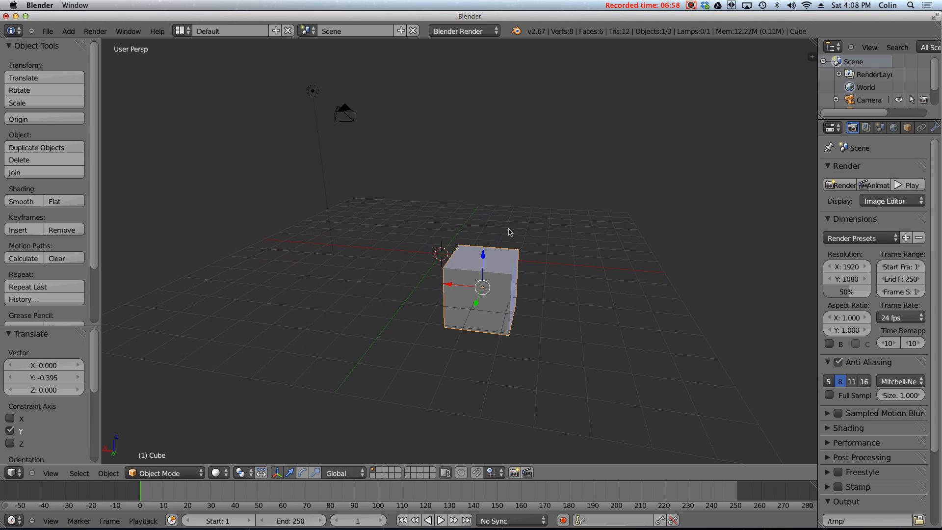
{"action": "mouse_move", "coordinate": [487, 255]}
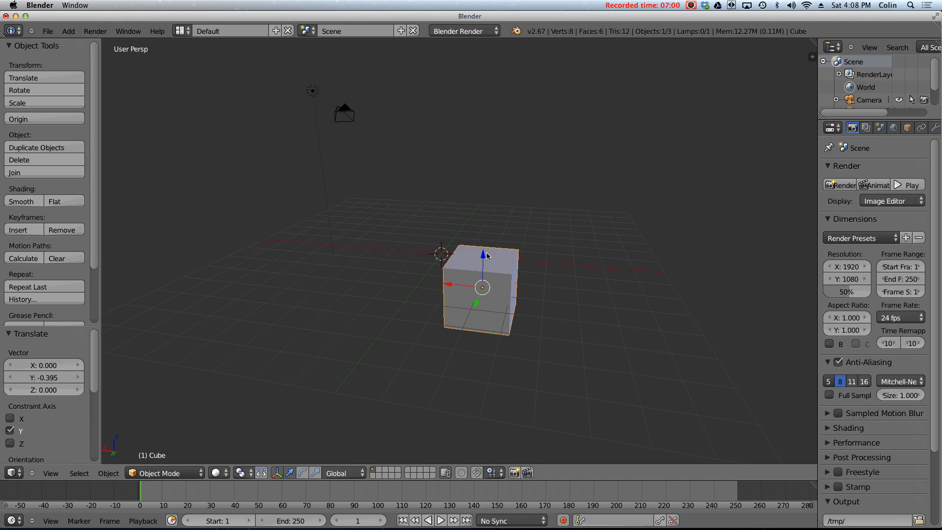
{"action": "left_click_drag", "start_coordinate": [481, 289], "coordinate": [466, 174]}
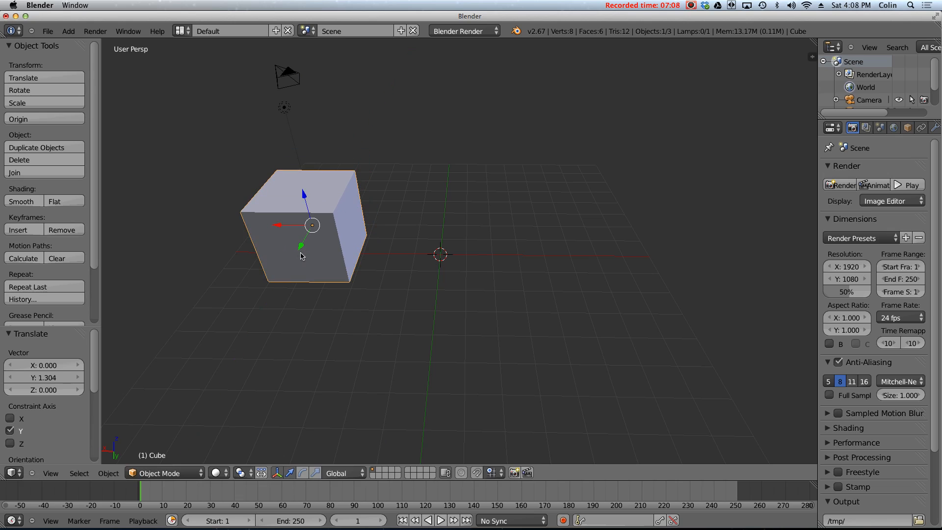
{"action": "mouse_move", "coordinate": [324, 233]}
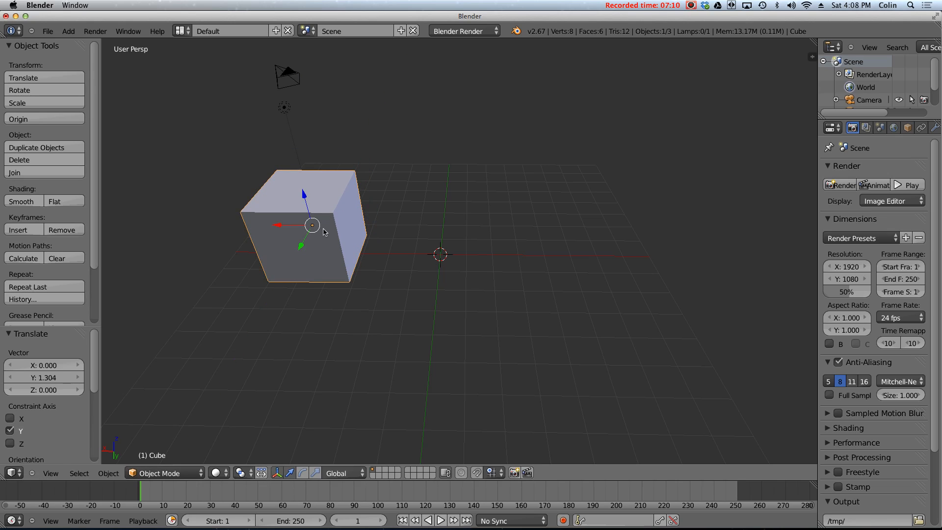
{"action": "mouse_move", "coordinate": [316, 226]}
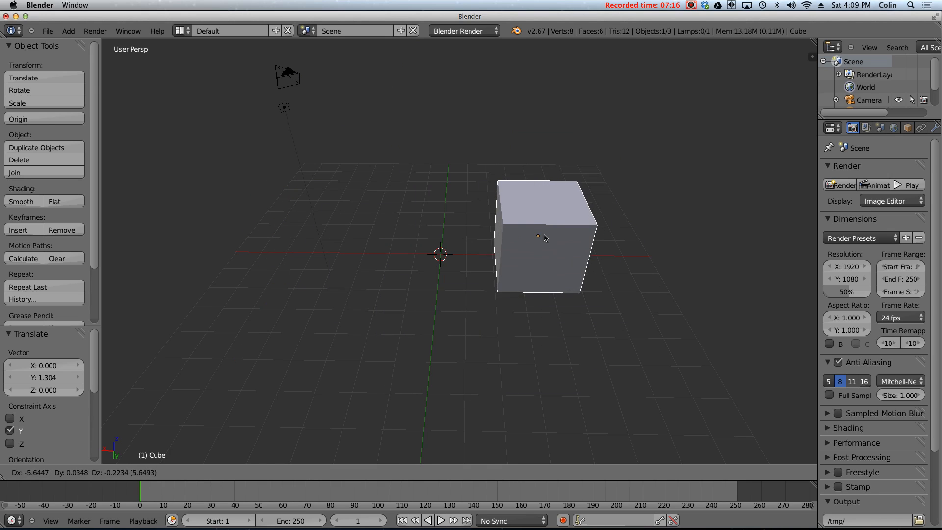
{"action": "left_click", "coordinate": [537, 237]}
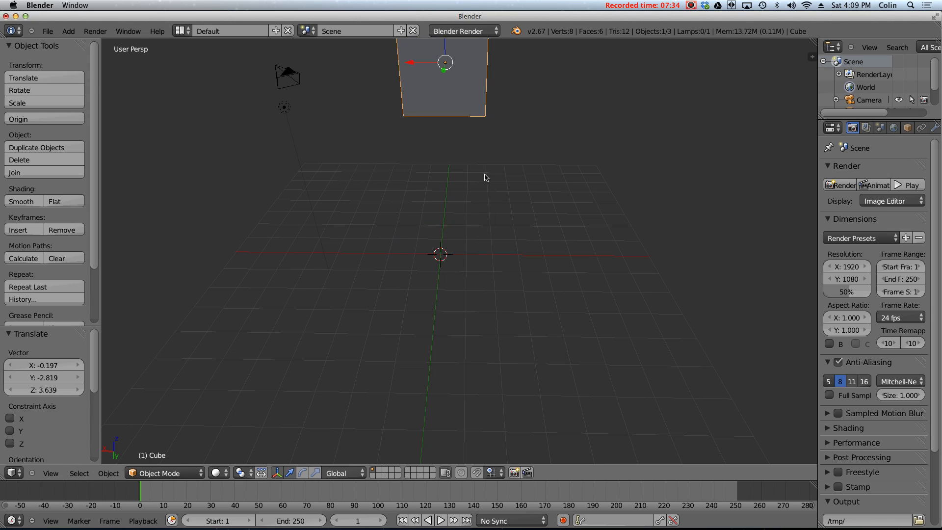
{"action": "mouse_move", "coordinate": [481, 167]}
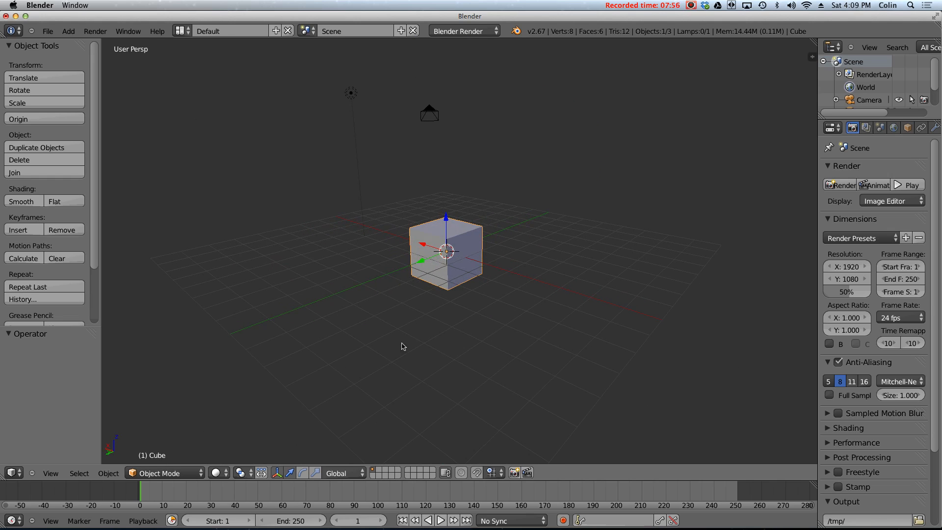
{"action": "mouse_move", "coordinate": [271, 463]}
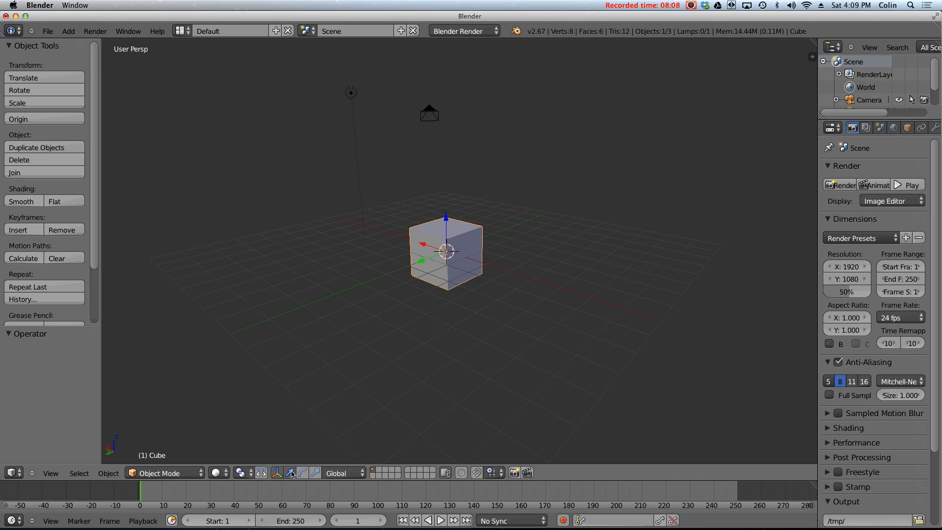
Switch the manipulator to Rotate and turn the cube using its rotation rings.
{"action": "left_click", "coordinate": [303, 473]}
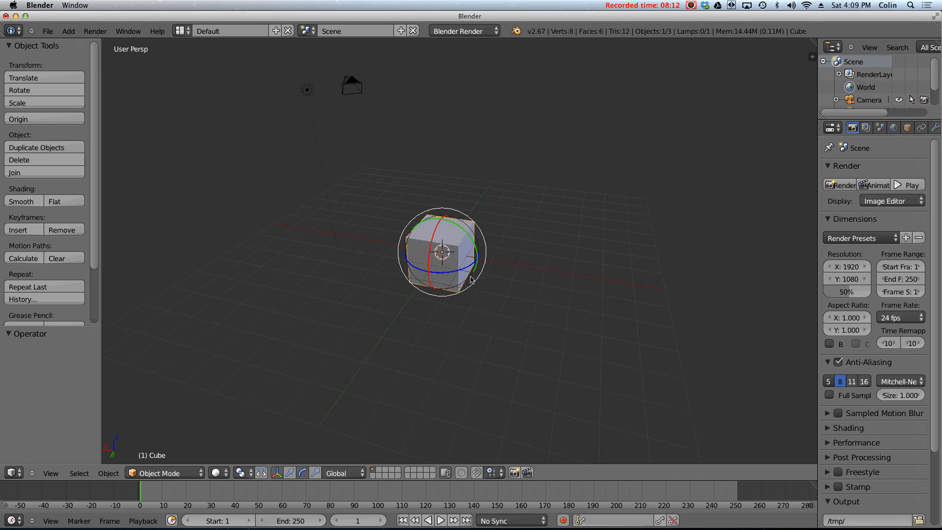
{"action": "left_click_drag", "start_coordinate": [472, 276], "coordinate": [478, 238]}
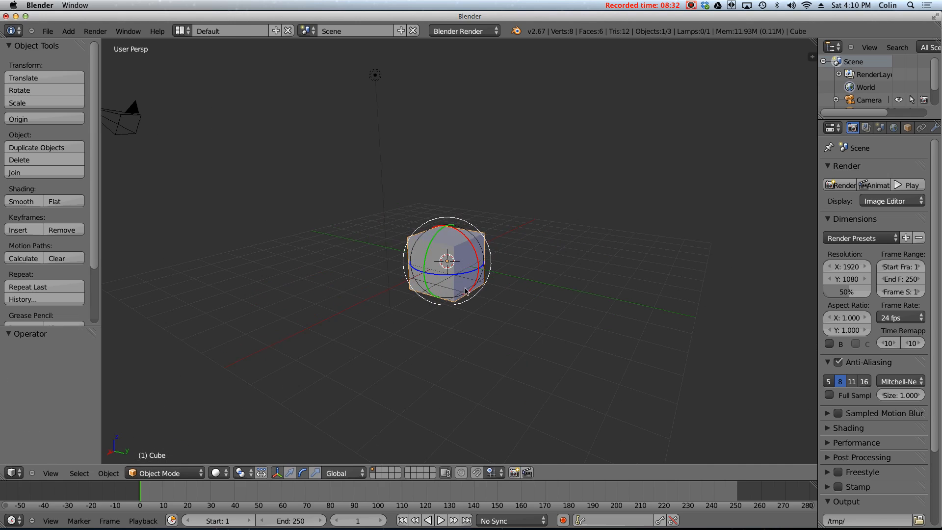
{"action": "left_click_drag", "start_coordinate": [465, 292], "coordinate": [494, 230]}
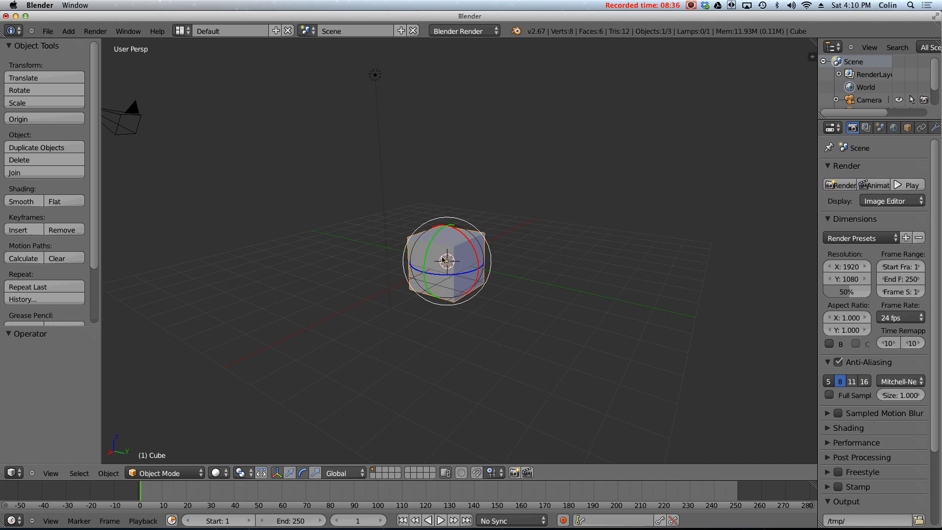
{"action": "left_click_drag", "start_coordinate": [448, 261], "coordinate": [438, 255]}
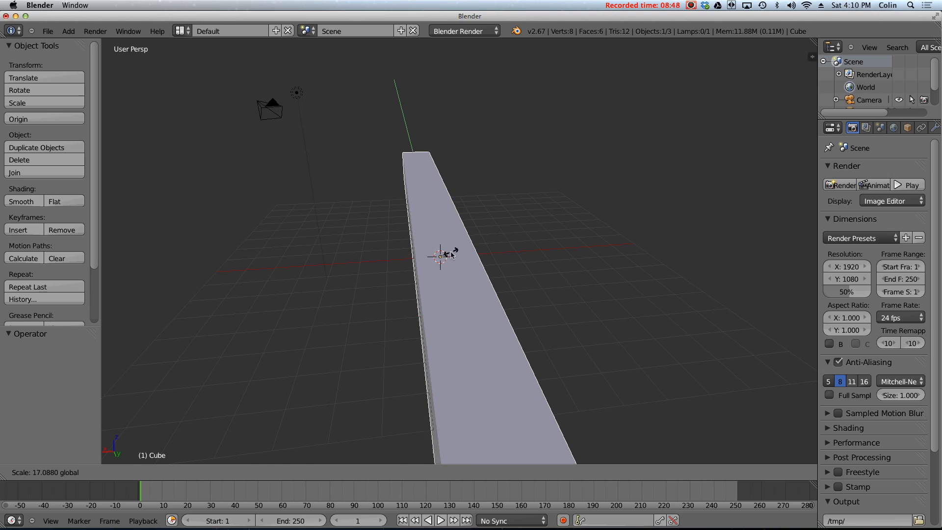
Scale the cube uniformly with S to about 1.09 and confirm.
{"action": "left_click_drag", "start_coordinate": [442, 255], "coordinate": [440, 258]}
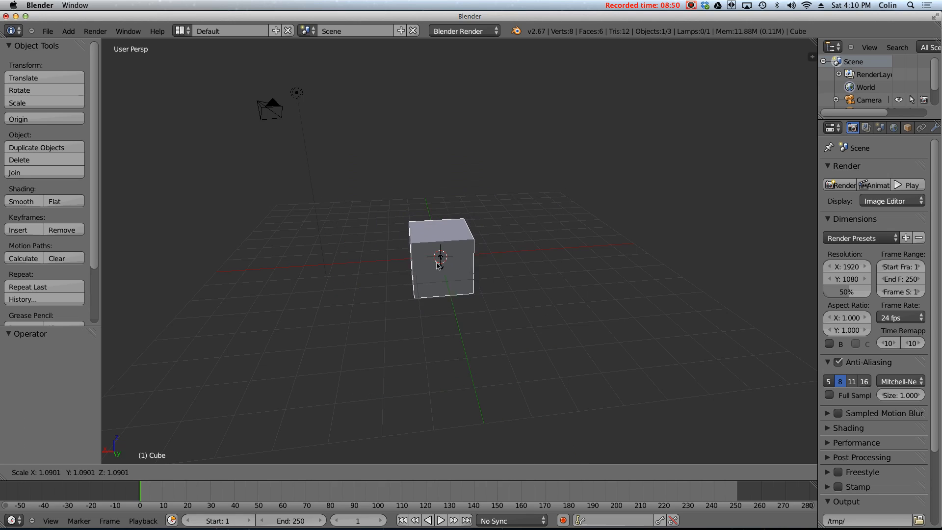
{"action": "left_click", "coordinate": [439, 266]}
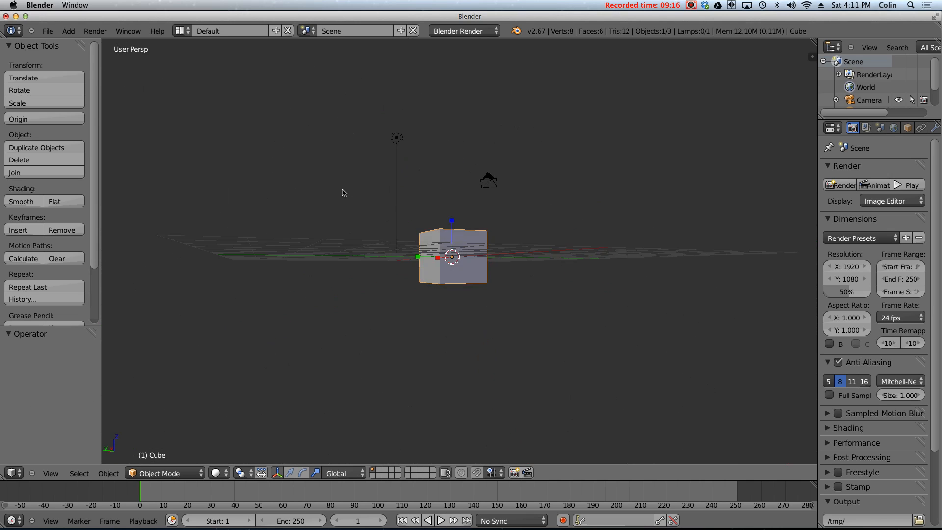
{"action": "left_click_drag", "start_coordinate": [343, 193], "coordinate": [503, 237]}
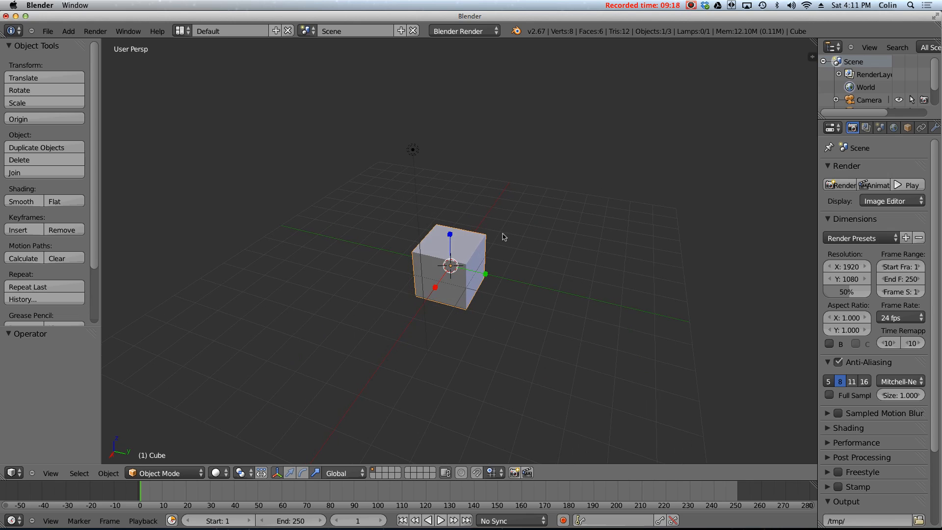
{"action": "left_click_drag", "start_coordinate": [503, 236], "coordinate": [406, 276]}
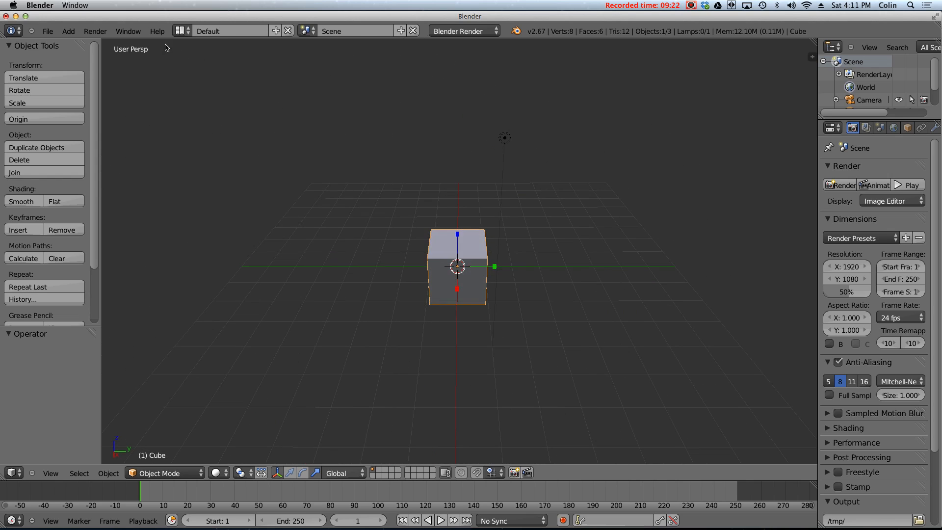
{"action": "mouse_move", "coordinate": [282, 107]}
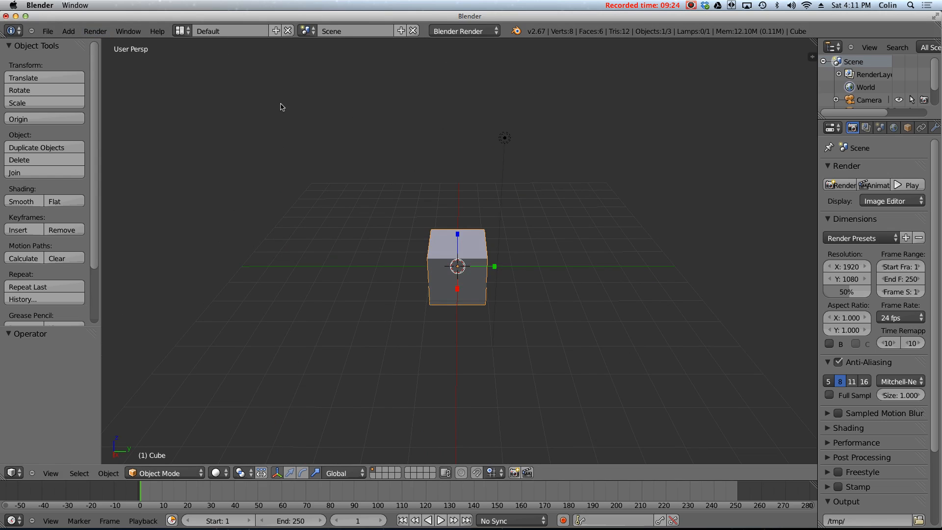
{"action": "mouse_move", "coordinate": [433, 206]}
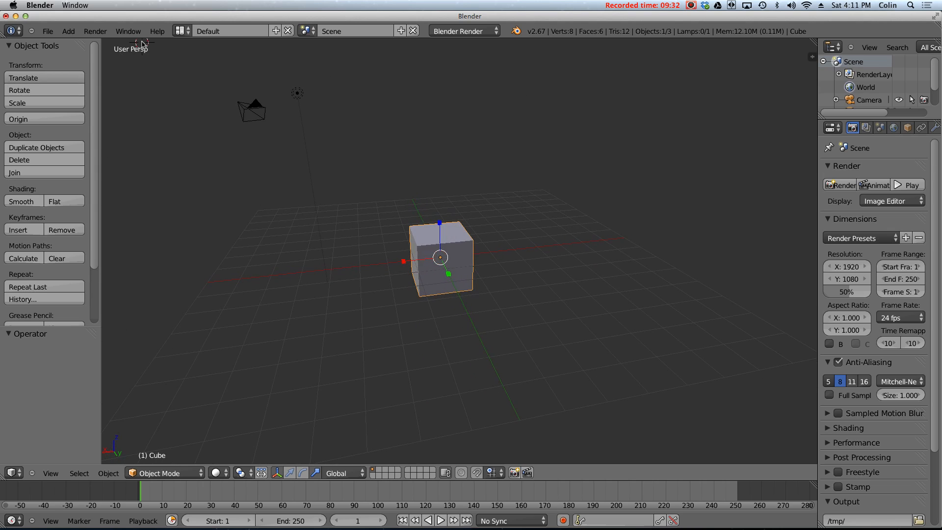
{"action": "mouse_move", "coordinate": [518, 282]}
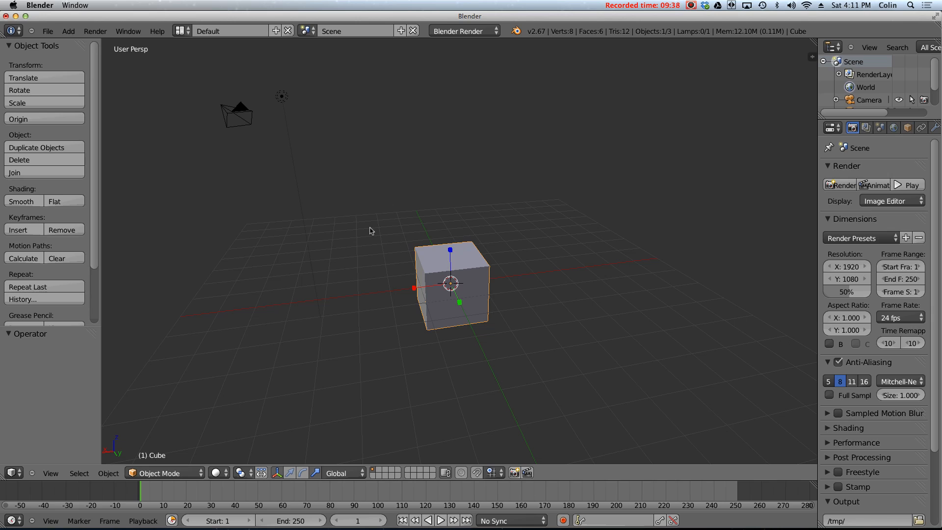
{"action": "mouse_move", "coordinate": [364, 210]}
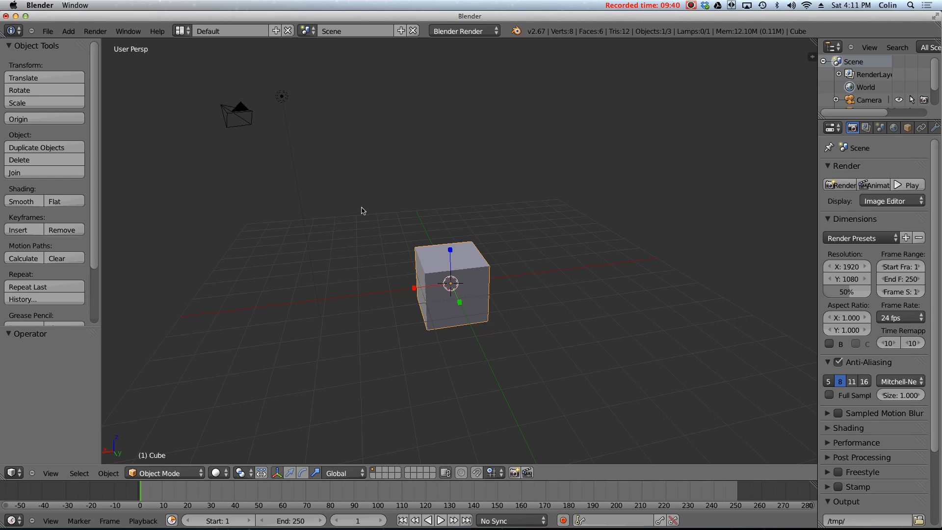
{"action": "mouse_move", "coordinate": [463, 259]}
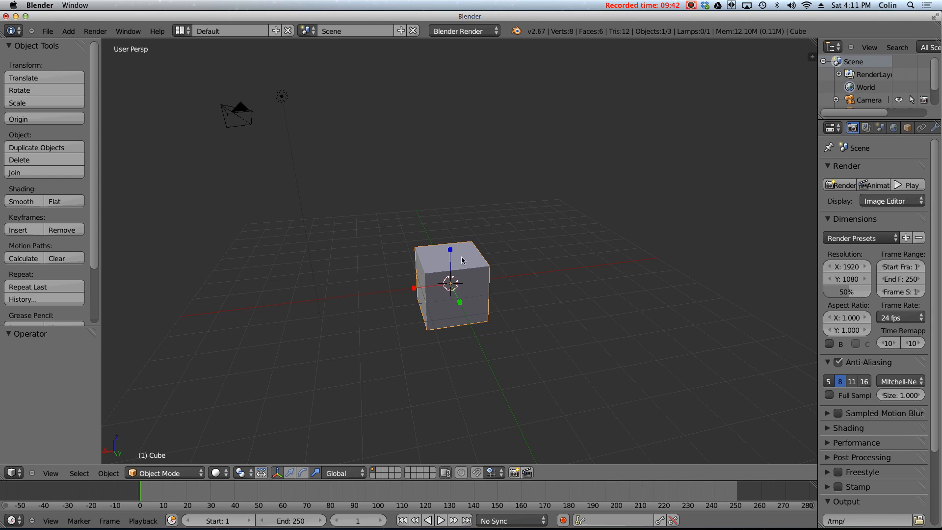
{"action": "mouse_move", "coordinate": [473, 277]}
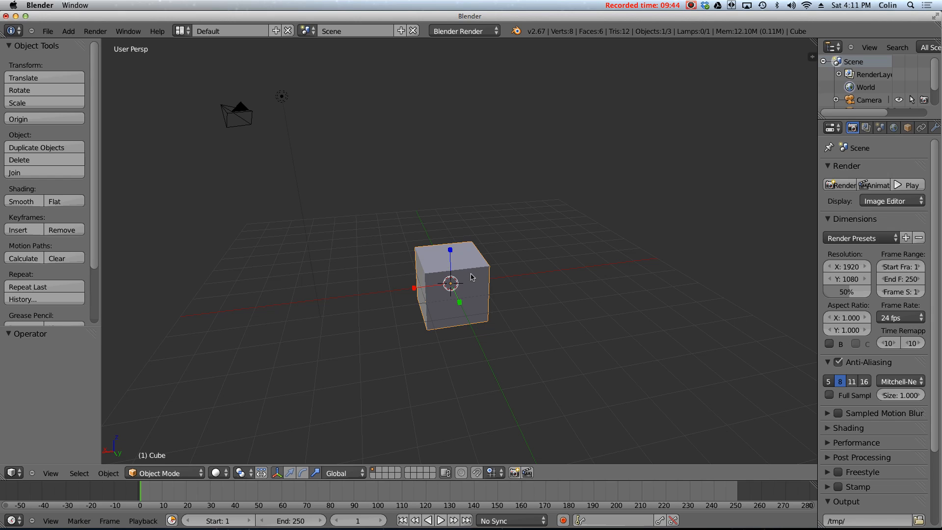
{"action": "mouse_move", "coordinate": [455, 244]}
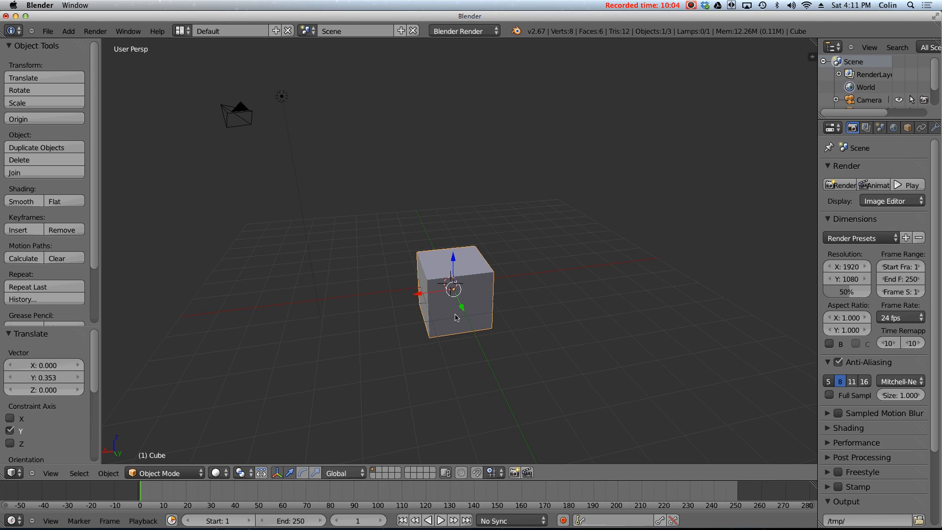
{"action": "mouse_move", "coordinate": [455, 303]}
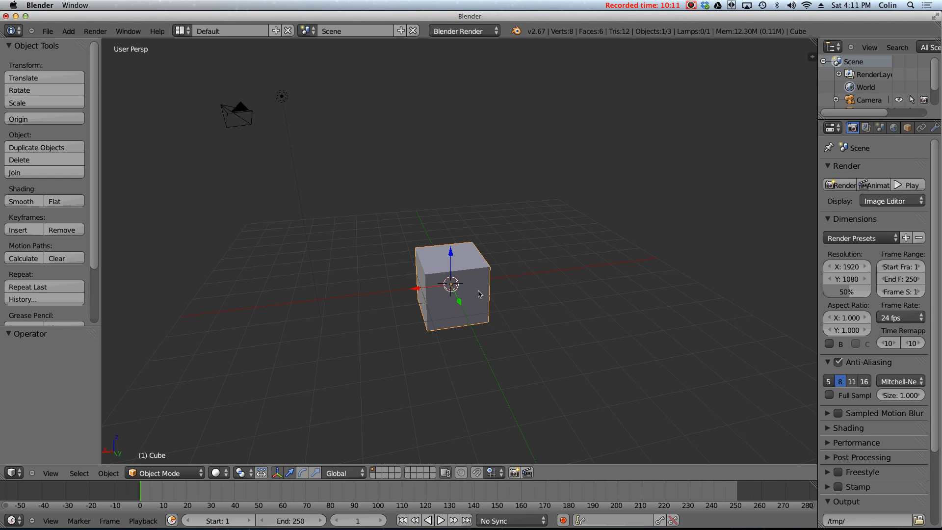
{"action": "mouse_move", "coordinate": [471, 297]}
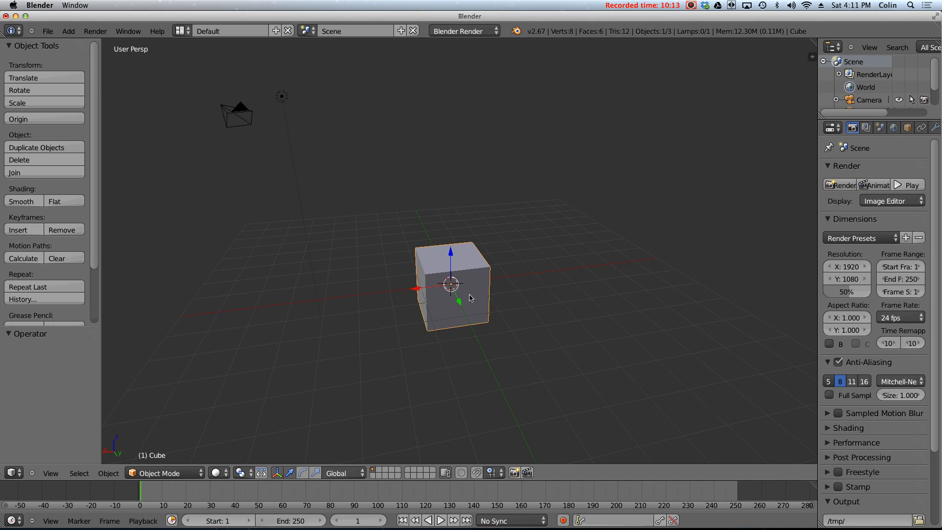
{"action": "mouse_move", "coordinate": [450, 284]}
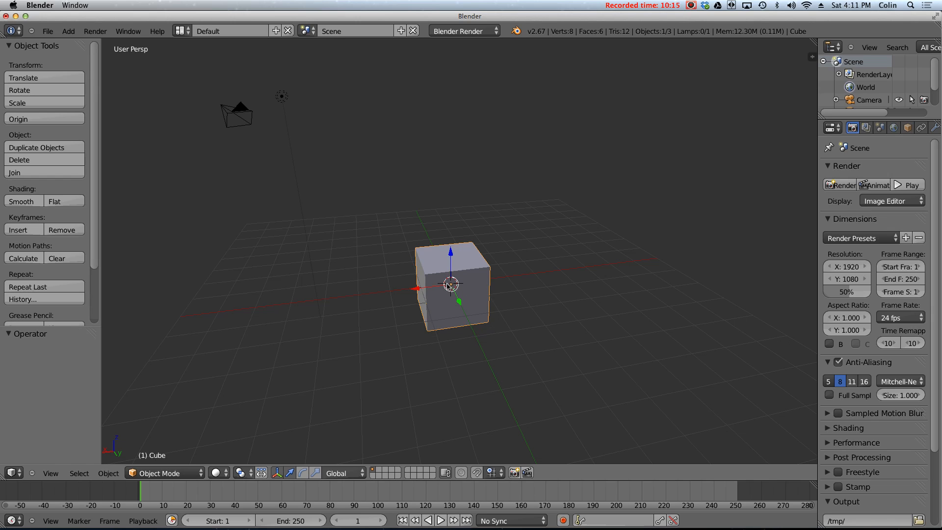
{"action": "mouse_move", "coordinate": [440, 268]}
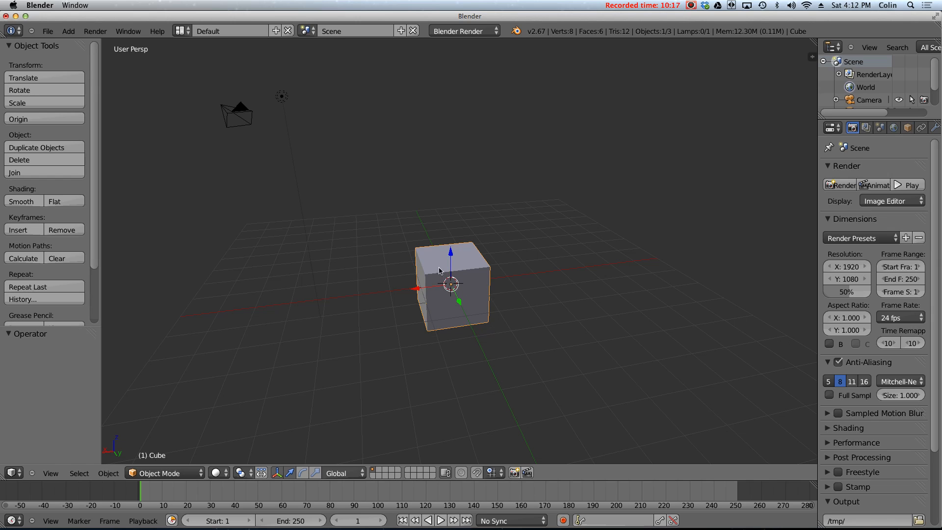
{"action": "mouse_move", "coordinate": [432, 277]}
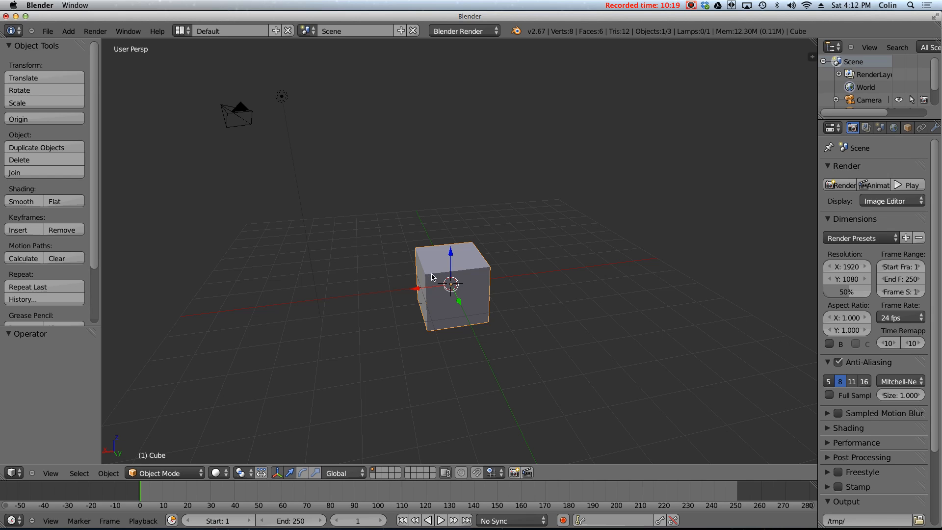
{"action": "mouse_move", "coordinate": [322, 375]}
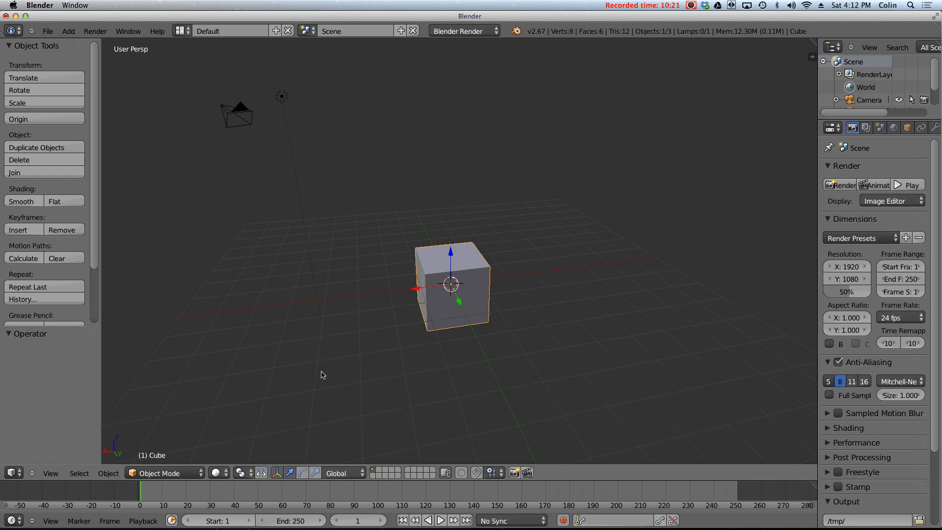
{"action": "mouse_move", "coordinate": [240, 393]}
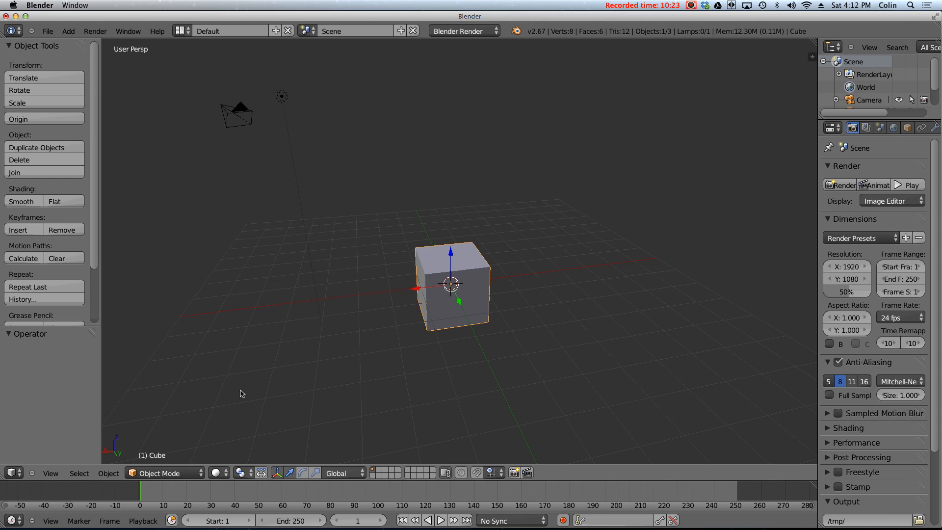
Open the 3D view header's View menu to reach View Persp/Ortho.
{"action": "left_click", "coordinate": [50, 474]}
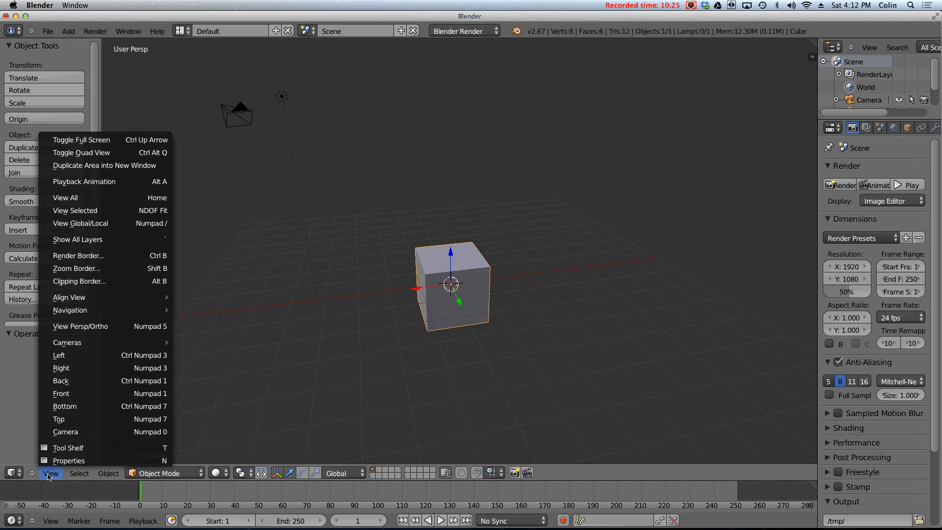
{"action": "mouse_move", "coordinate": [82, 328]}
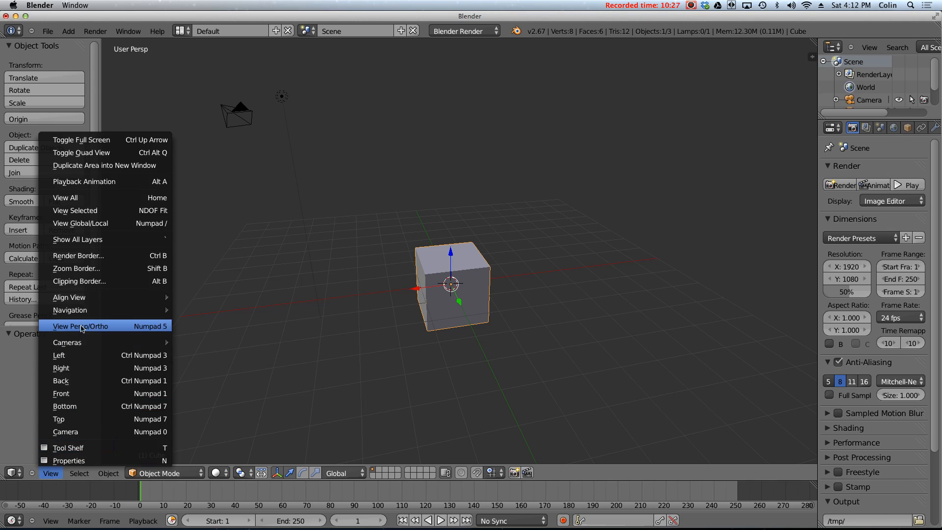
{"action": "mouse_move", "coordinate": [80, 329]}
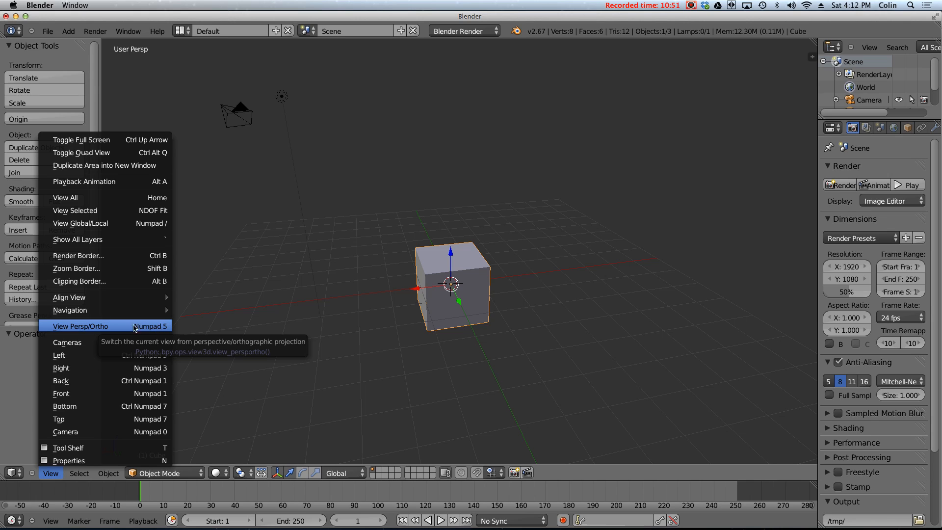
{"action": "mouse_move", "coordinate": [106, 326]}
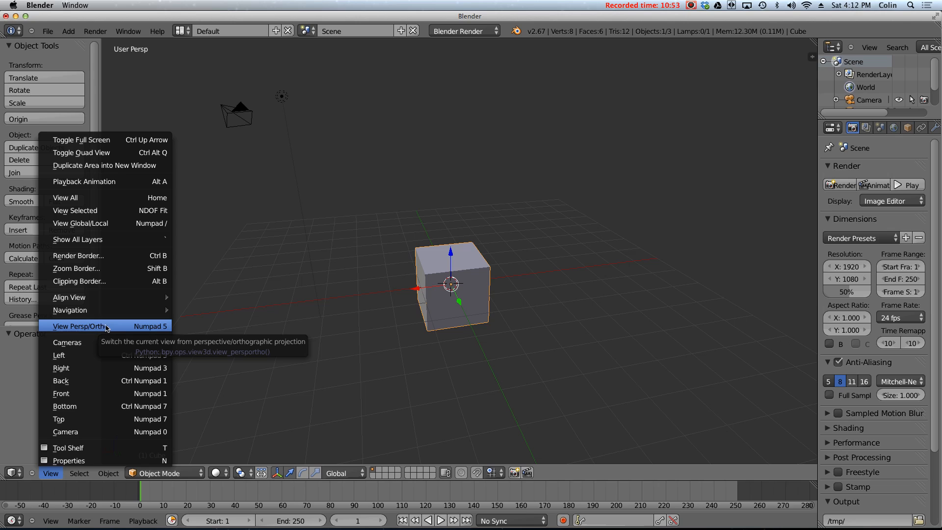
{"action": "mouse_move", "coordinate": [98, 328]}
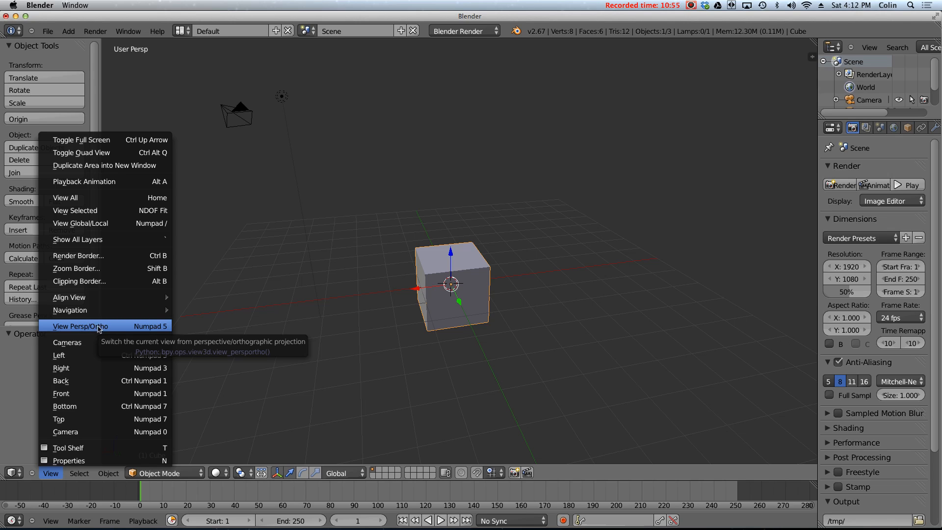
Choose View Persp/Ortho to switch the viewport to User Ortho.
{"action": "left_click", "coordinate": [80, 326]}
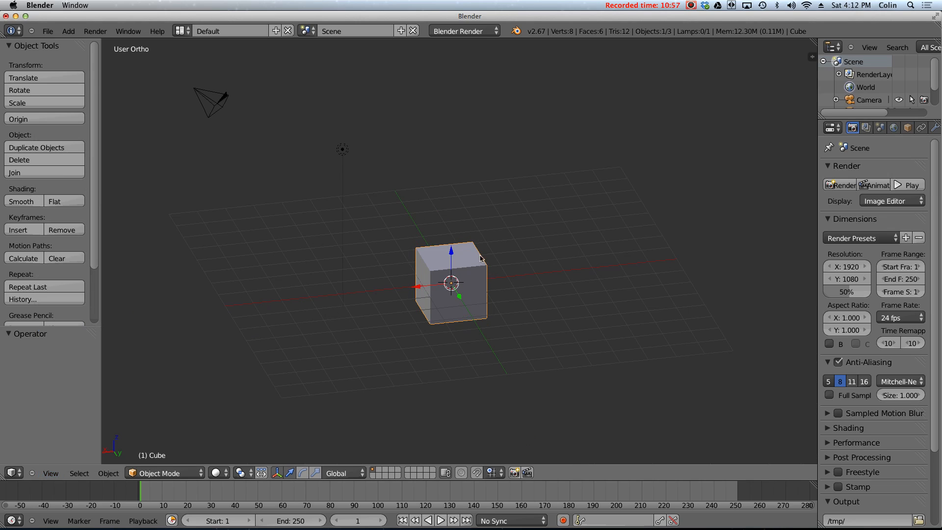
{"action": "mouse_move", "coordinate": [447, 235]}
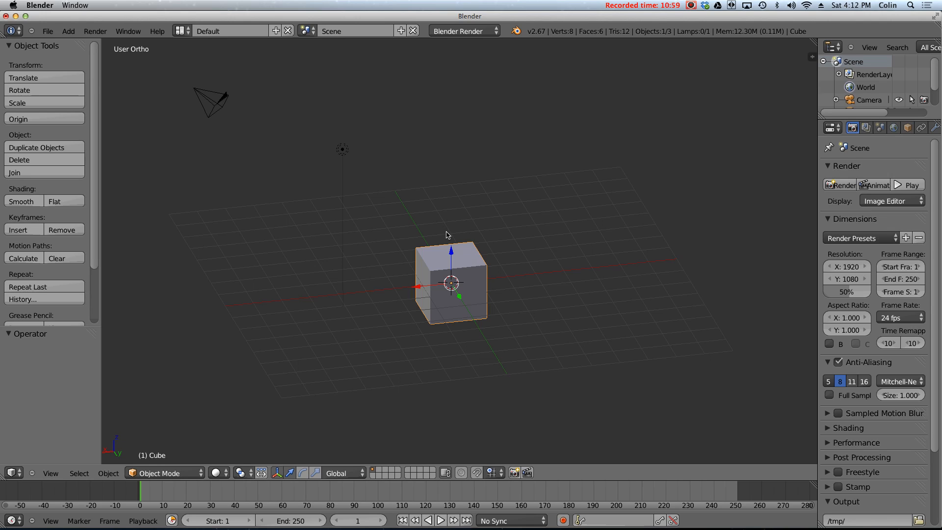
{"action": "mouse_move", "coordinate": [498, 331]}
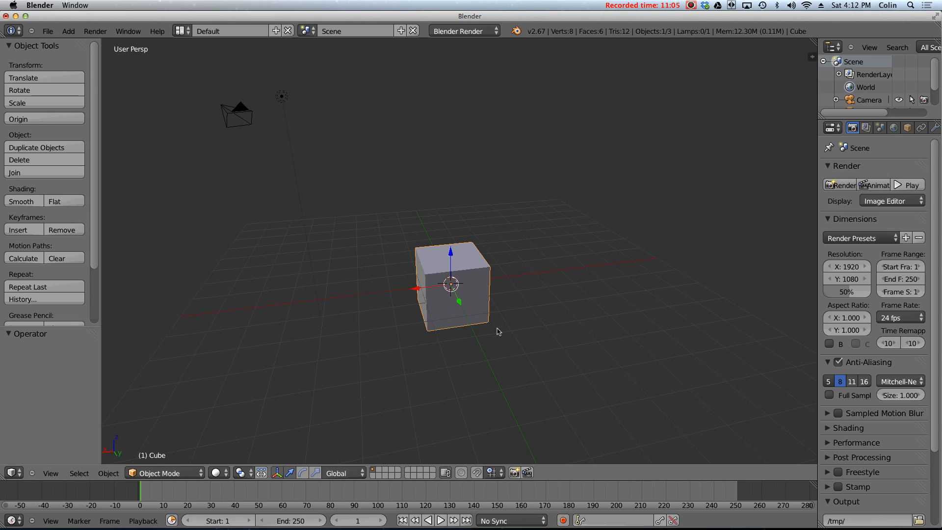
{"action": "mouse_move", "coordinate": [148, 63]}
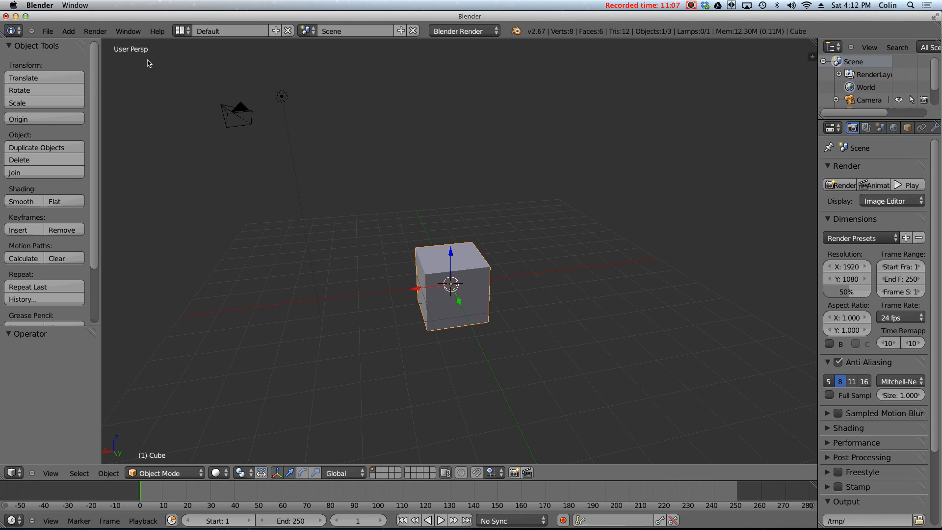
{"action": "mouse_move", "coordinate": [204, 243]}
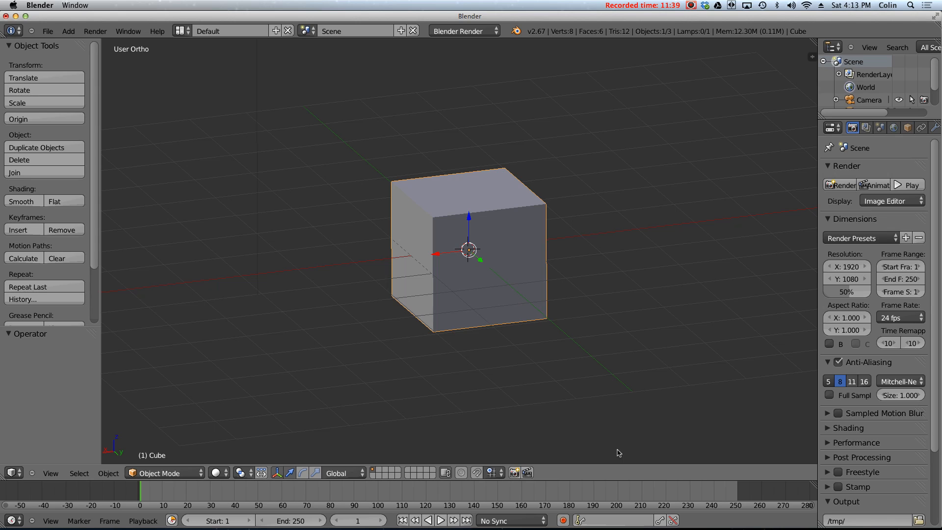
{"action": "mouse_move", "coordinate": [550, 309]}
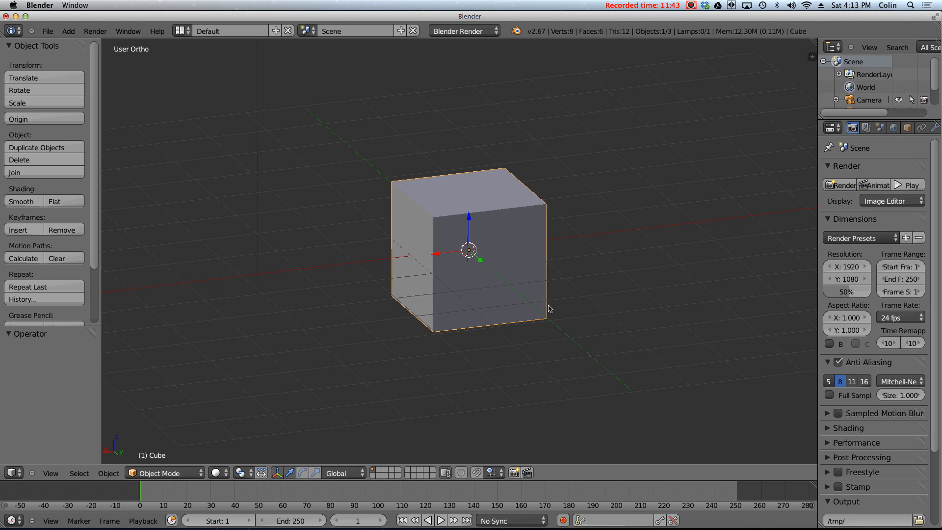
{"action": "mouse_move", "coordinate": [547, 310]}
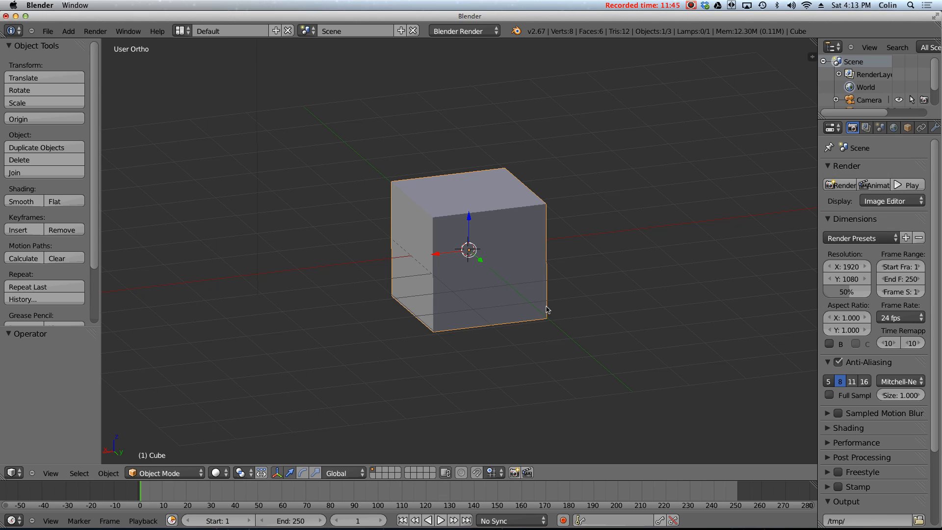
{"action": "mouse_move", "coordinate": [552, 311]}
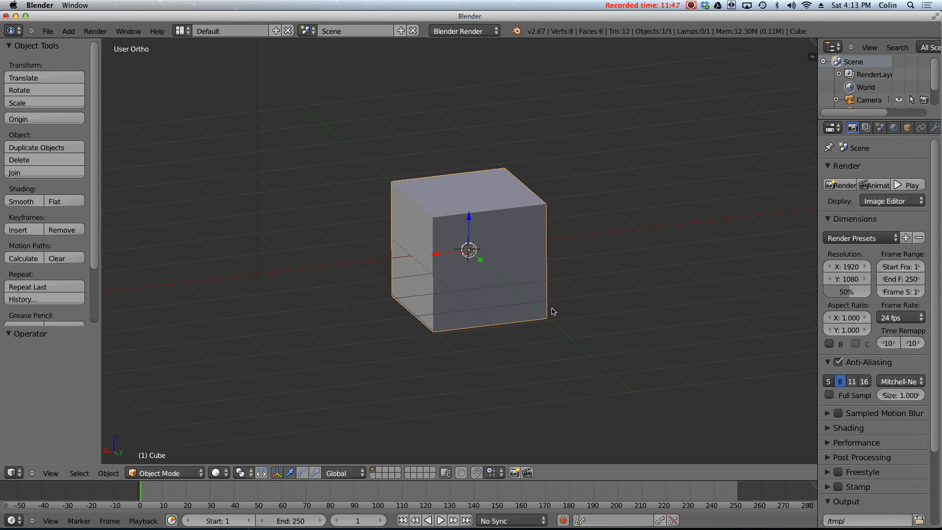
{"action": "mouse_move", "coordinate": [368, 326]}
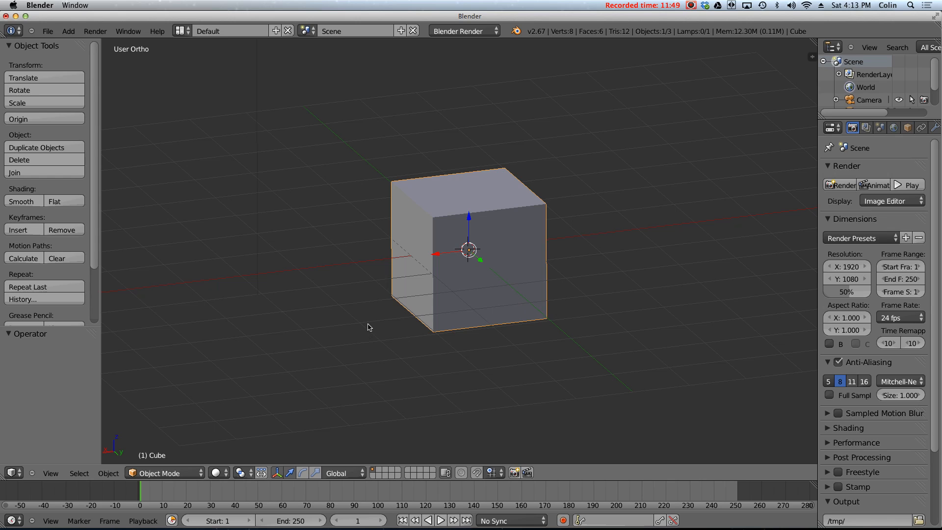
{"action": "mouse_move", "coordinate": [154, 378]}
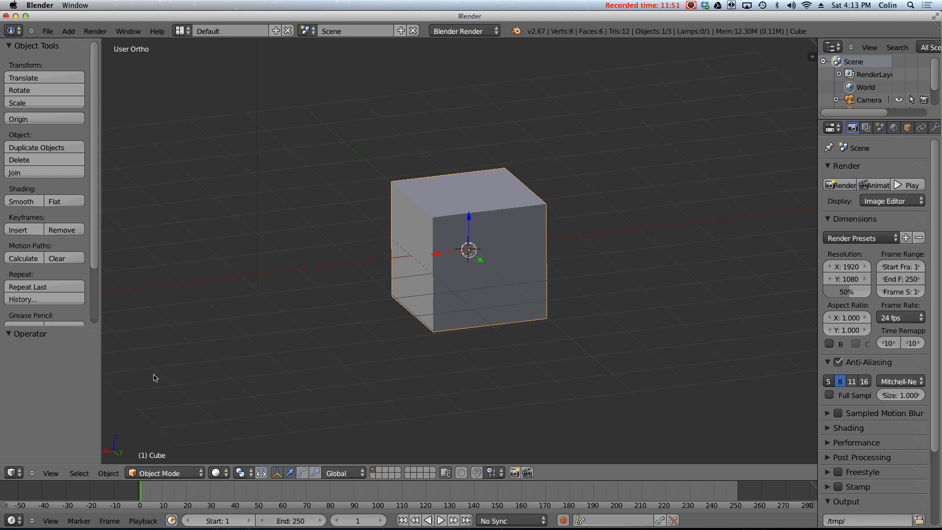
{"action": "mouse_move", "coordinate": [164, 366]}
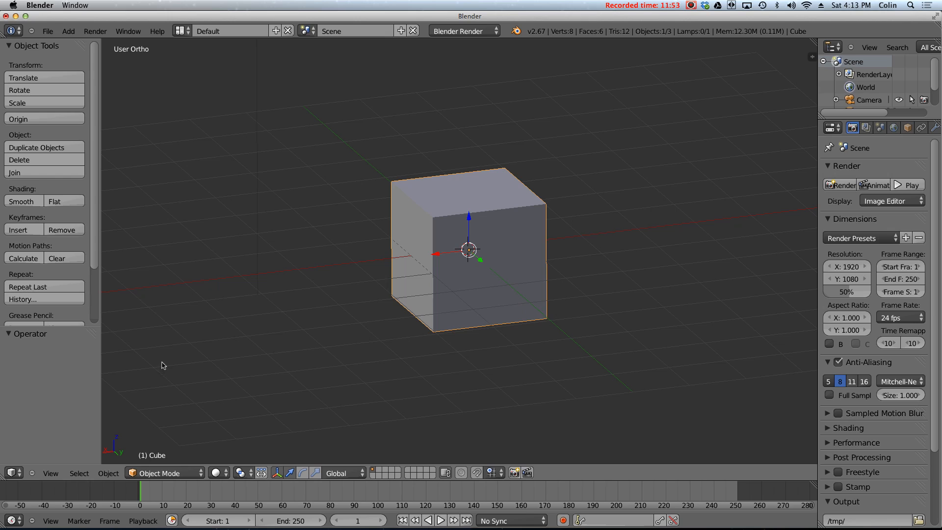
{"action": "mouse_move", "coordinate": [194, 381]}
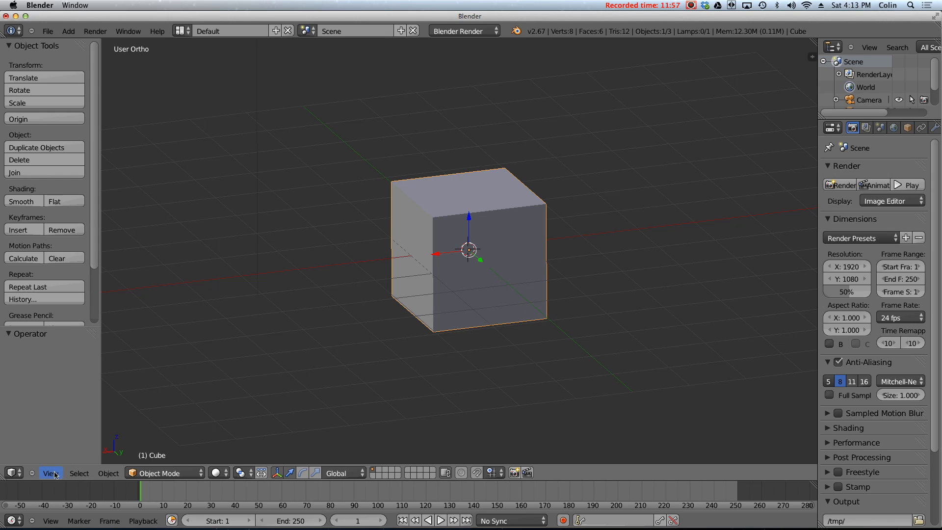
Choose Front from the View menu to see the cube as a flat square.
{"action": "left_click", "coordinate": [48, 473]}
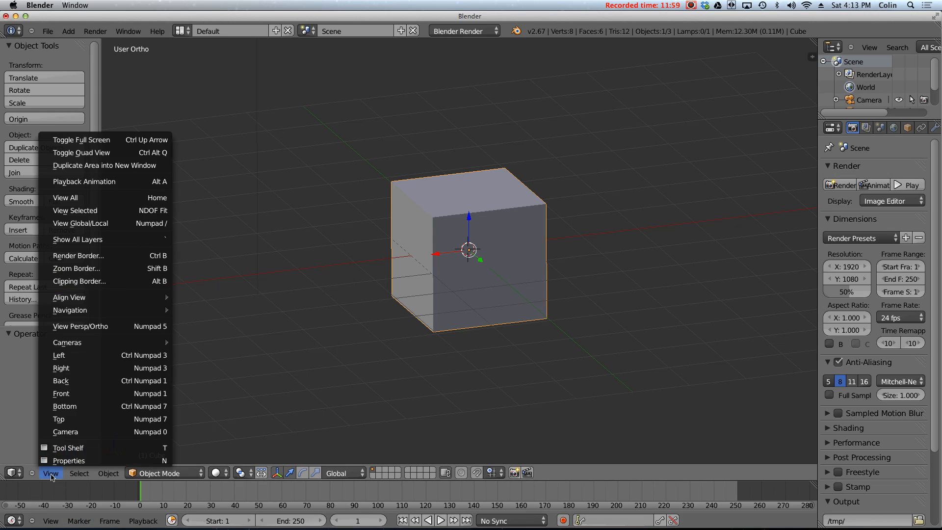
{"action": "mouse_move", "coordinate": [98, 394]}
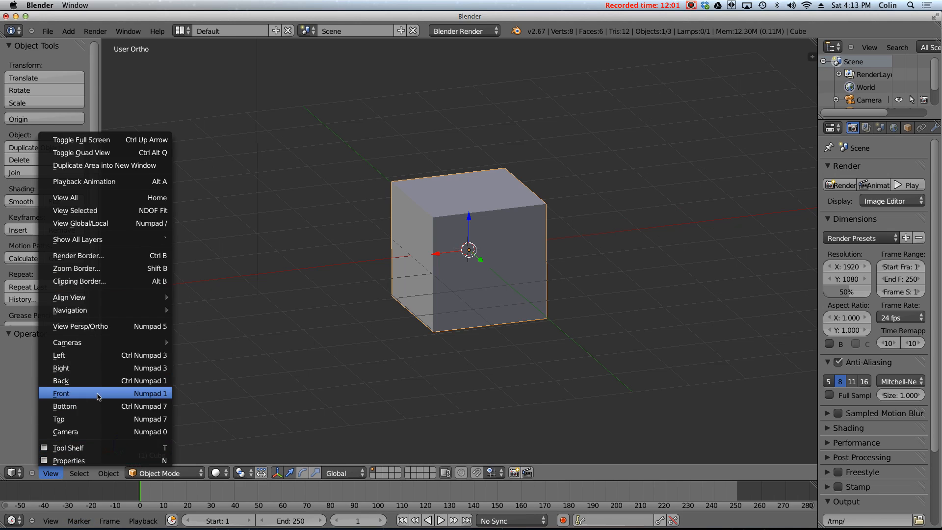
{"action": "left_click", "coordinate": [61, 393]}
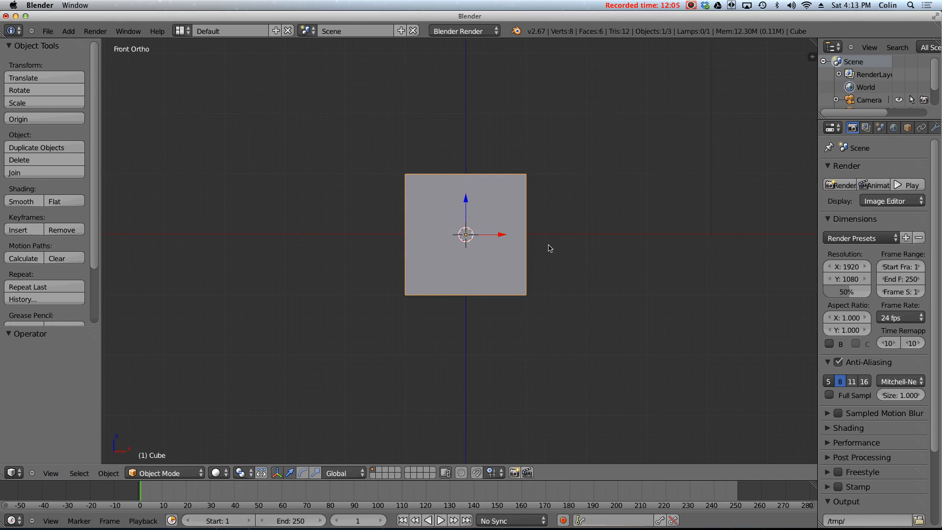
{"action": "mouse_move", "coordinate": [464, 196]}
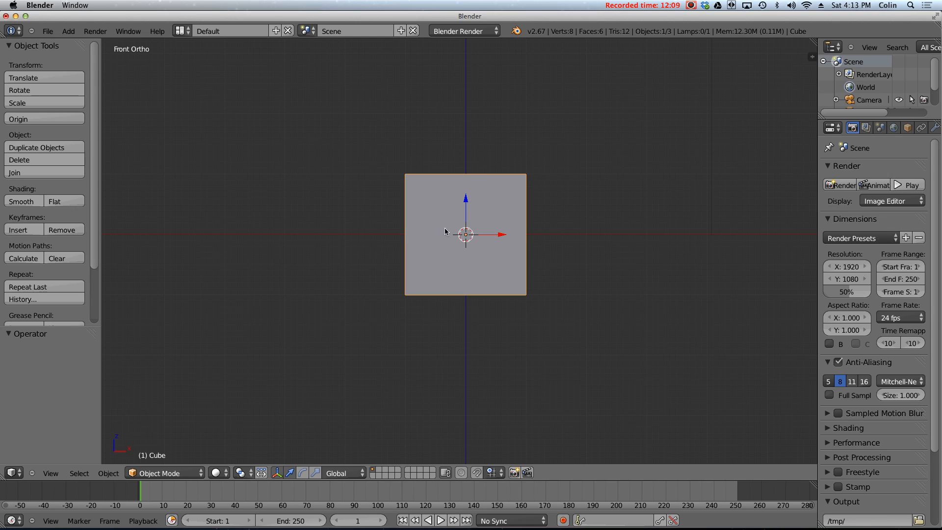
{"action": "mouse_move", "coordinate": [489, 236]}
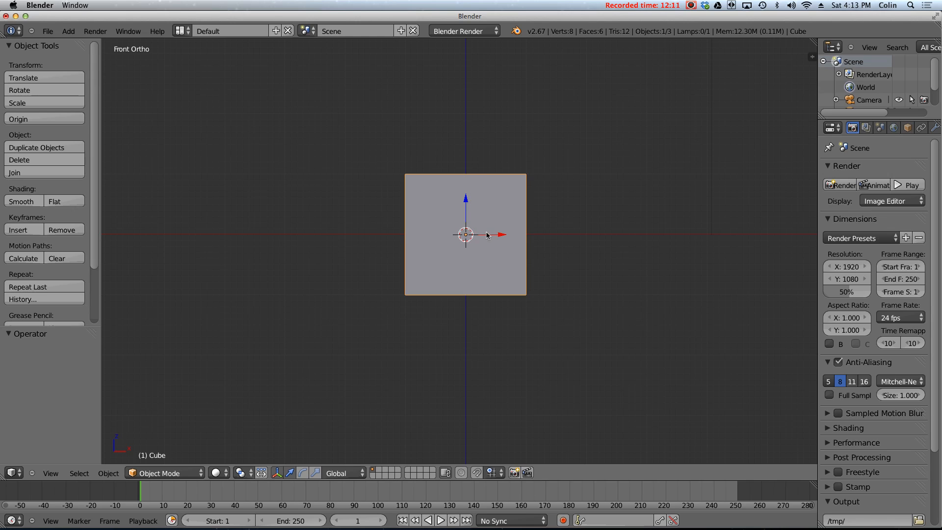
{"action": "mouse_move", "coordinate": [328, 164]}
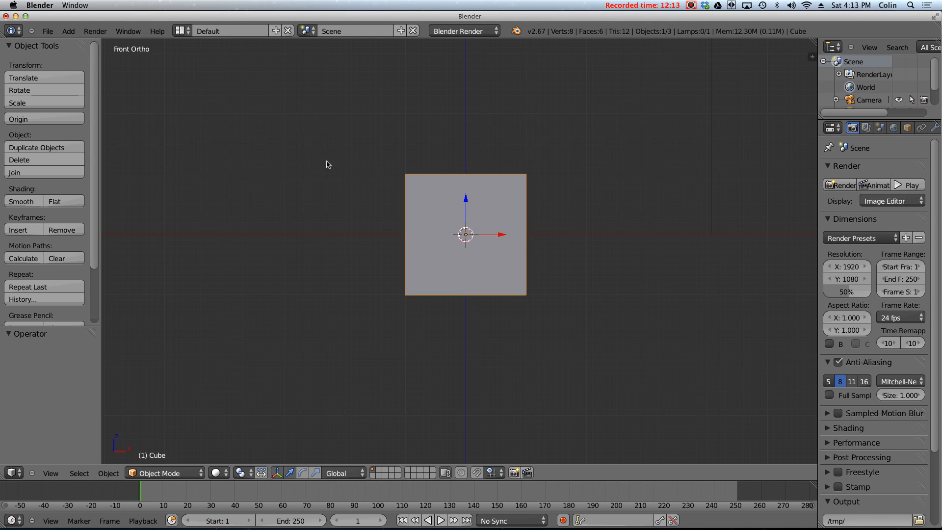
{"action": "mouse_move", "coordinate": [336, 214]}
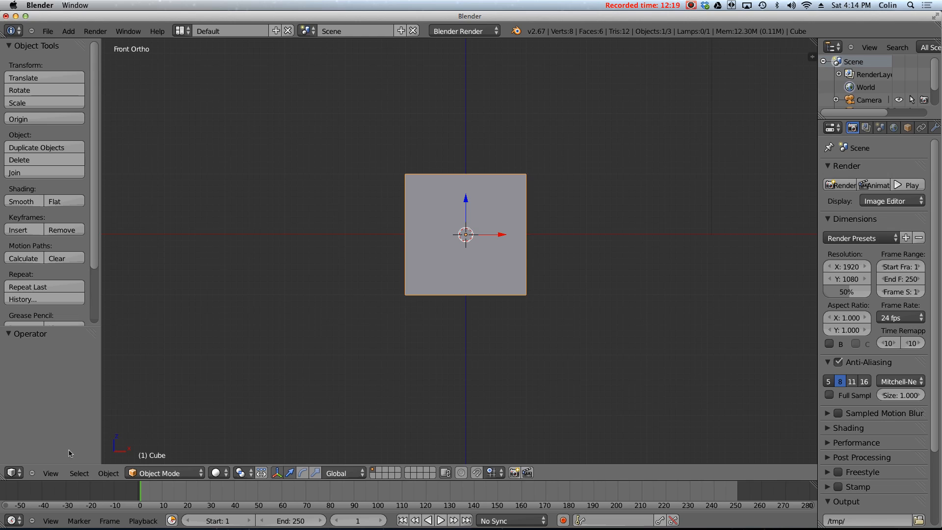
{"action": "left_click", "coordinate": [50, 473]}
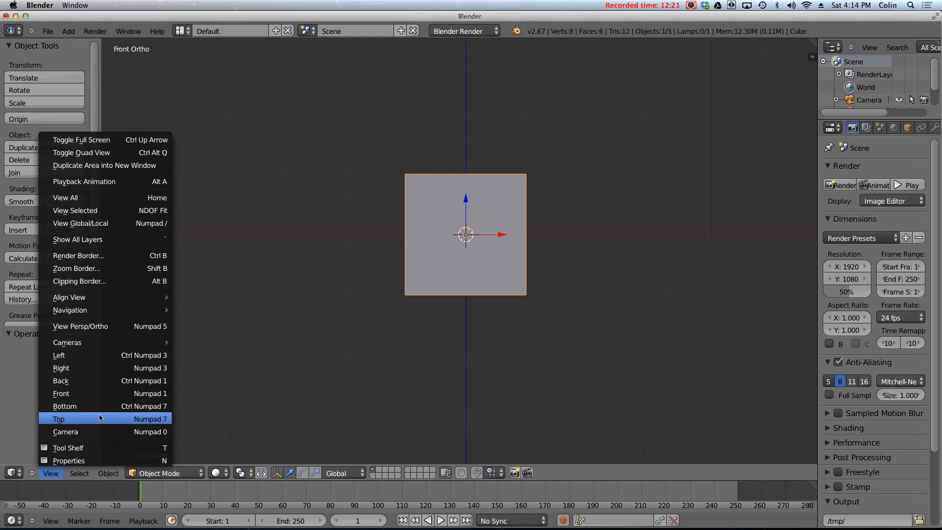
{"action": "mouse_move", "coordinate": [149, 394]}
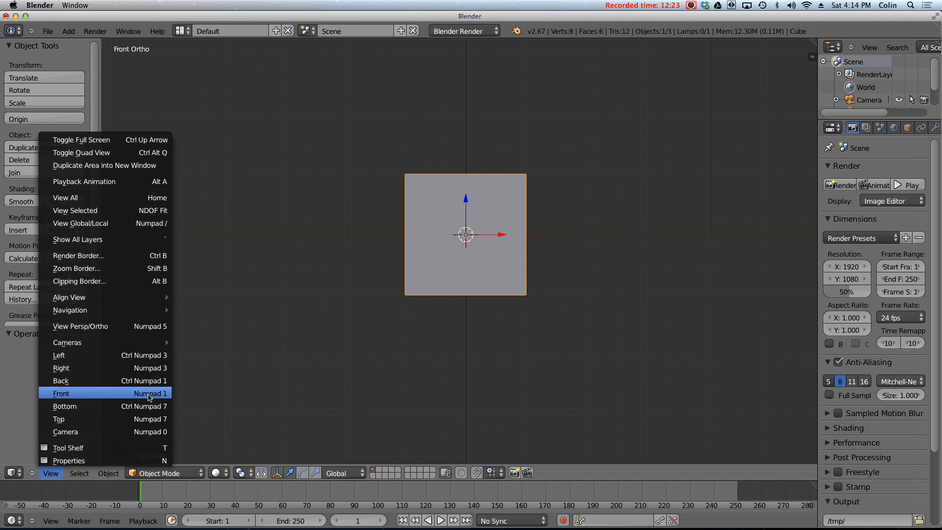
{"action": "left_click", "coordinate": [60, 393]}
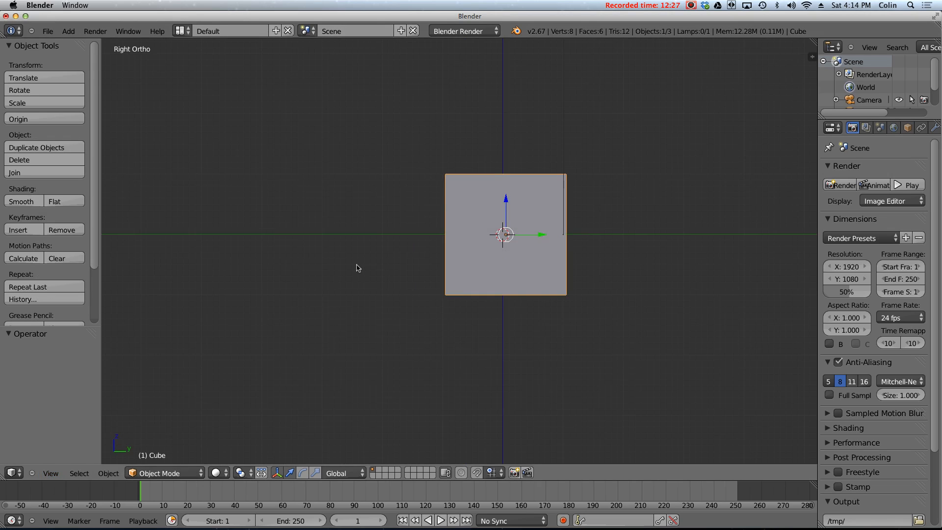
{"action": "left_click", "coordinate": [50, 473]}
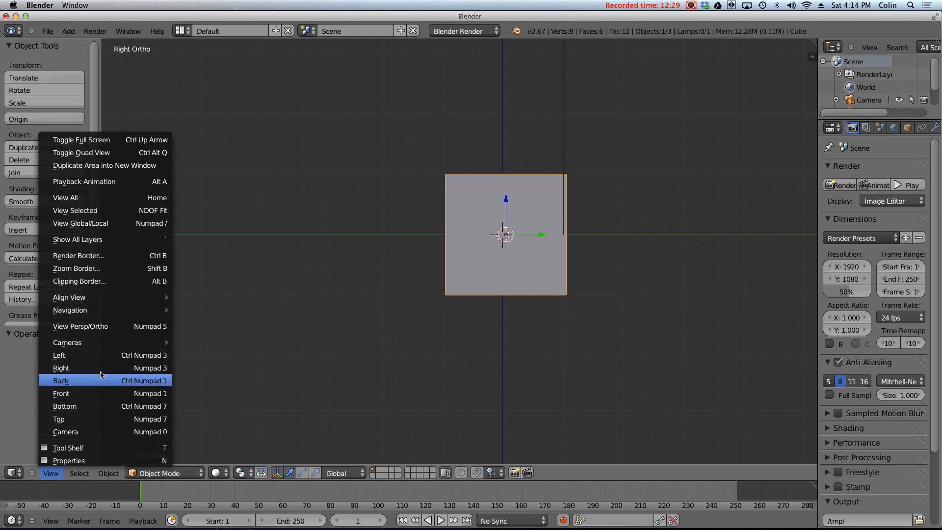
{"action": "left_click", "coordinate": [61, 380]}
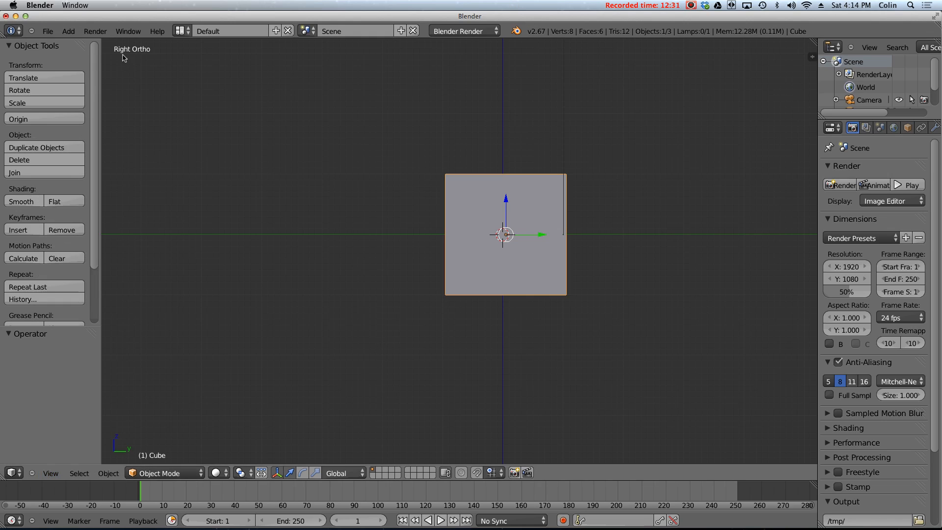
{"action": "mouse_move", "coordinate": [244, 171]}
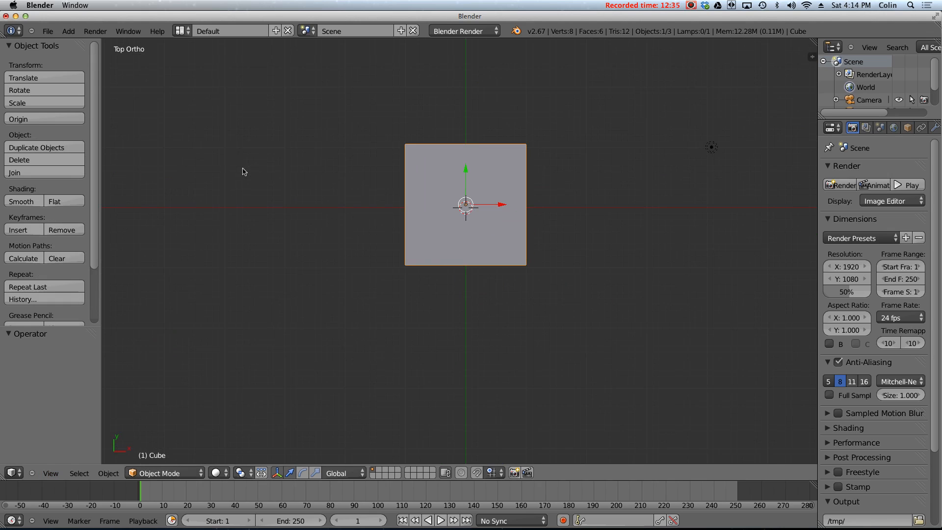
{"action": "mouse_move", "coordinate": [69, 465]}
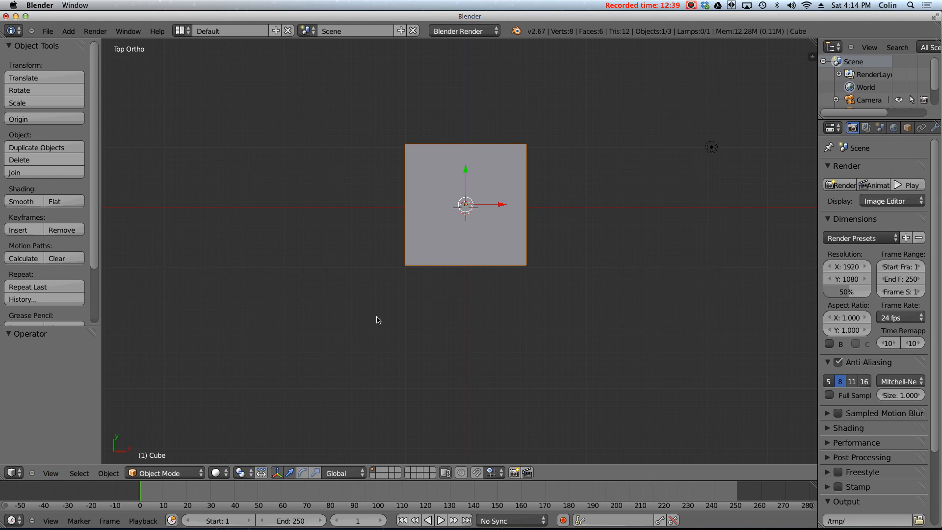
{"action": "mouse_move", "coordinate": [383, 300]}
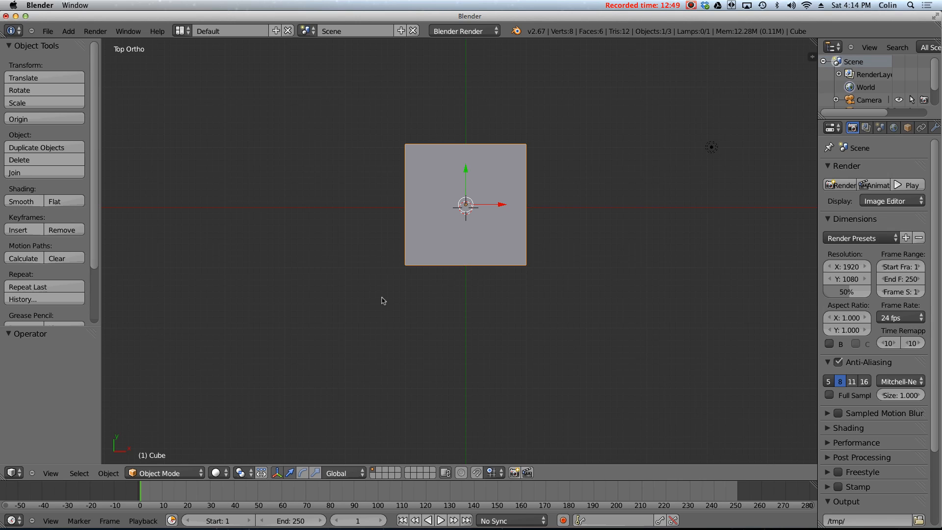
{"action": "mouse_move", "coordinate": [414, 272]}
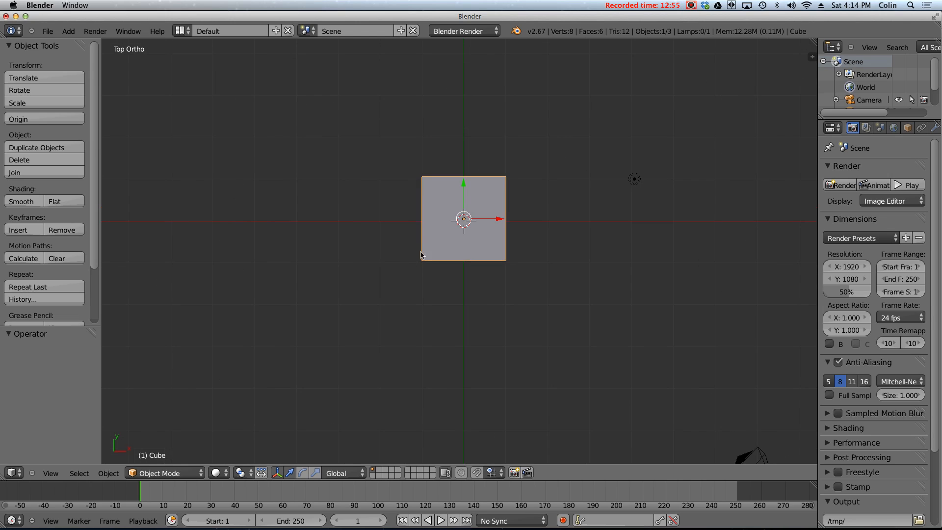
{"action": "mouse_move", "coordinate": [512, 190]}
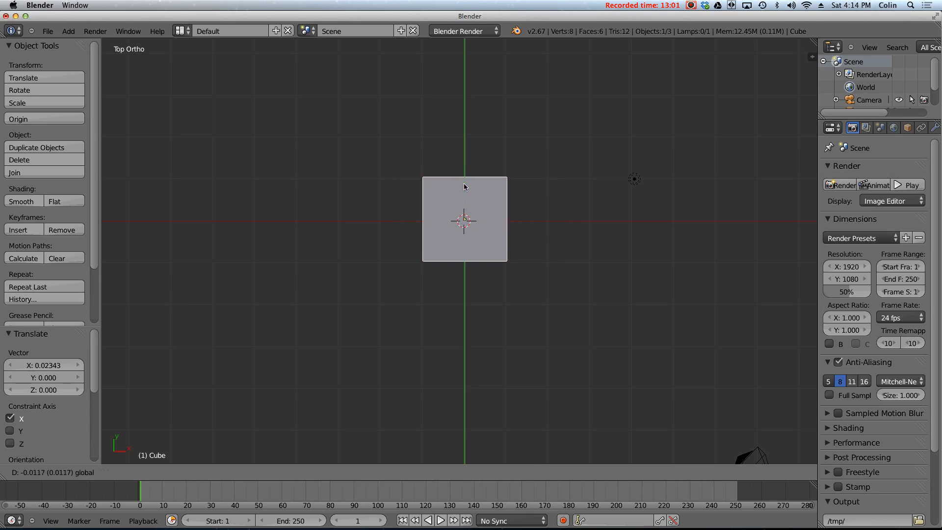
Switch to the orthographic Front view with Numpad 1.
{"action": "key", "text": "1"}
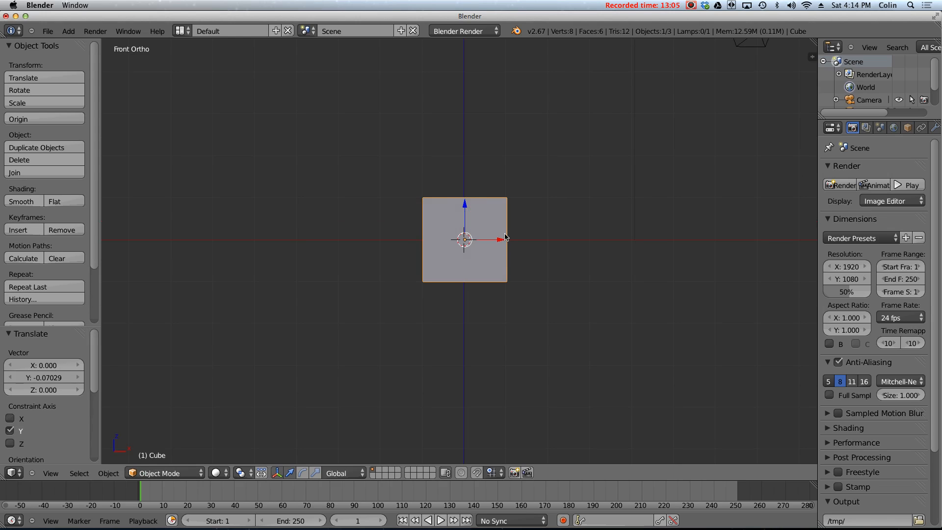
{"action": "mouse_move", "coordinate": [346, 201]}
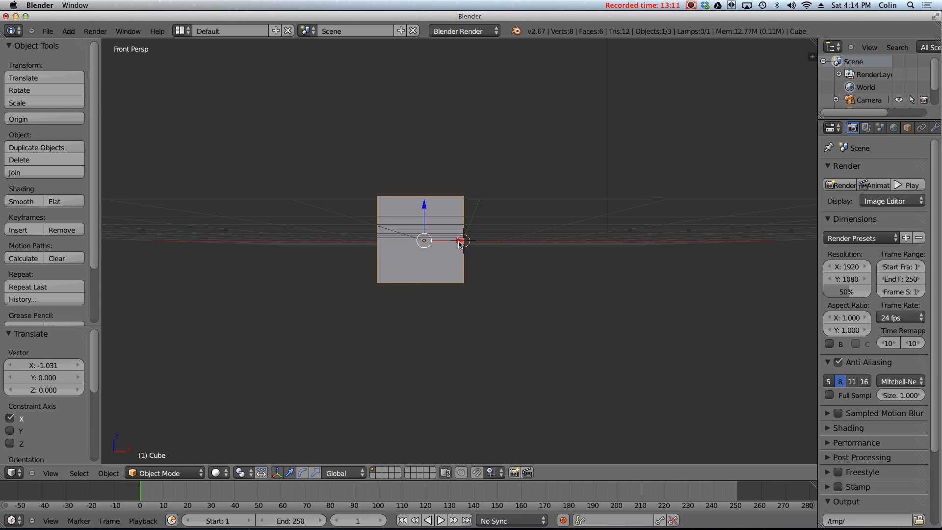
{"action": "mouse_move", "coordinate": [463, 231]}
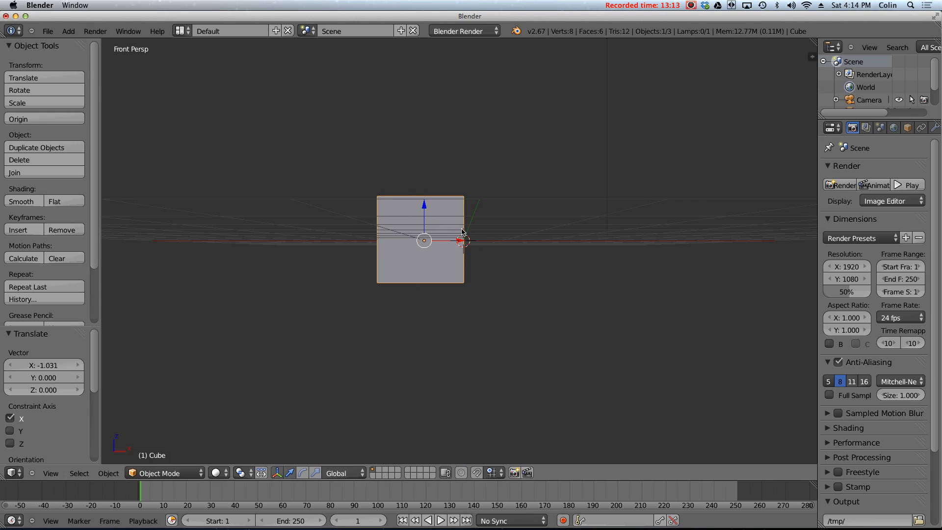
{"action": "mouse_move", "coordinate": [442, 222]}
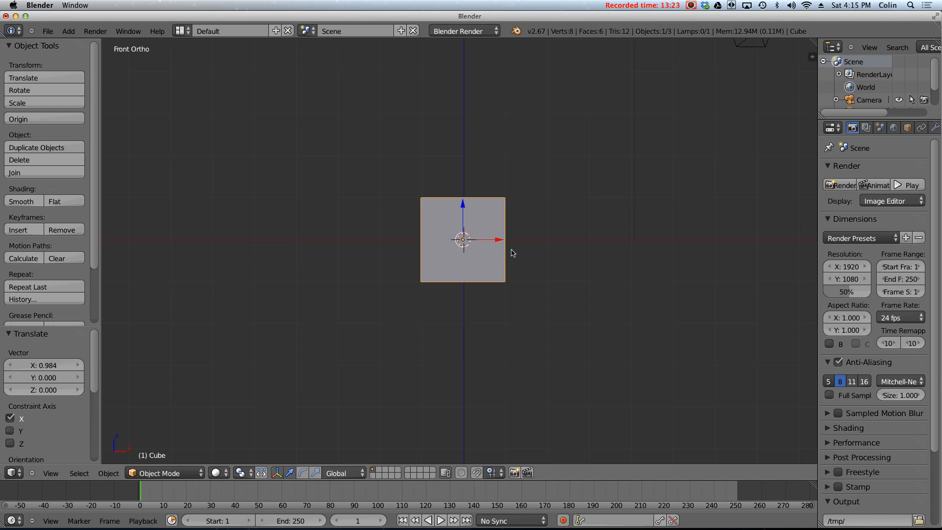
{"action": "mouse_move", "coordinate": [185, 85]}
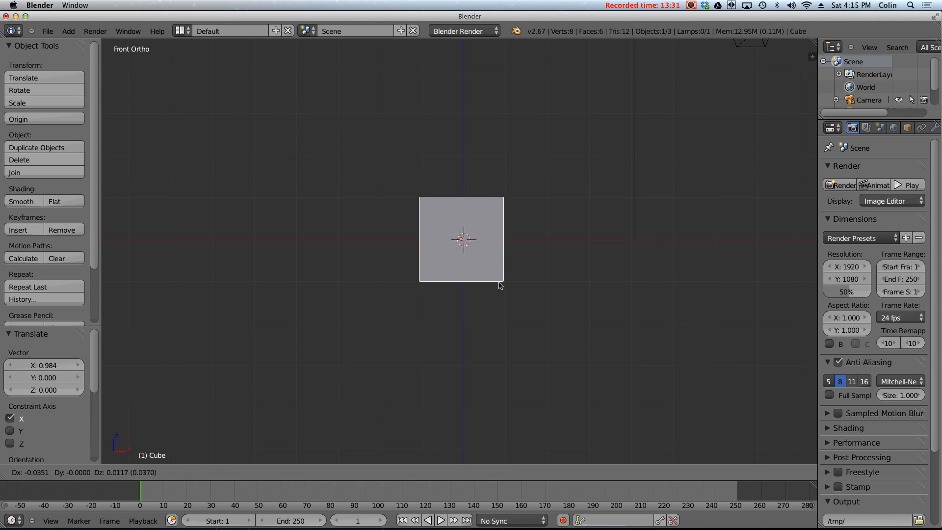
{"action": "left_click_drag", "start_coordinate": [499, 286], "coordinate": [515, 271]}
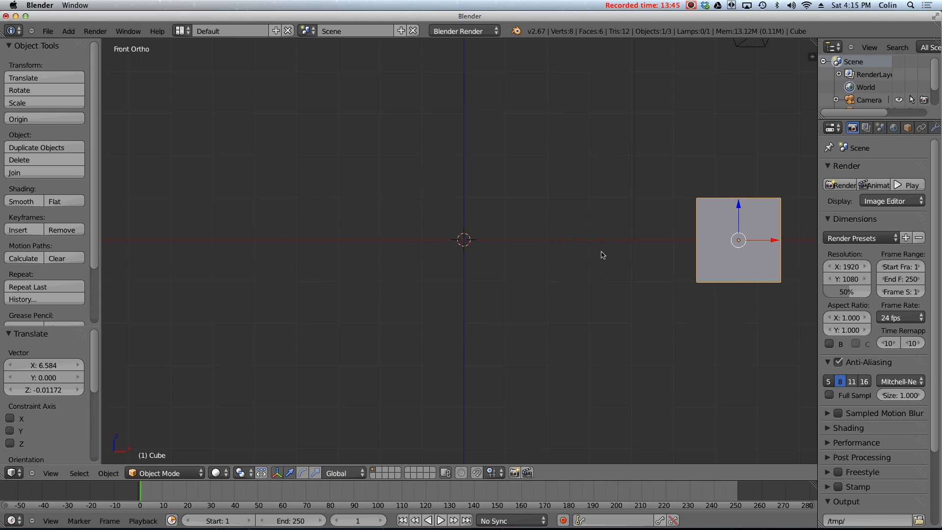
{"action": "mouse_move", "coordinate": [479, 208]}
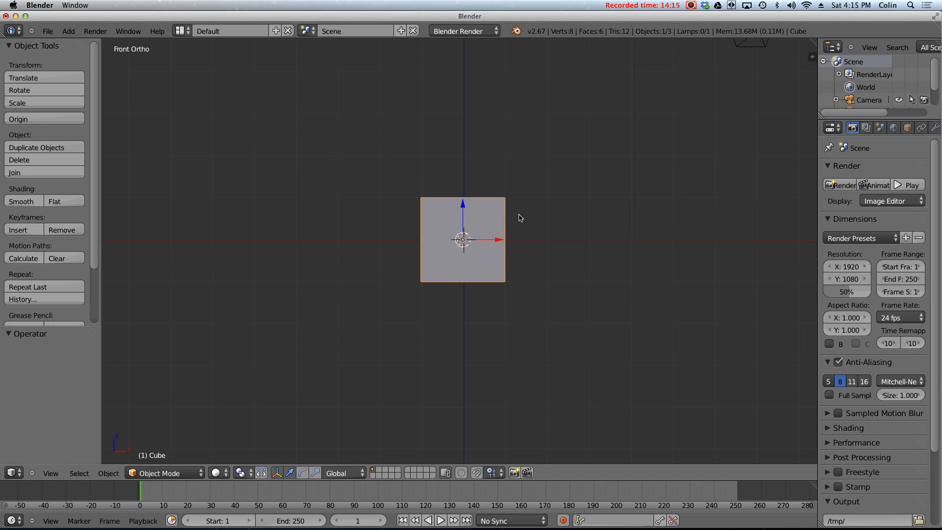
Cancel a cube scale and orbit into an angled User Ortho view showing the camera.
{"action": "left_click_drag", "start_coordinate": [463, 239], "coordinate": [564, 234]}
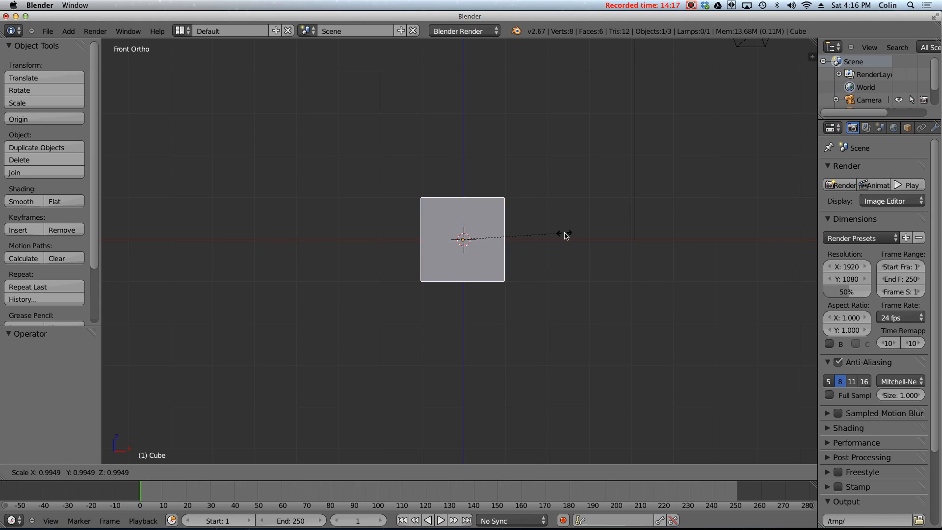
{"action": "left_click_drag", "start_coordinate": [564, 234], "coordinate": [729, 232]}
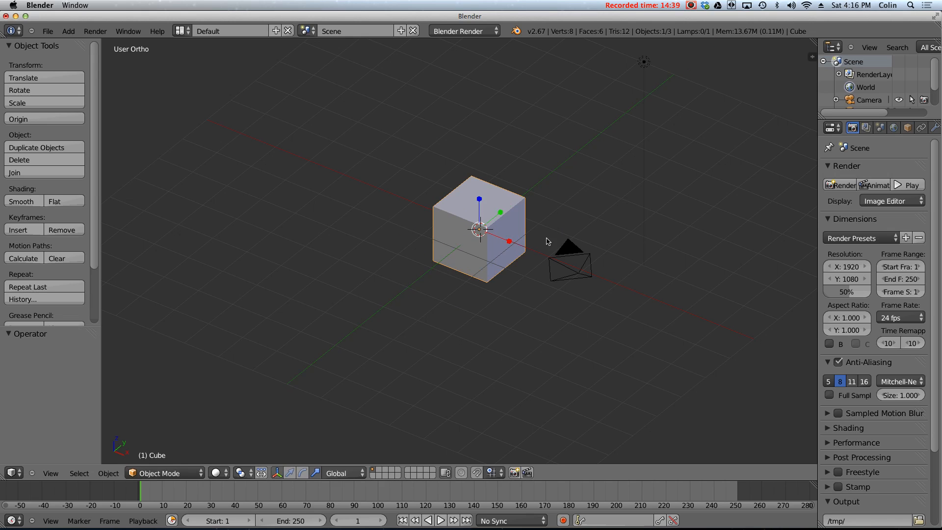
{"action": "mouse_move", "coordinate": [547, 219]}
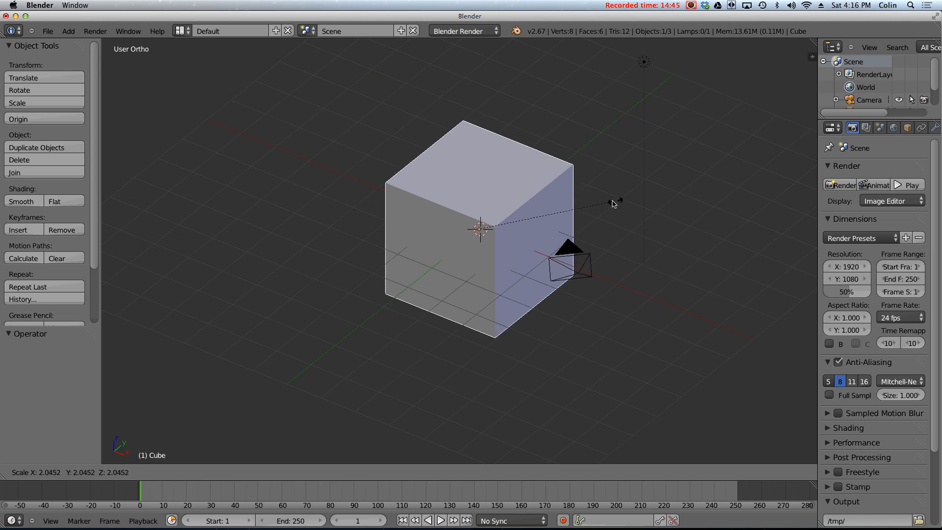
Scale the cube uniformly to 0.922 on all axes with S.
{"action": "left_click_drag", "start_coordinate": [613, 203], "coordinate": [523, 218]}
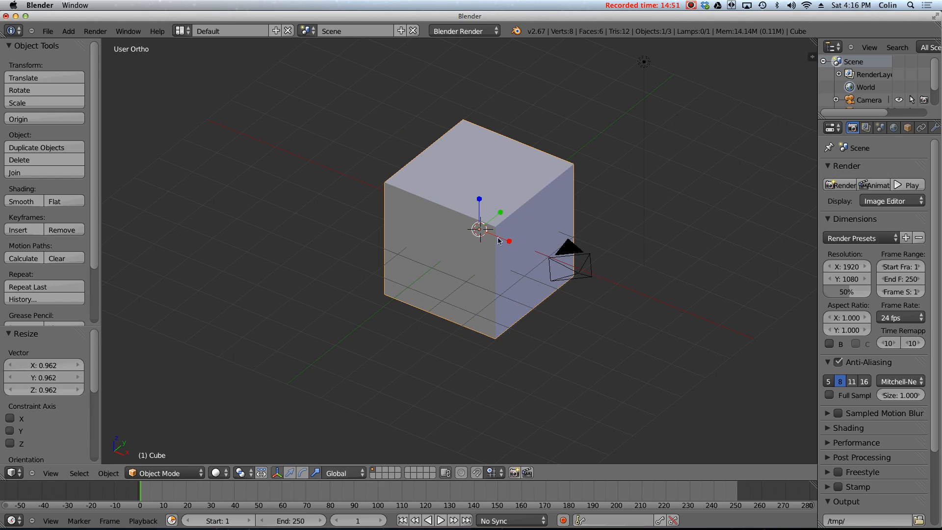
{"action": "mouse_move", "coordinate": [483, 233]}
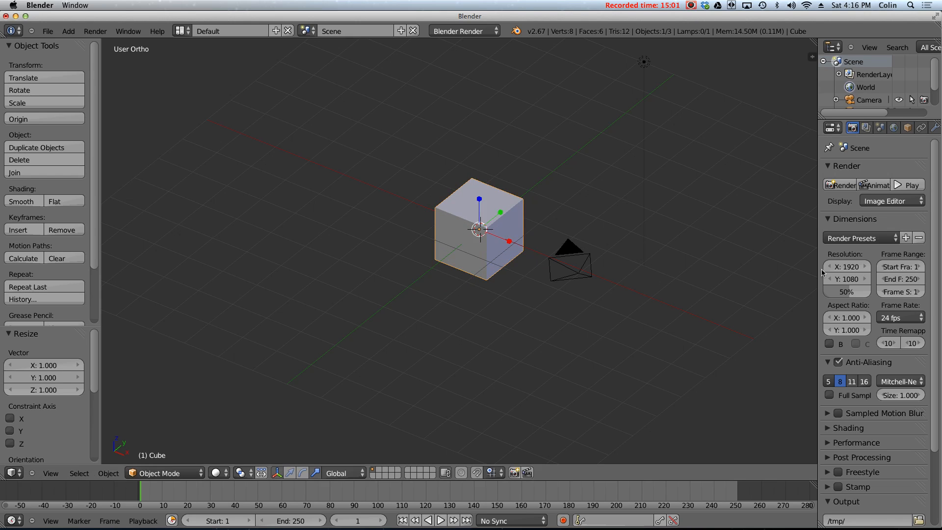
{"action": "mouse_move", "coordinate": [816, 279]}
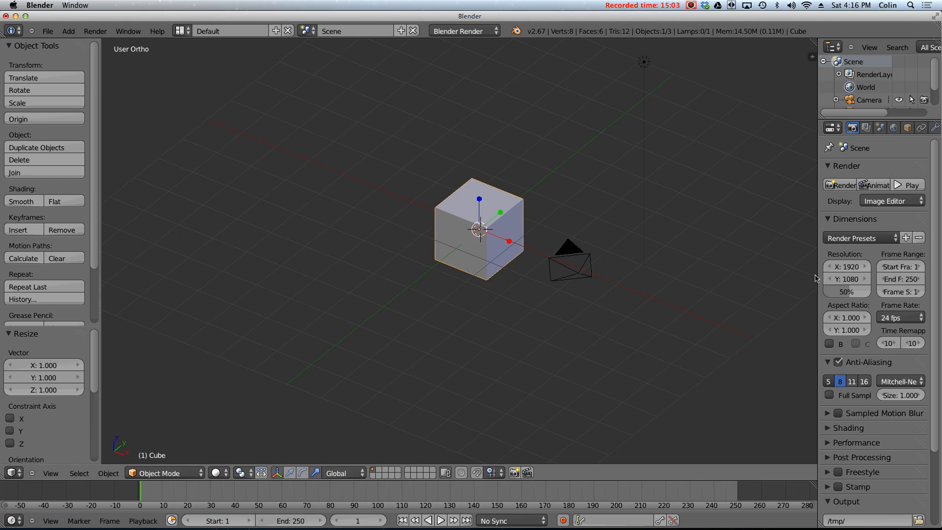
{"action": "mouse_move", "coordinate": [664, 227]}
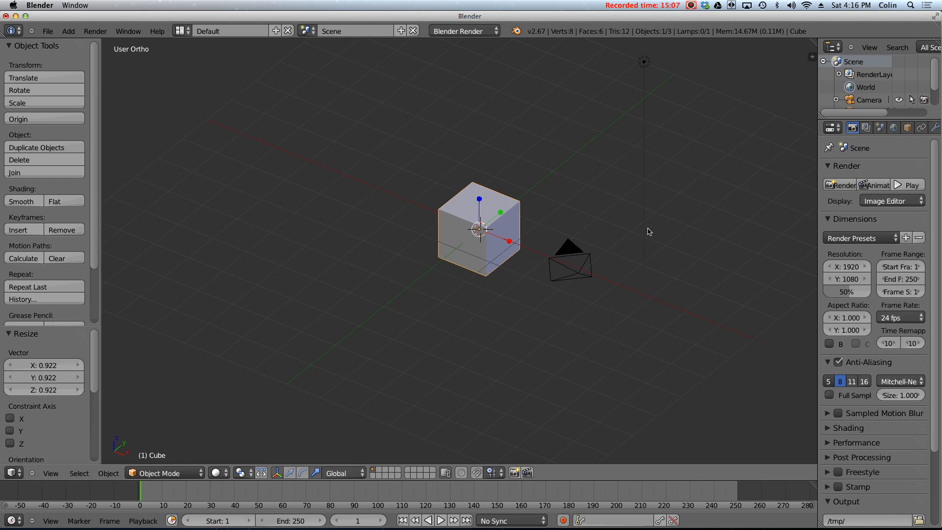
{"action": "mouse_move", "coordinate": [668, 237]}
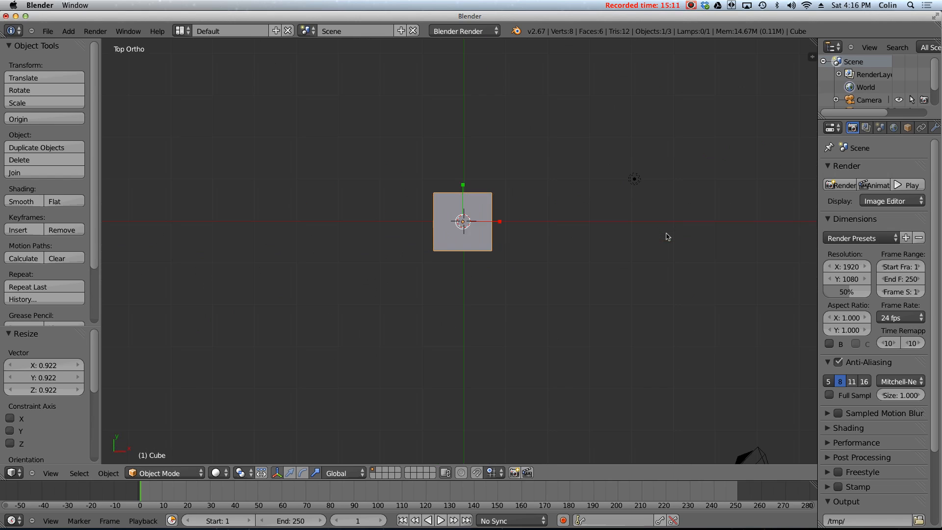
{"action": "mouse_move", "coordinate": [663, 239]}
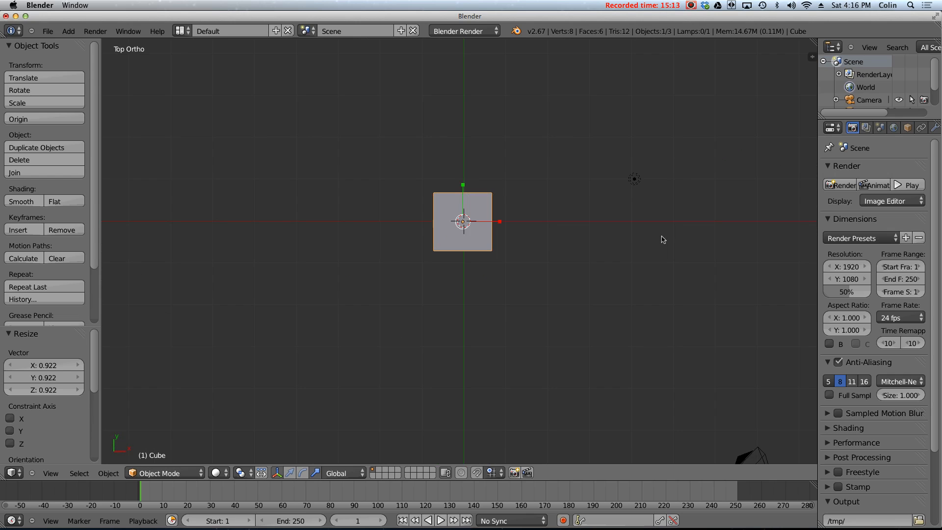
{"action": "mouse_move", "coordinate": [671, 243]}
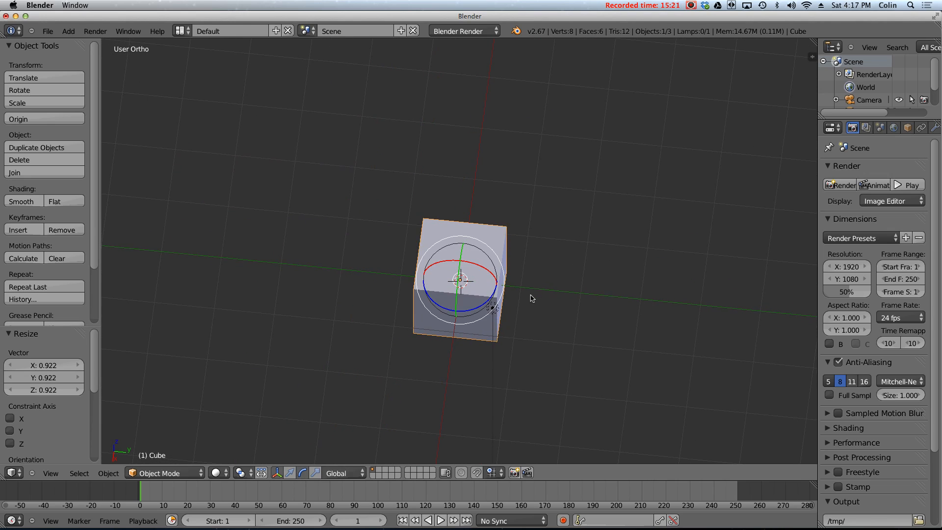
{"action": "mouse_move", "coordinate": [546, 263]}
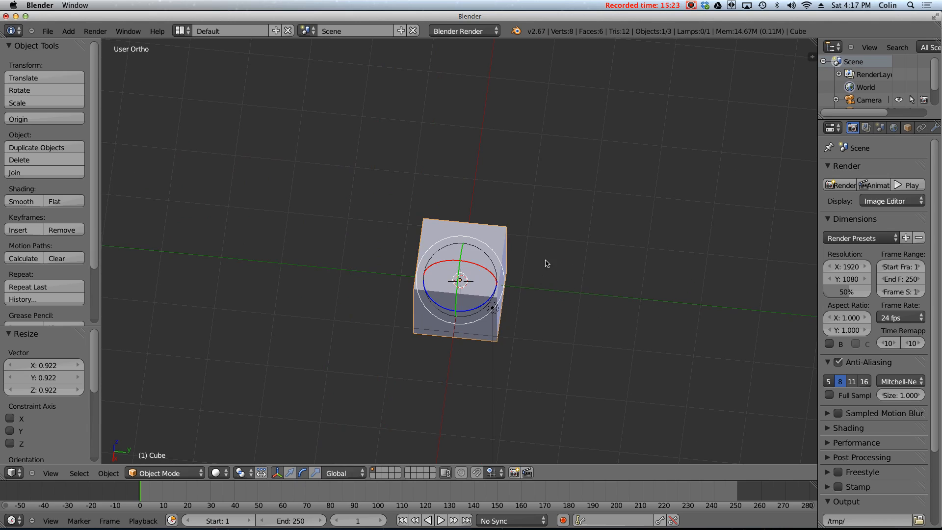